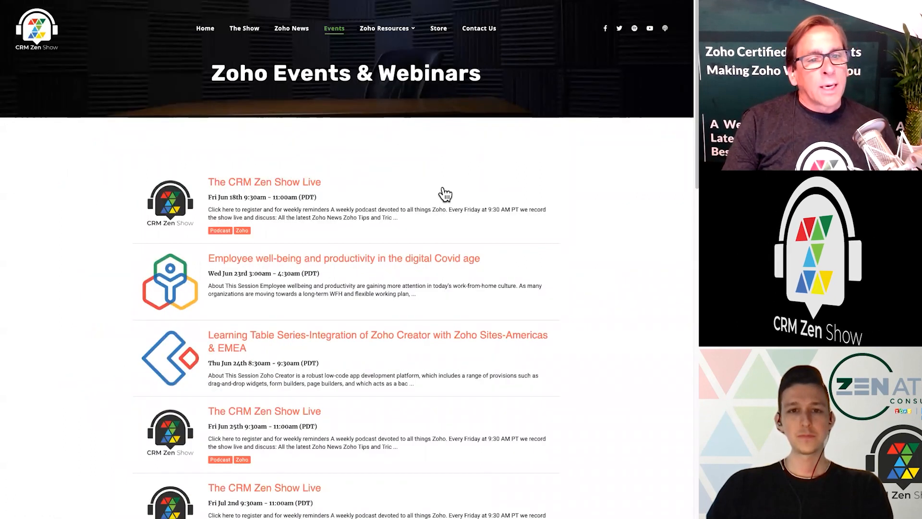
# Step: Open the Managing Multiple CRM Organizations help article from the multi-org sign-on announcement
pyautogui.scroll(-3)
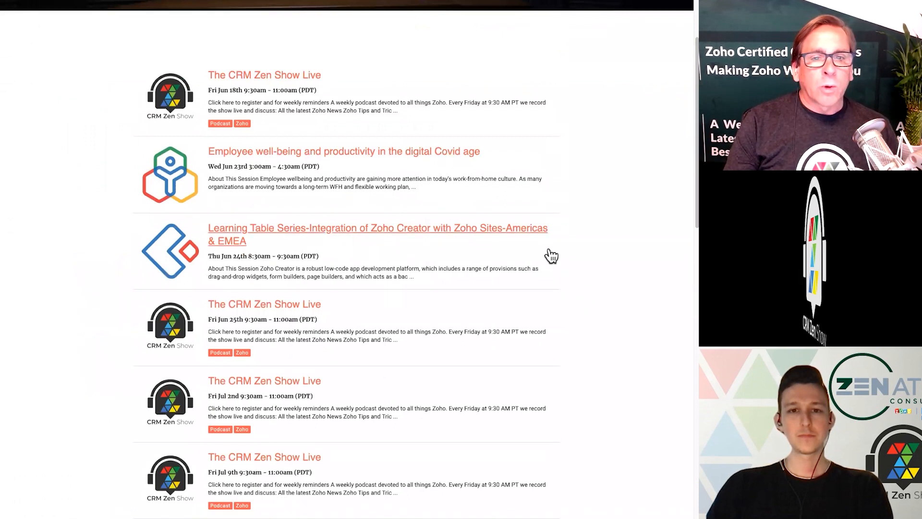
pyautogui.scroll(-3)
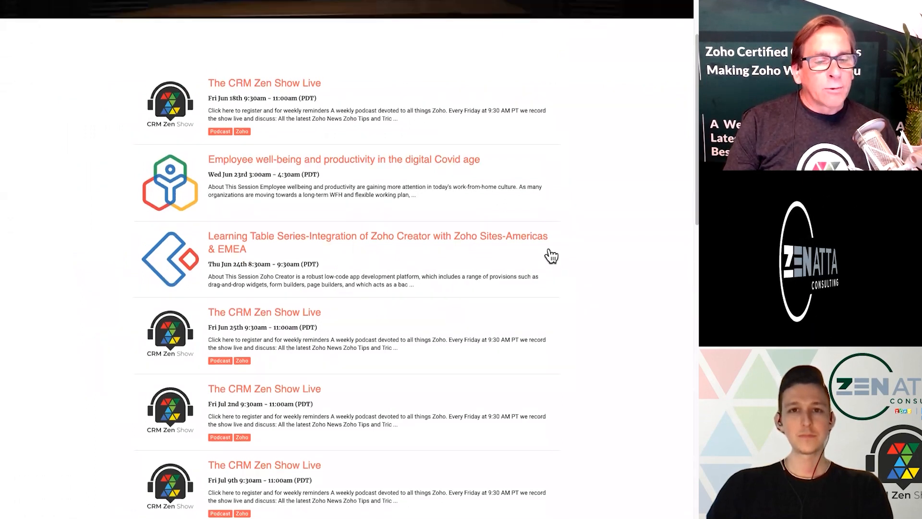
pyautogui.scroll(3)
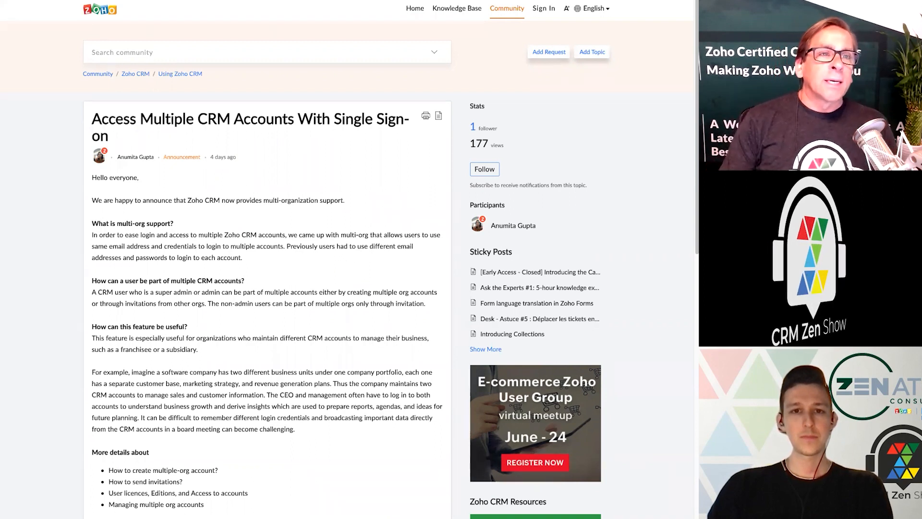
pyautogui.click(457, 8)
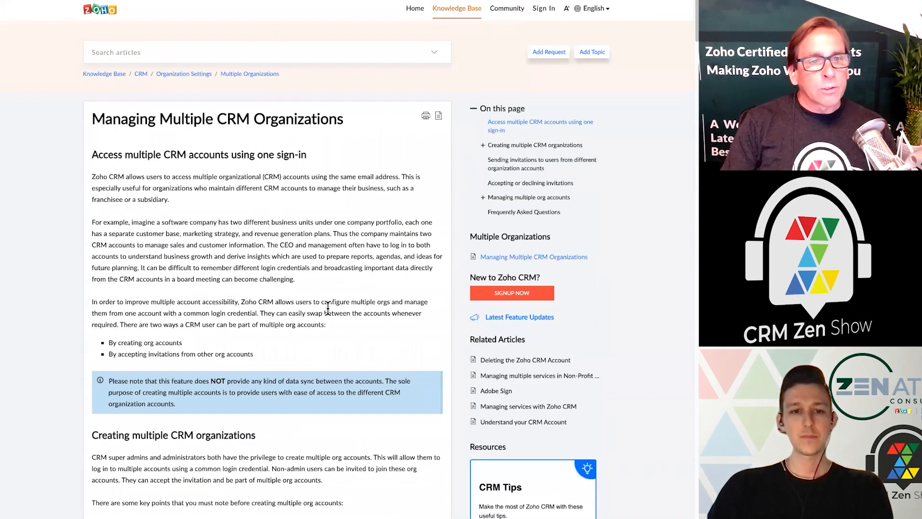
# Step: Scroll through the article's sections and FAQ to the steps for creating multiple organizations
pyautogui.scroll(-3)
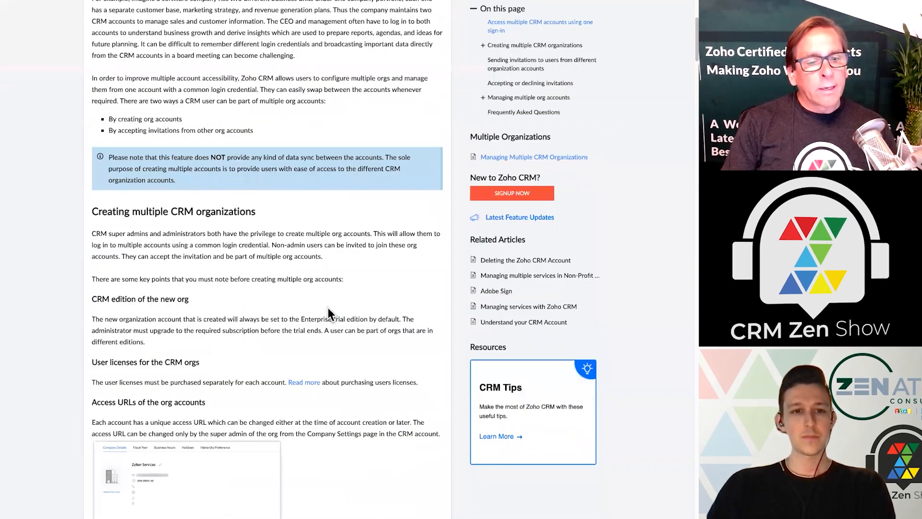
pyautogui.scroll(-3)
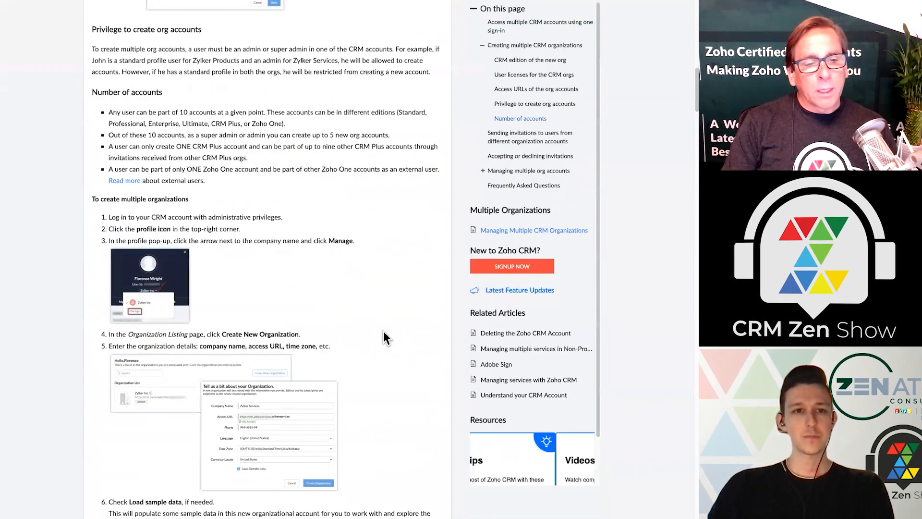
pyautogui.scroll(-3)
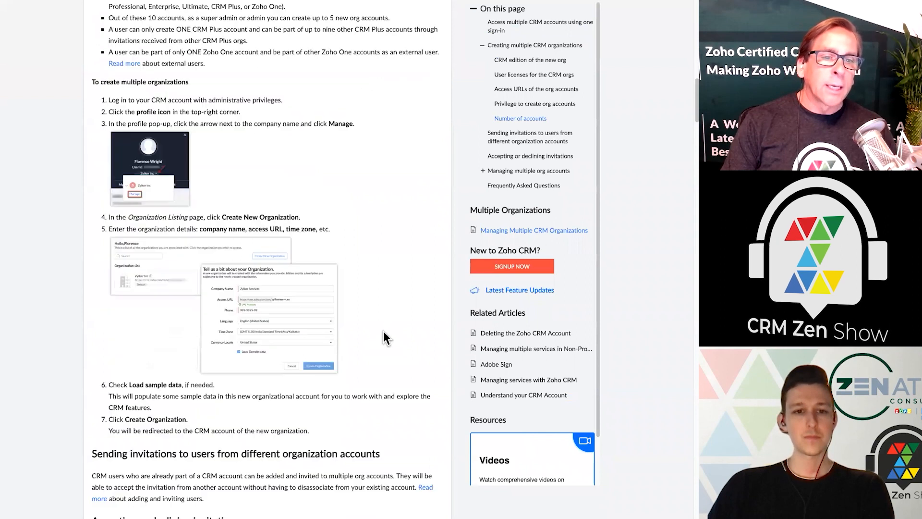
pyautogui.scroll(-3)
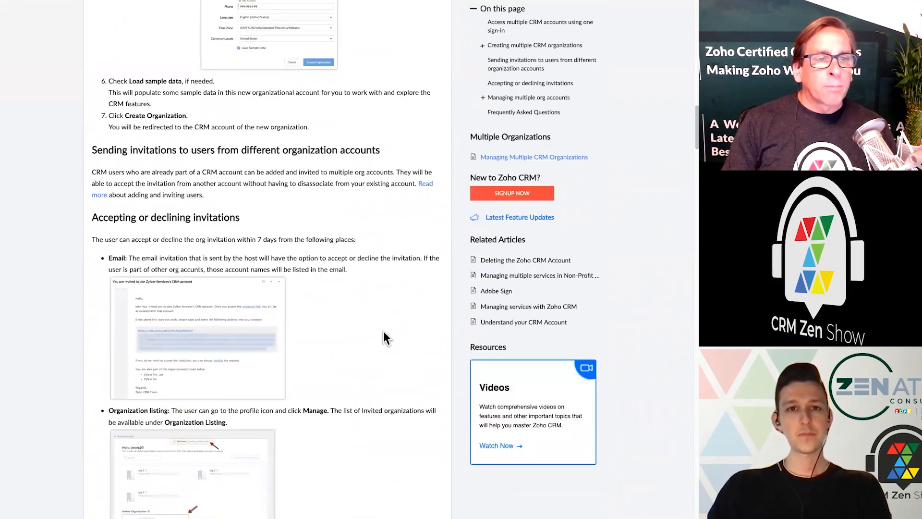
pyautogui.scroll(-3)
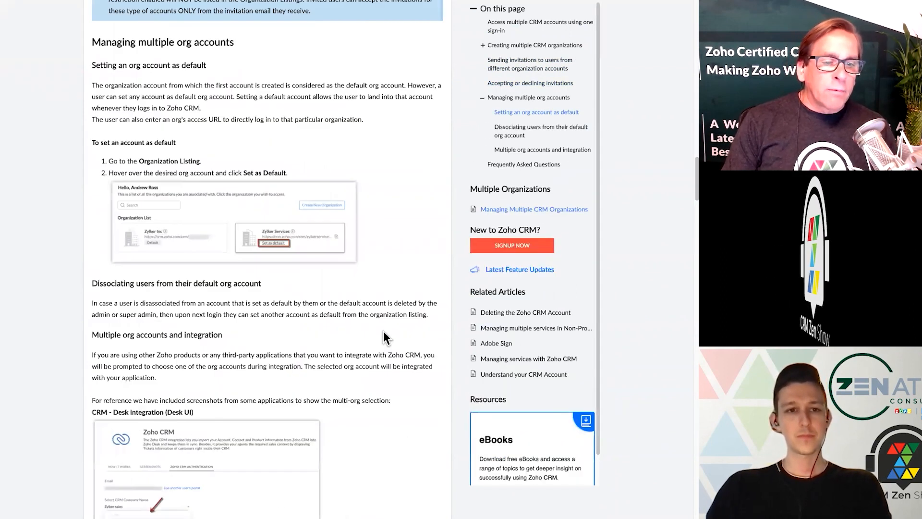
pyautogui.scroll(-3)
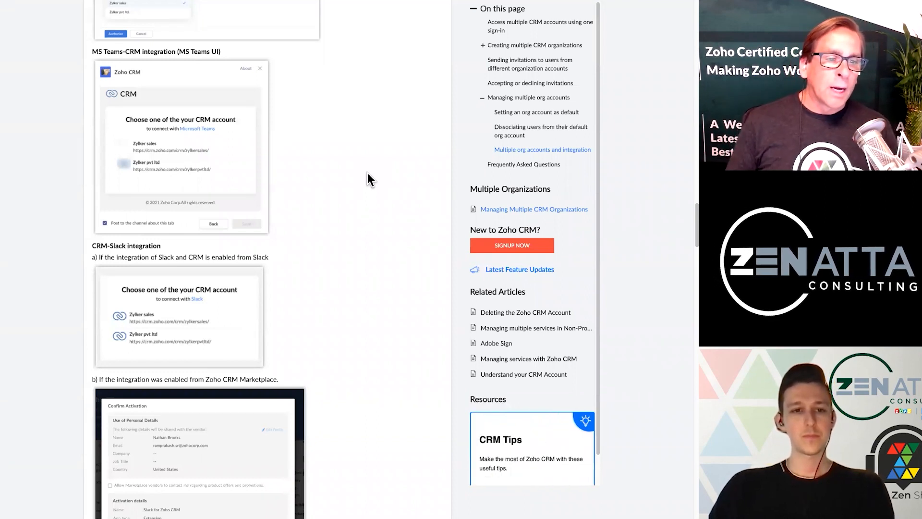
pyautogui.moveTo(370, 247)
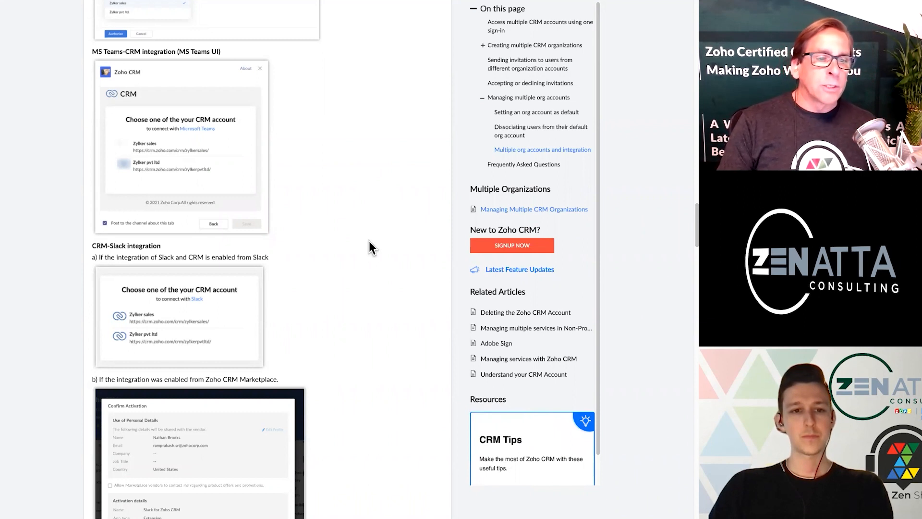
pyautogui.scroll(-3)
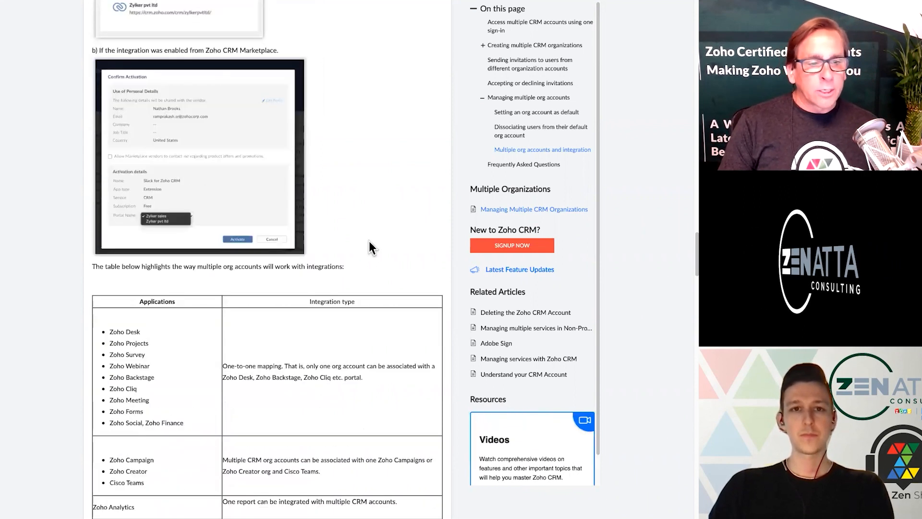
pyautogui.scroll(-3)
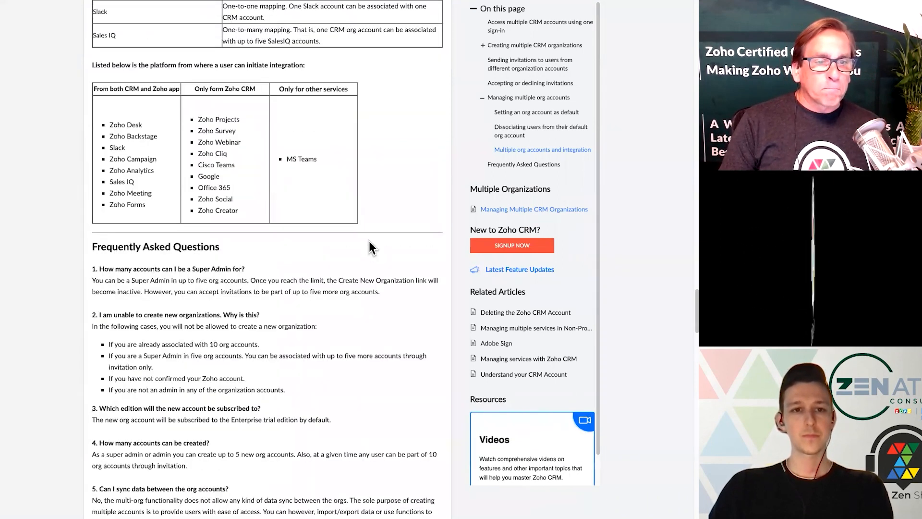
pyautogui.scroll(-3)
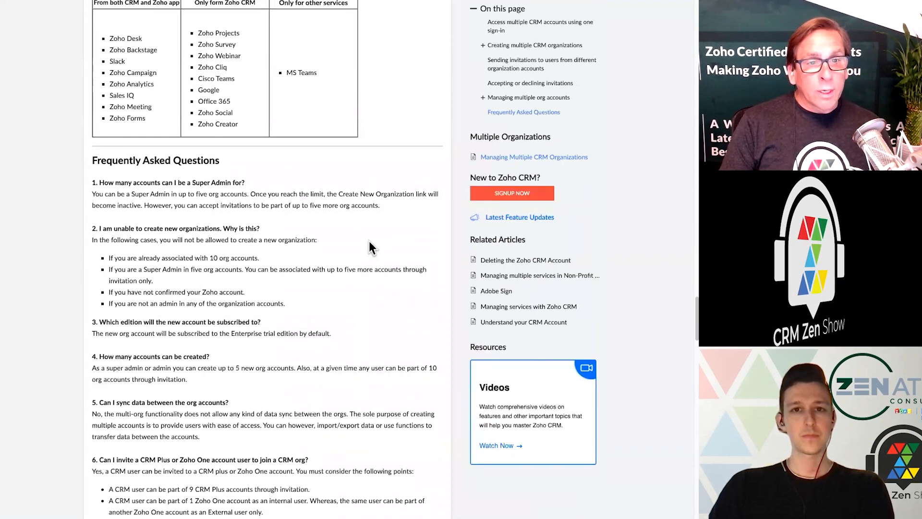
pyautogui.scroll(3)
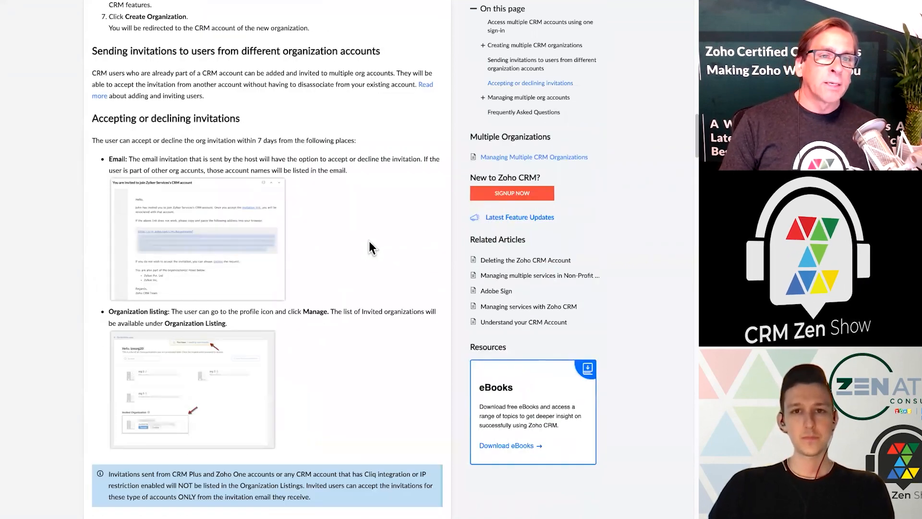
pyautogui.scroll(-3)
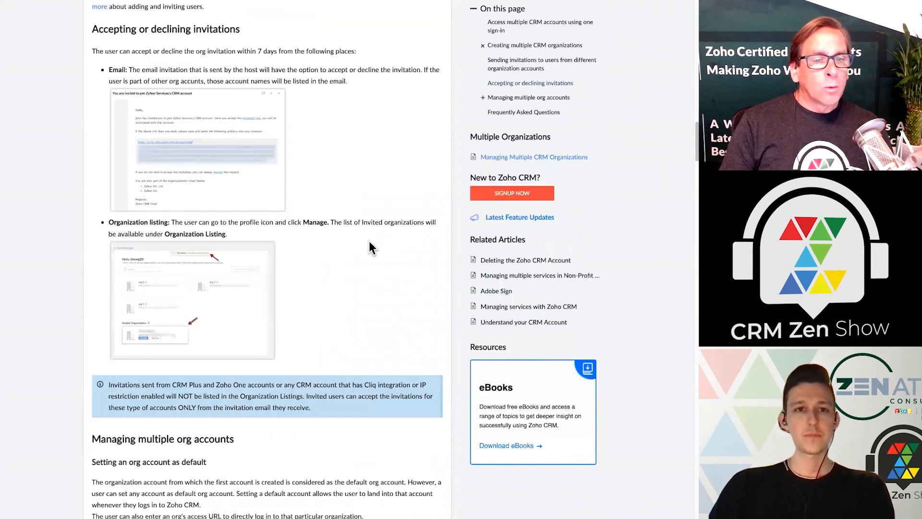
pyautogui.scroll(-3)
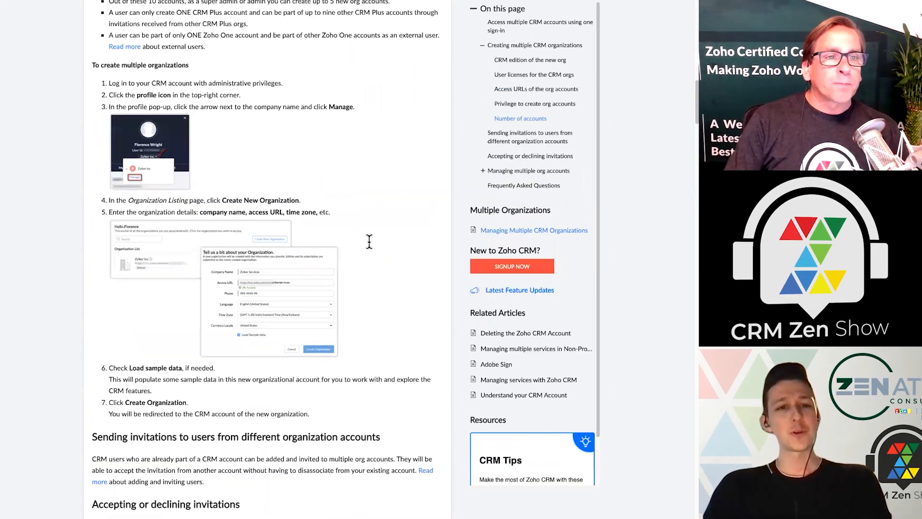
# Step: Scroll down the article past the integration table and FAQ
pyautogui.scroll(3)
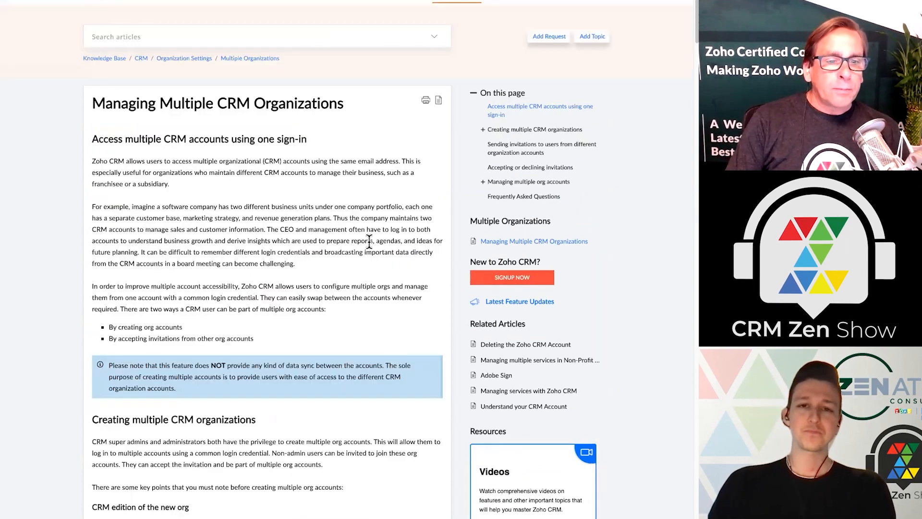
pyautogui.scroll(-3)
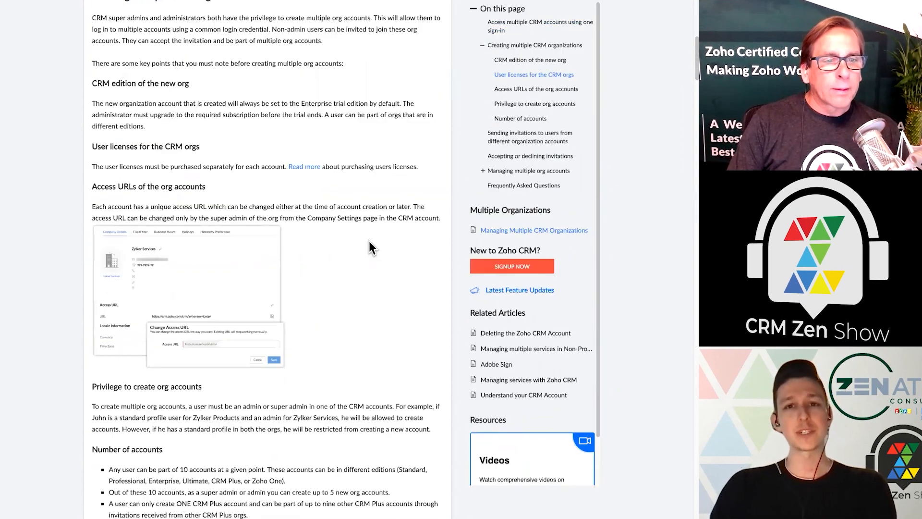
pyautogui.scroll(-3)
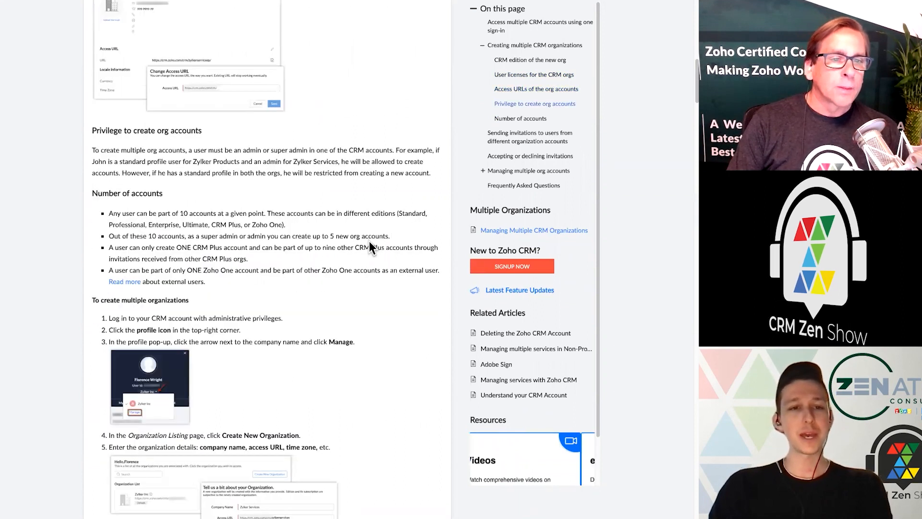
pyautogui.scroll(-3)
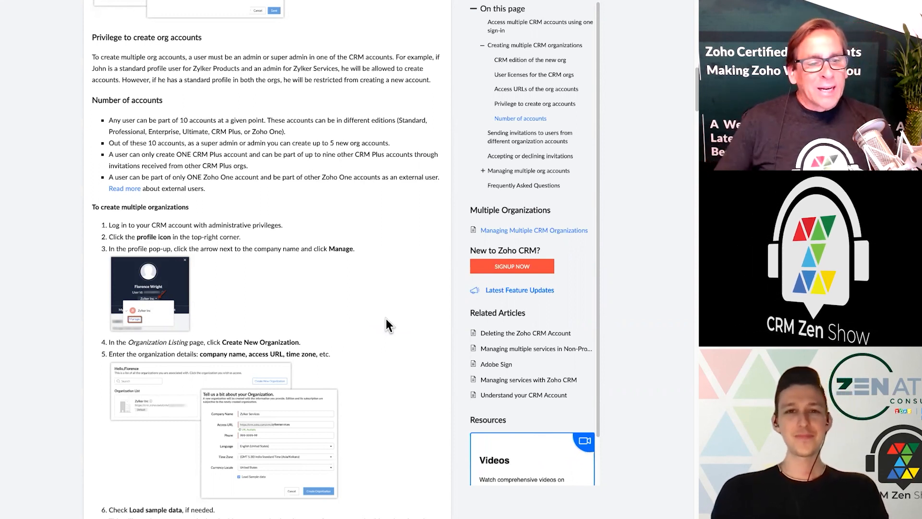
pyautogui.scroll(-3)
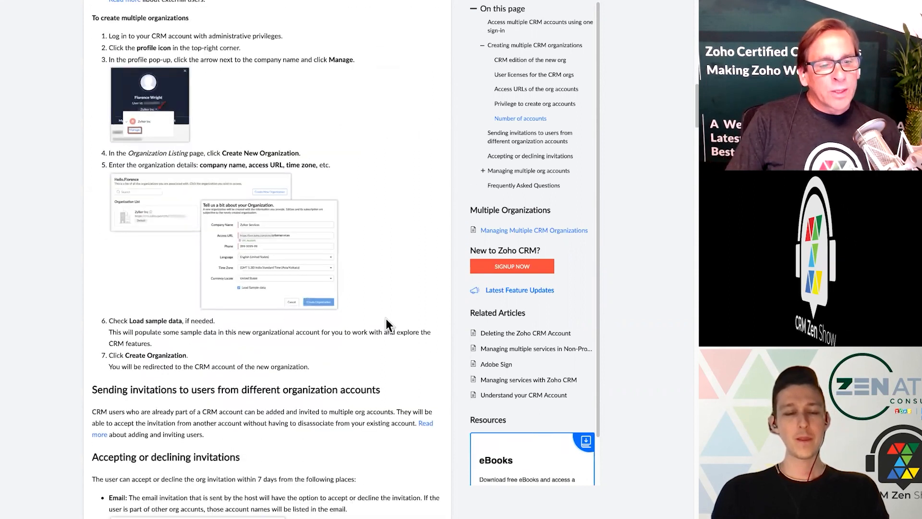
pyautogui.scroll(-3)
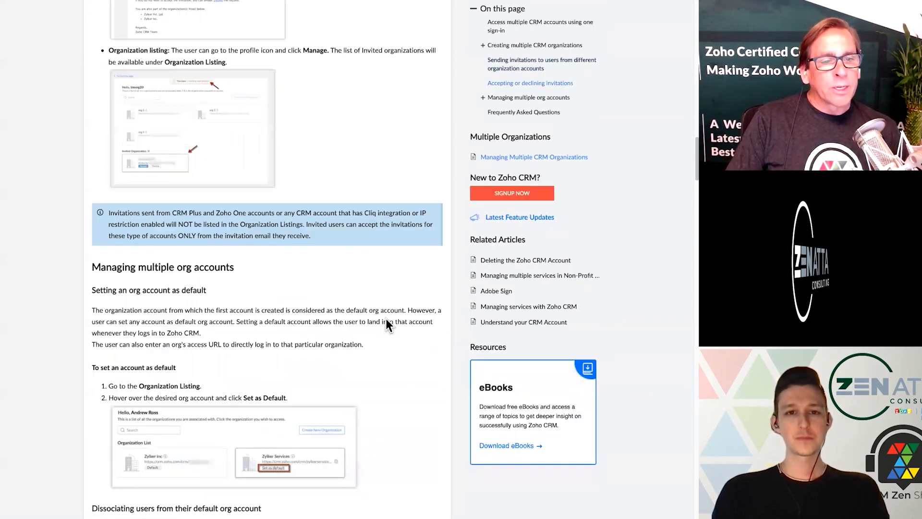
pyautogui.scroll(-3)
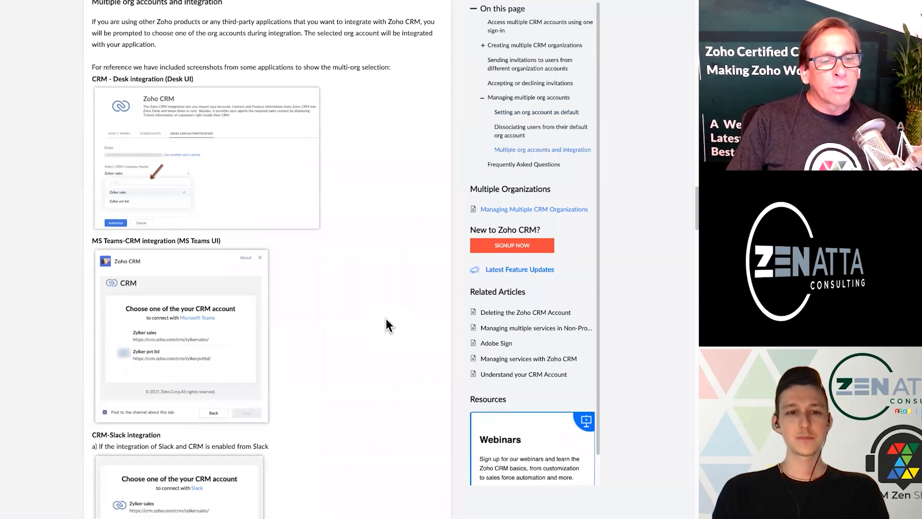
pyautogui.scroll(-3)
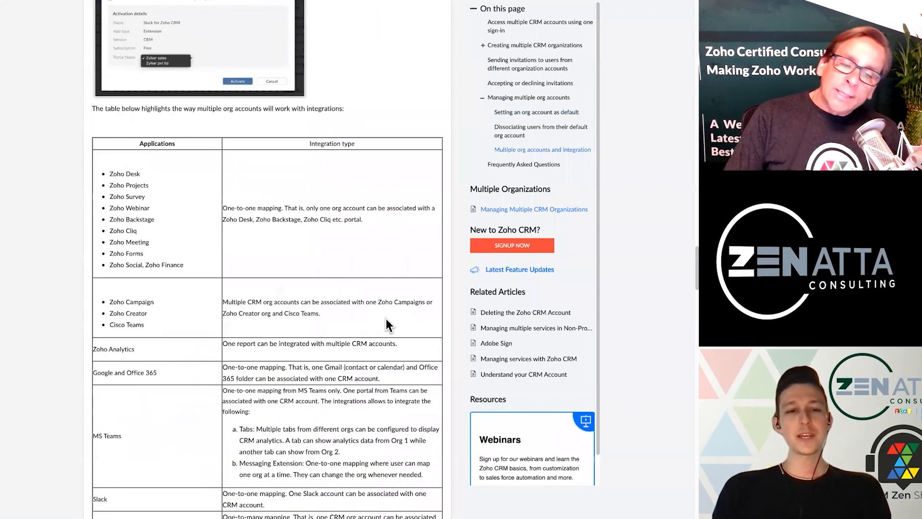
pyautogui.scroll(-3)
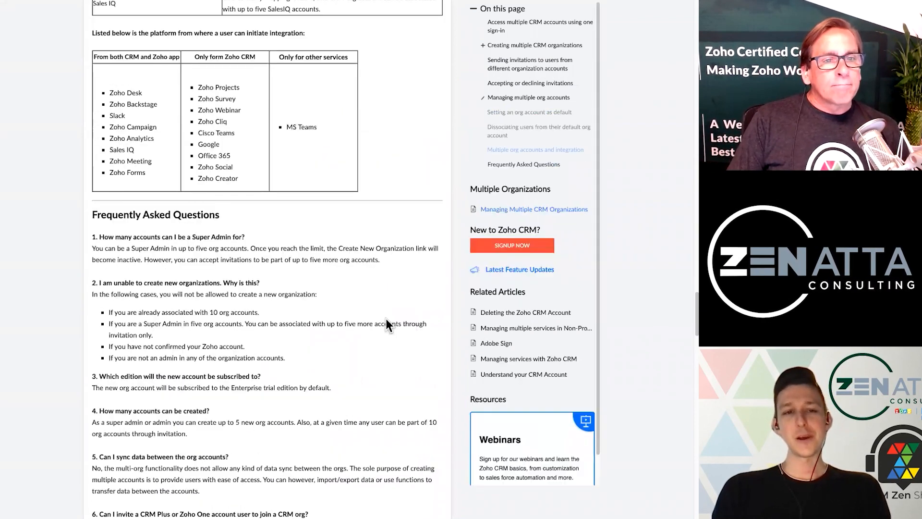
# Step: Return to the top of the article on accessing multiple CRM accounts
pyautogui.scroll(3)
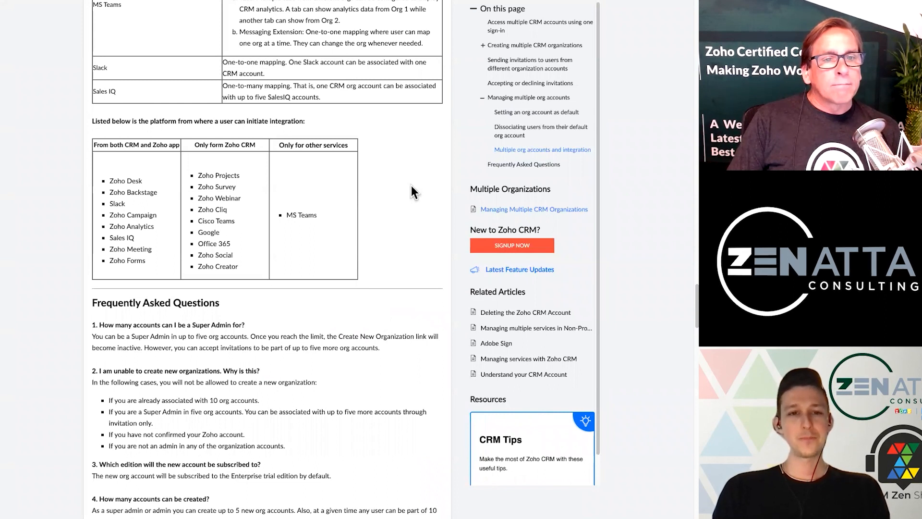
pyautogui.scroll(3)
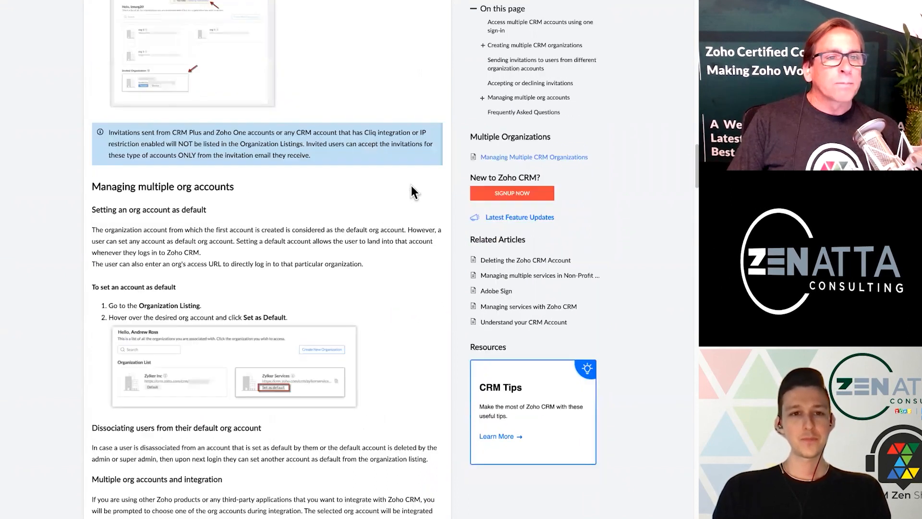
pyautogui.scroll(3)
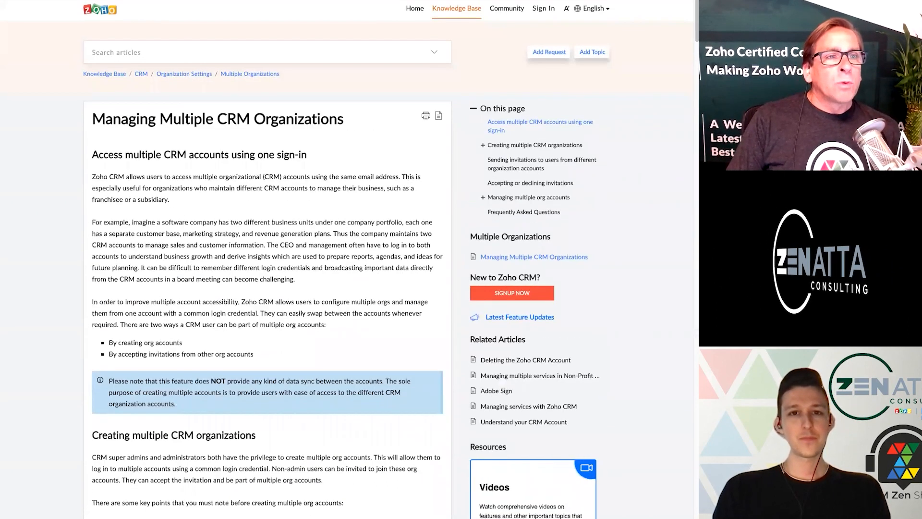
# Step: Read the Zoho Cliq April/May 2021 post through telephony, iOS group calls and mute features
pyautogui.click(506, 8)
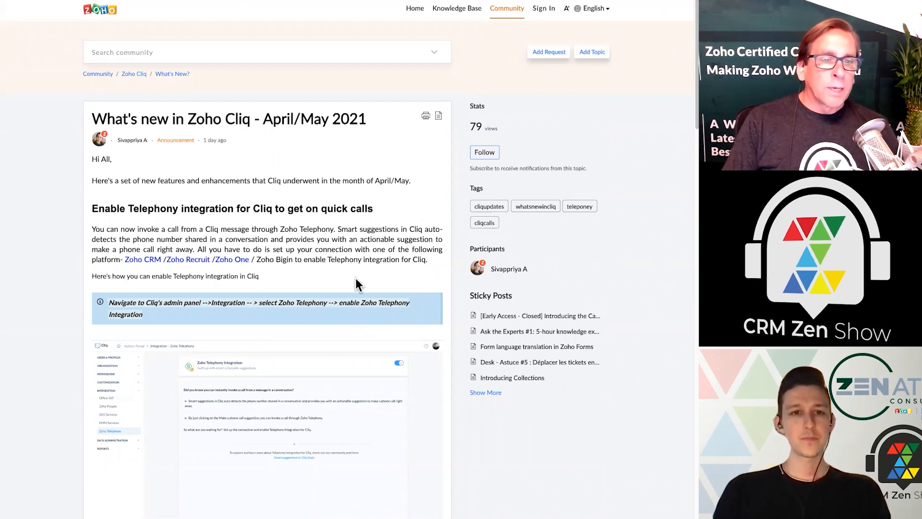
pyautogui.scroll(-3)
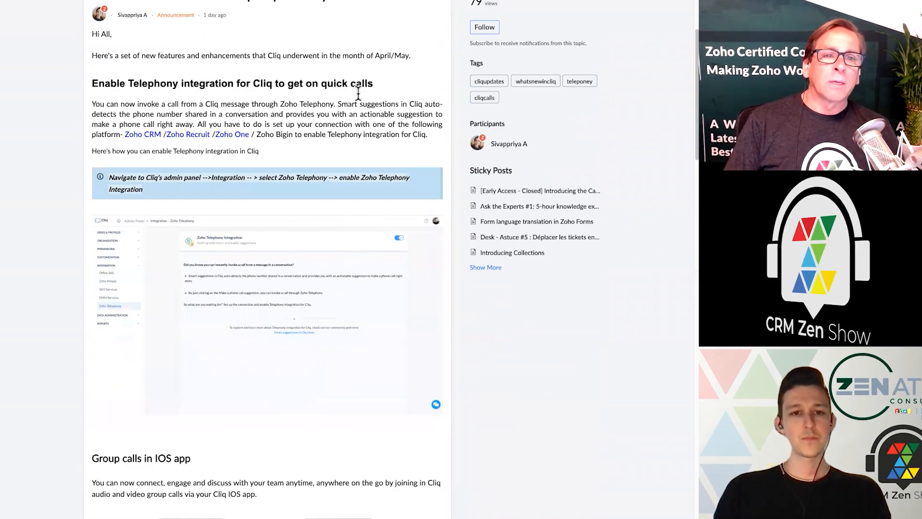
pyautogui.scroll(-3)
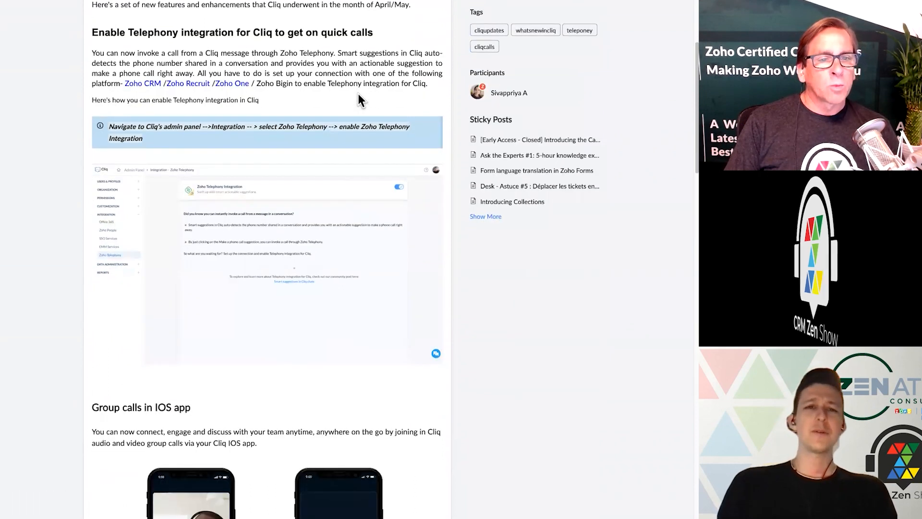
pyautogui.scroll(3)
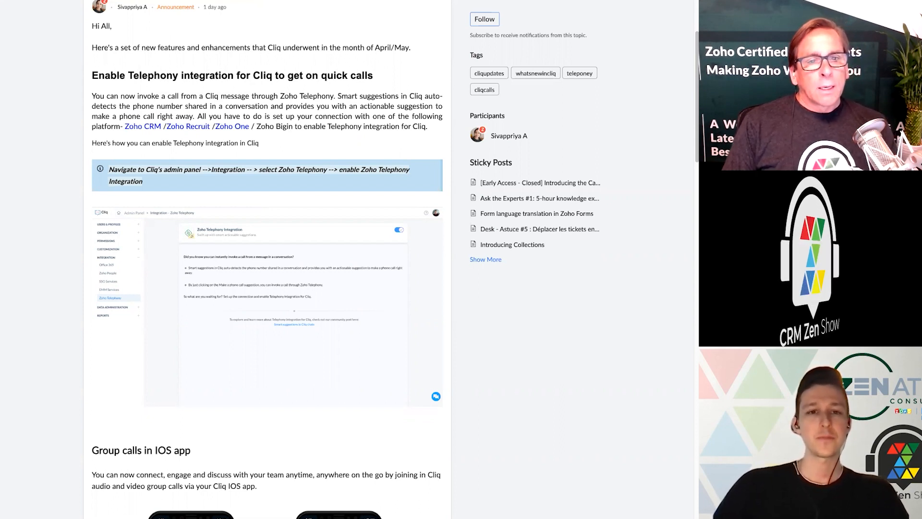
pyautogui.moveTo(556, 268)
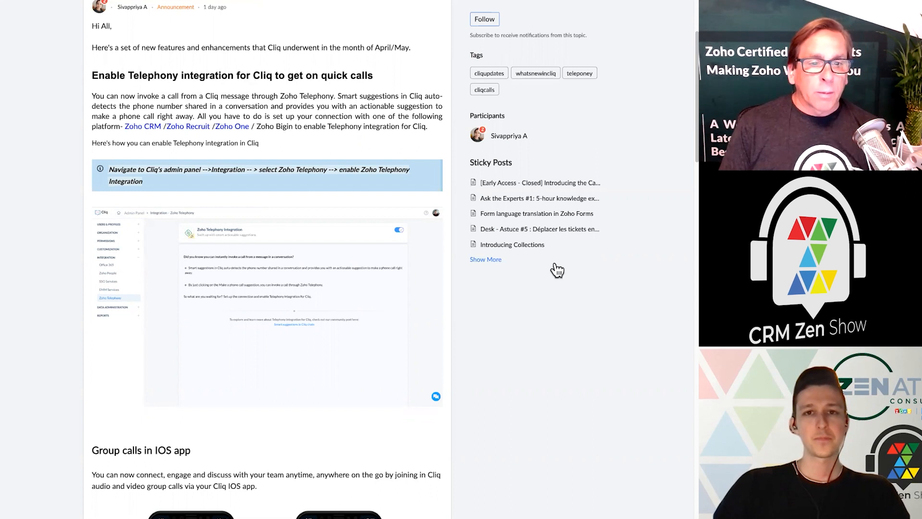
pyautogui.scroll(-3)
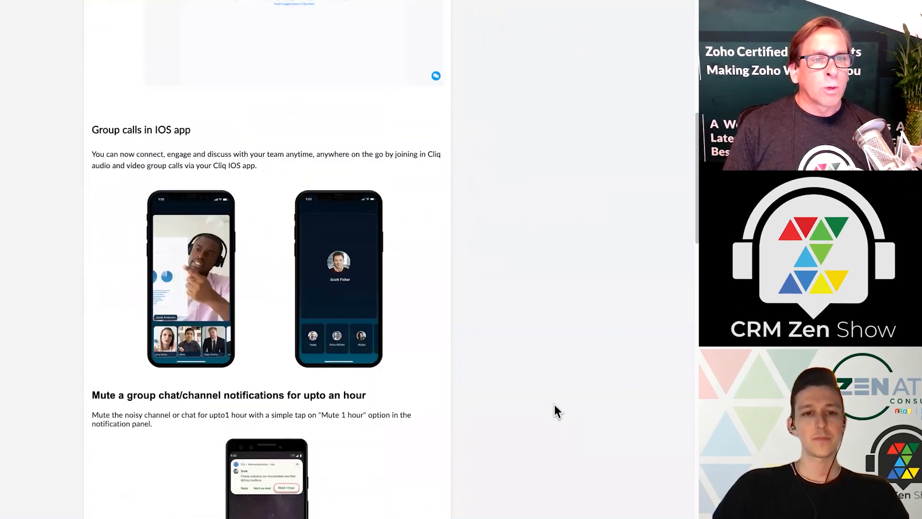
pyautogui.scroll(-3)
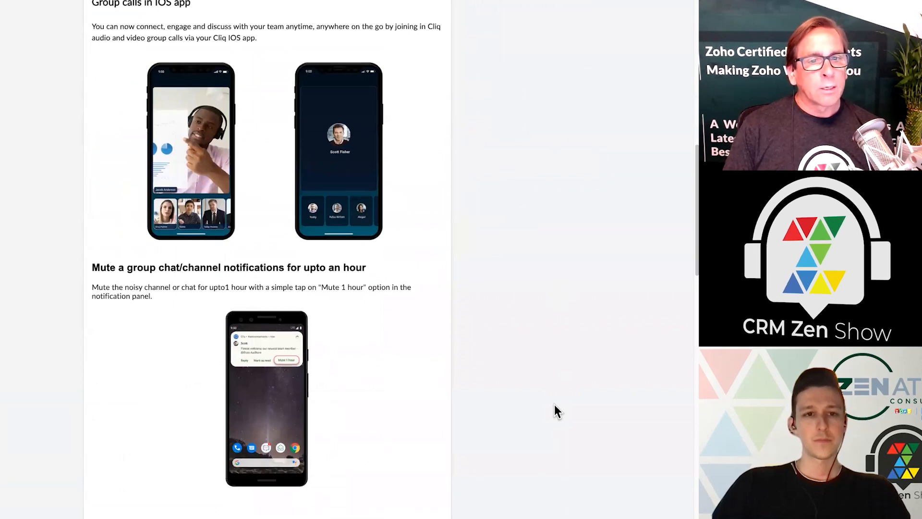
pyautogui.scroll(-3)
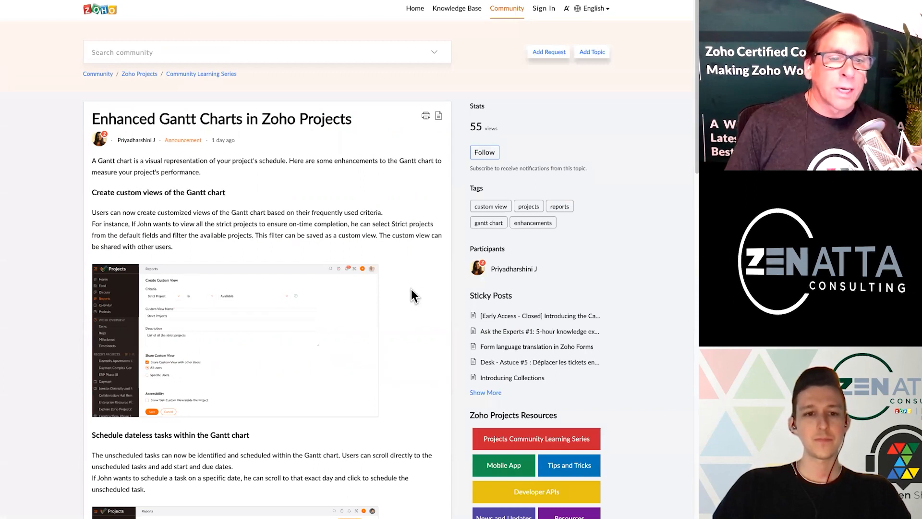
# Step: Read the Gantt Charts post on custom views, dateless tasks and task details, then open Forms language settings
pyautogui.scroll(-3)
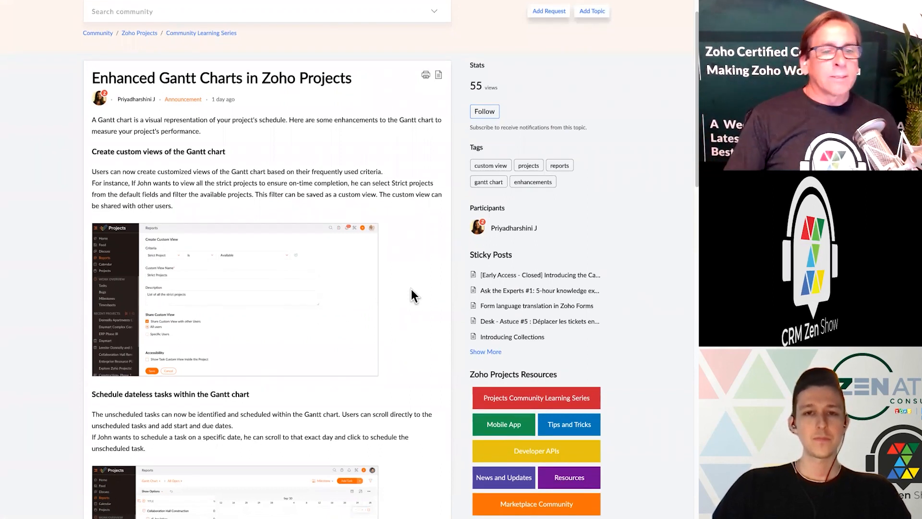
pyautogui.scroll(-3)
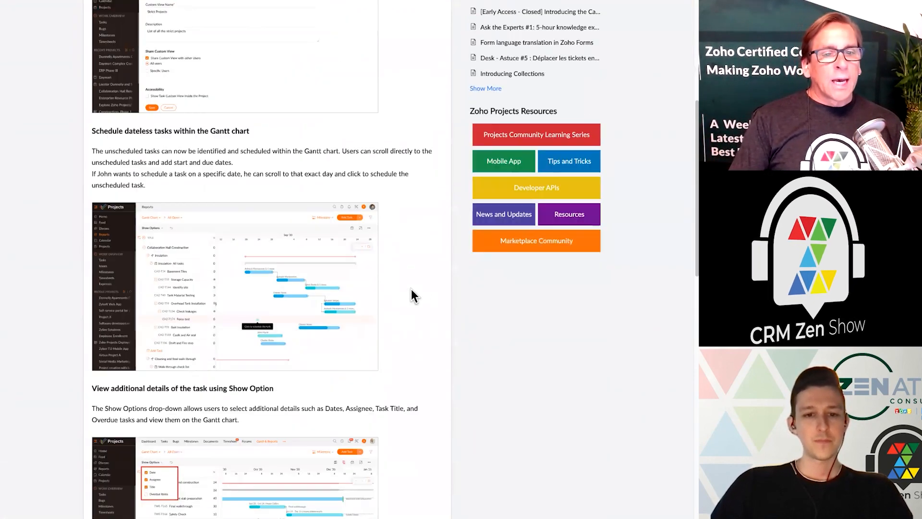
pyautogui.scroll(-3)
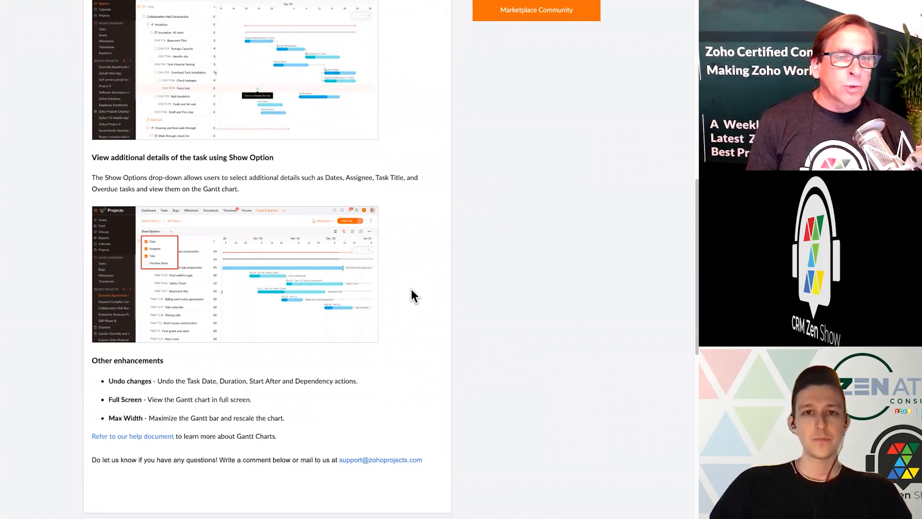
pyautogui.scroll(3)
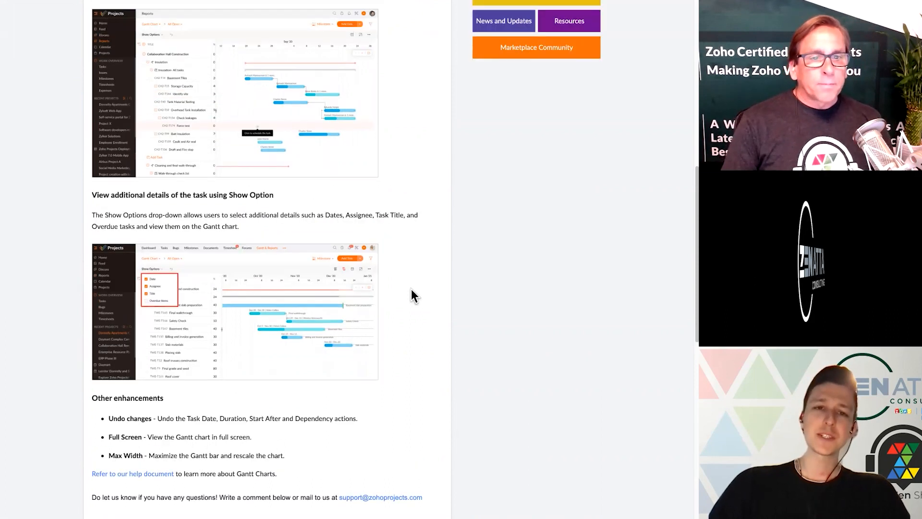
pyautogui.scroll(3)
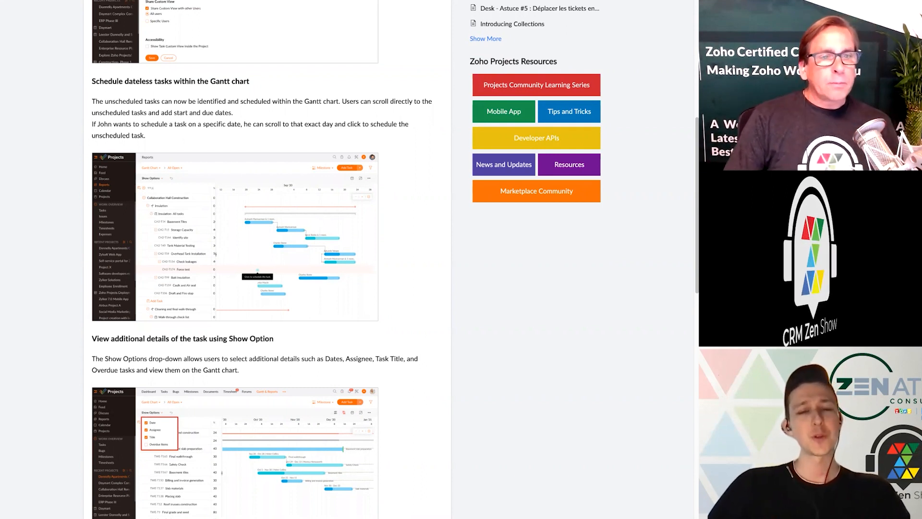
pyautogui.moveTo(437, 123)
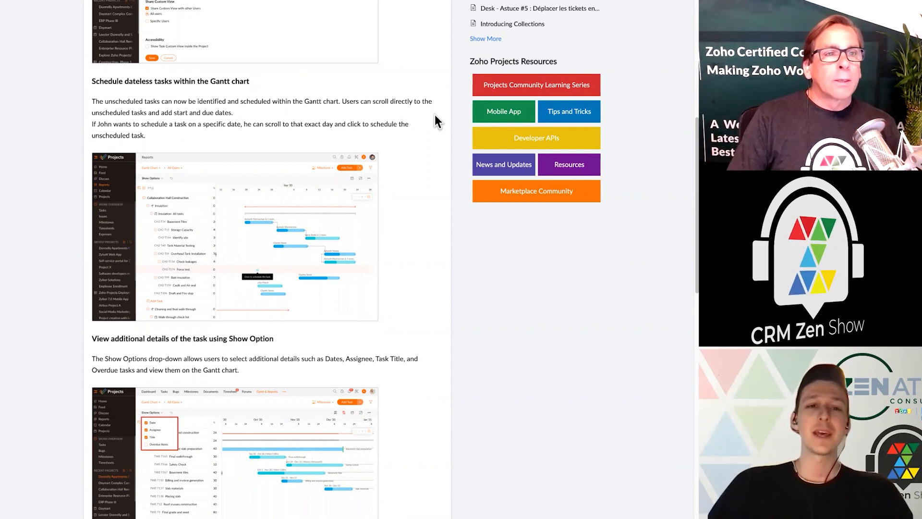
pyautogui.scroll(3)
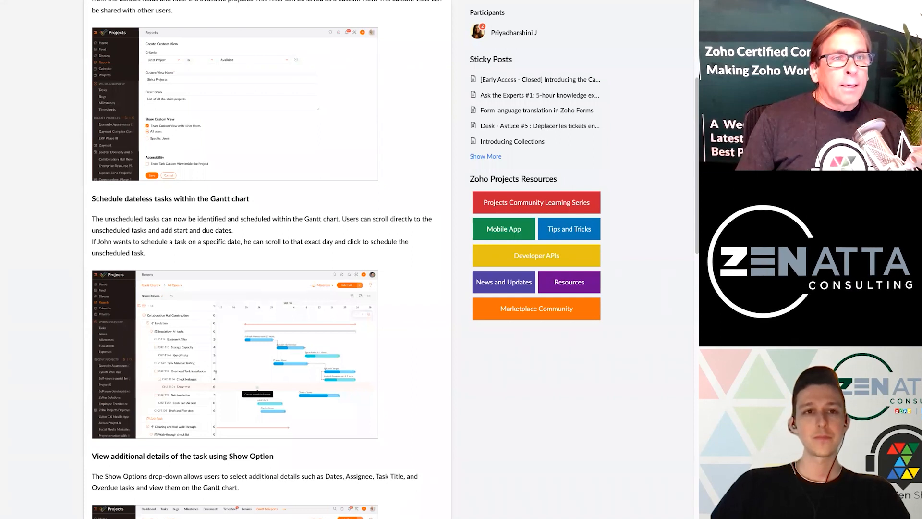
pyautogui.click(536, 110)
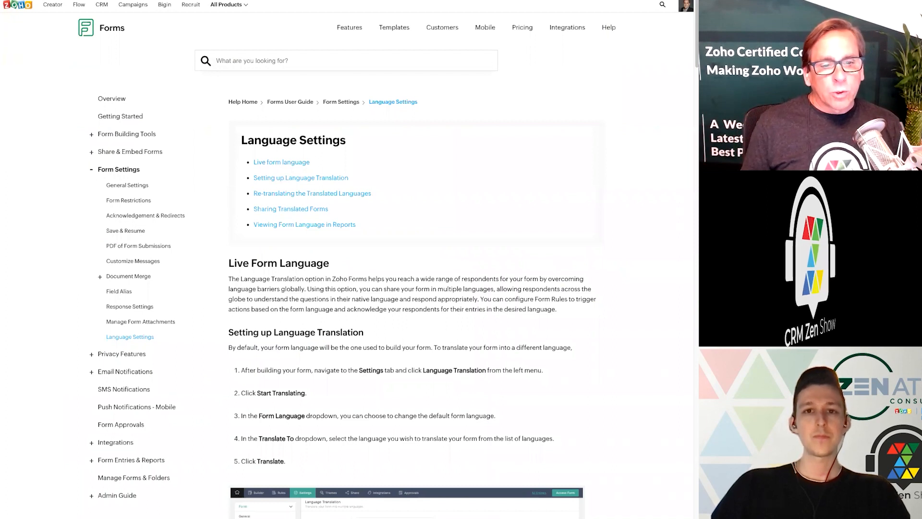
pyautogui.moveTo(409, 53)
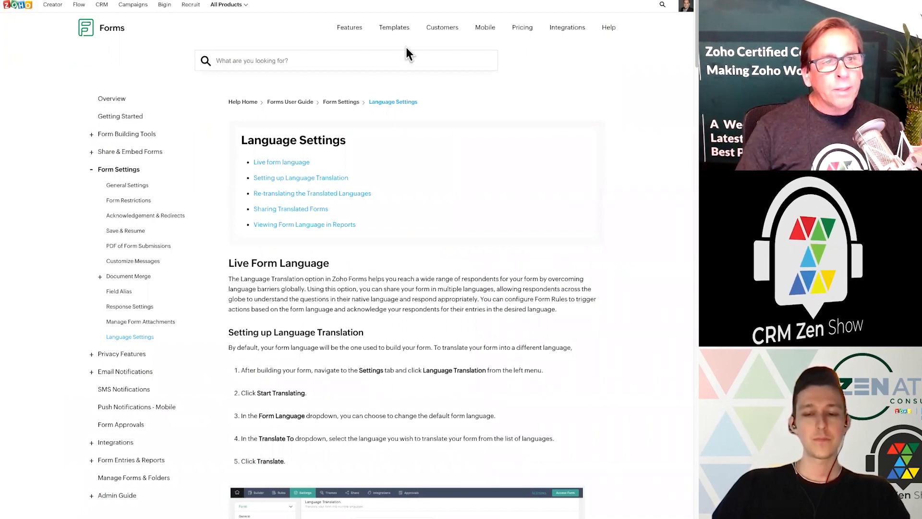
pyautogui.moveTo(443, 320)
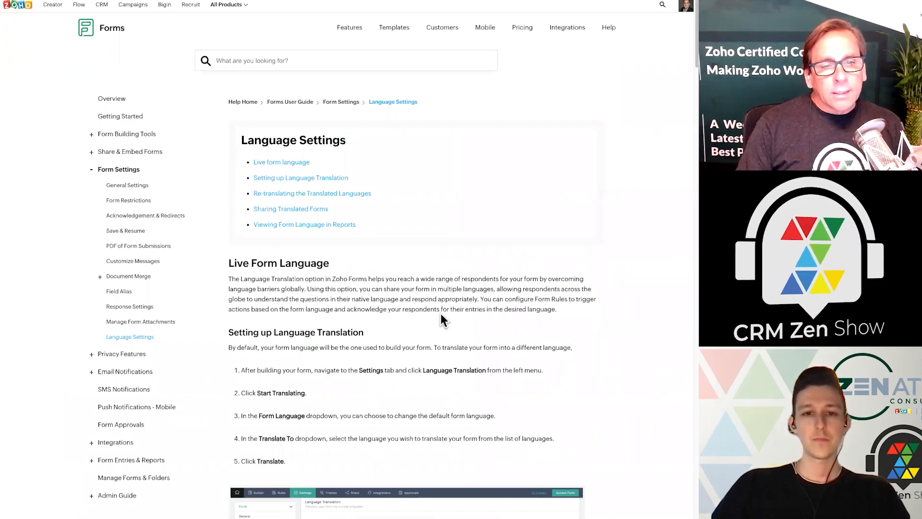
# Step: Read the Zoho Forms translation guide down to Sharing Translated Forms and the language code table
pyautogui.scroll(-3)
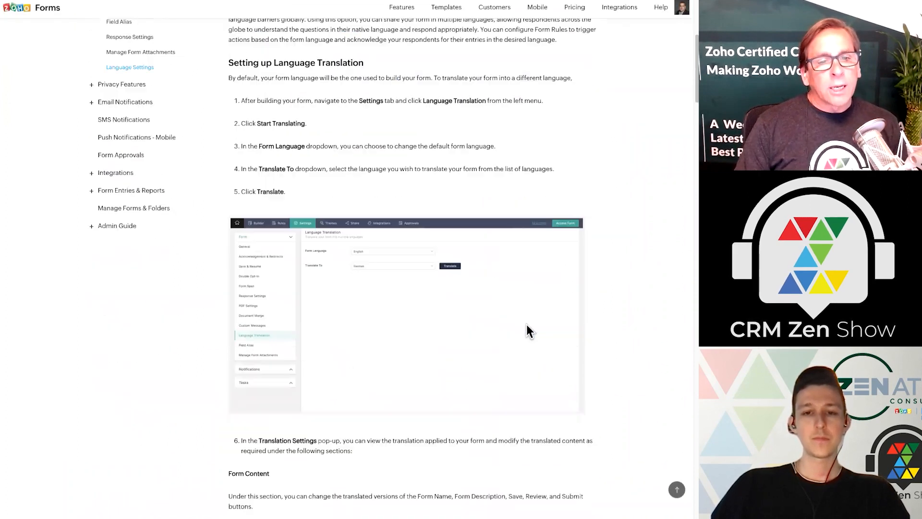
pyautogui.scroll(-3)
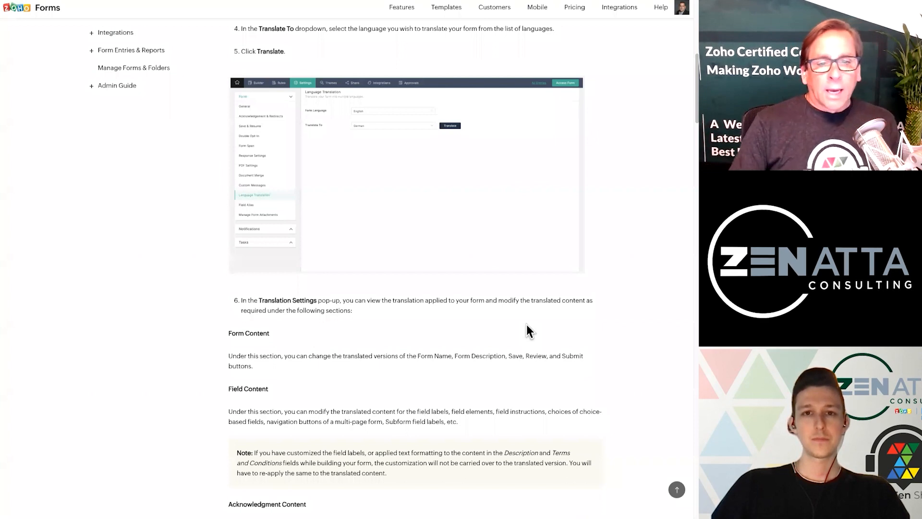
pyautogui.scroll(-3)
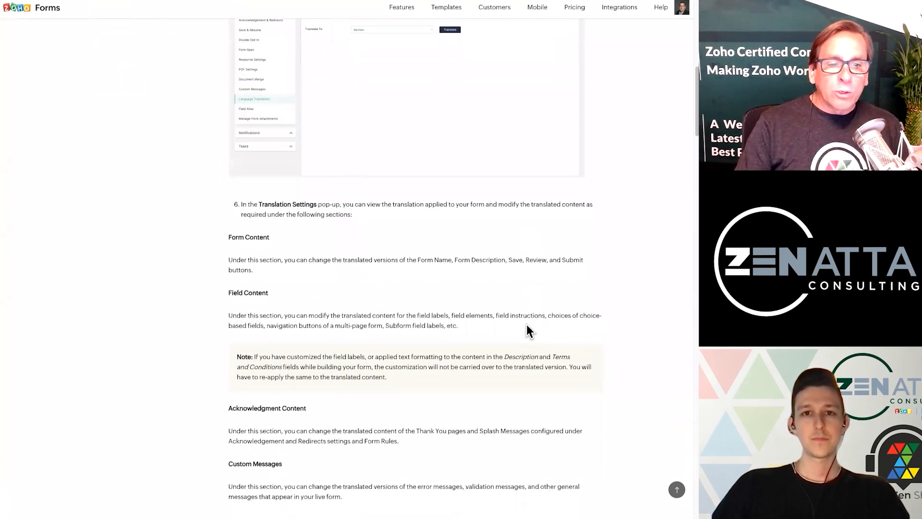
pyautogui.scroll(-3)
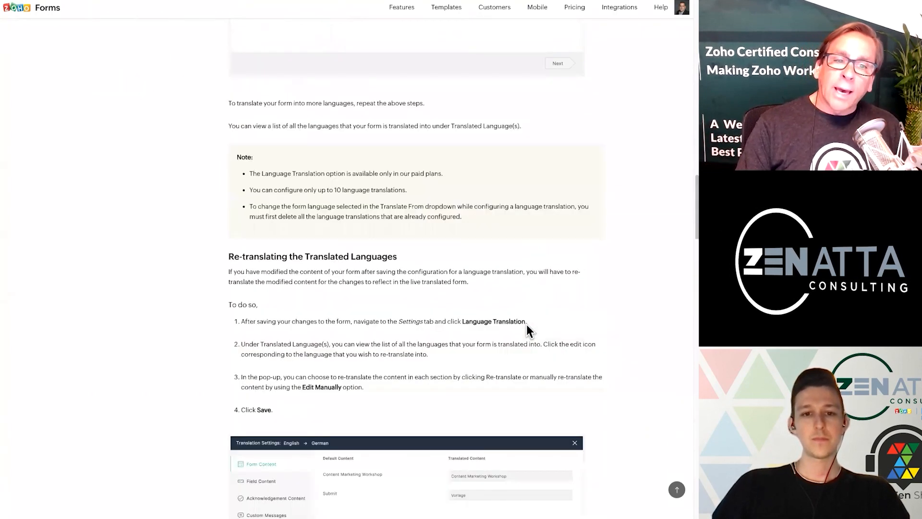
pyautogui.scroll(-3)
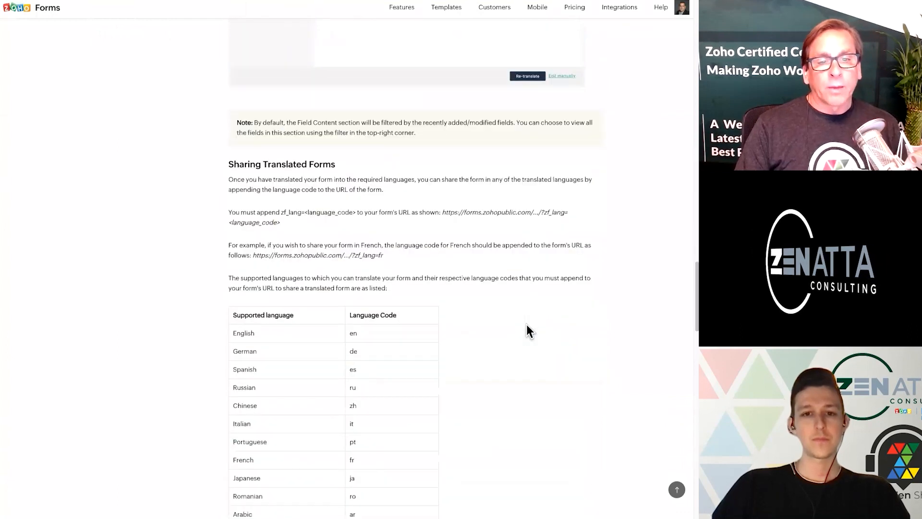
pyautogui.scroll(-3)
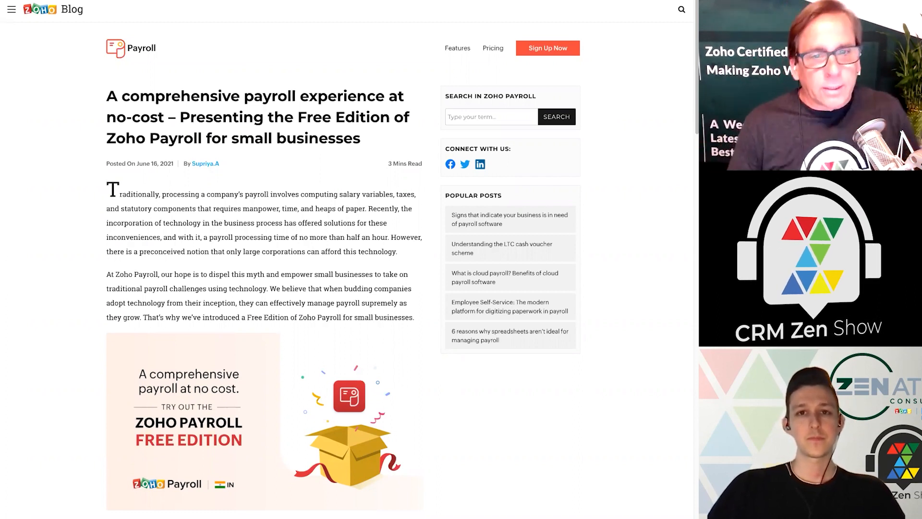
pyautogui.moveTo(337, 264)
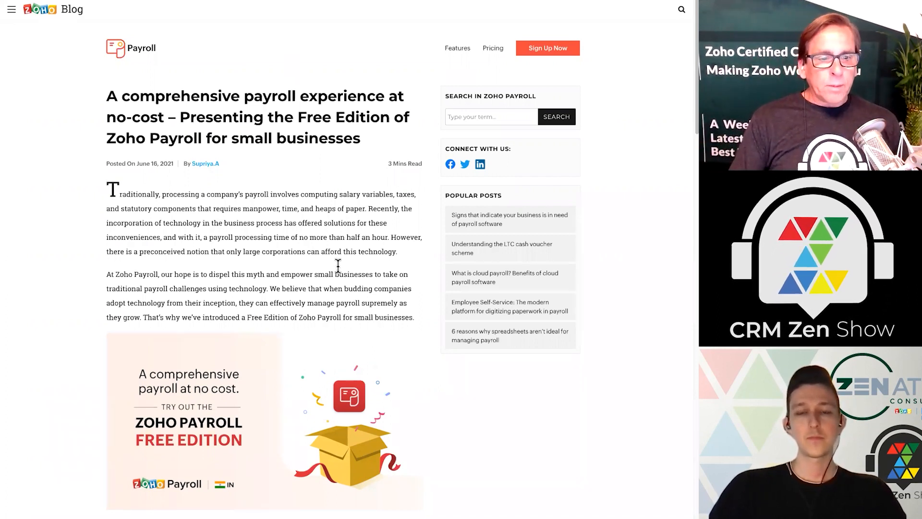
# Step: Read the Zoho Payroll Free Edition post through its features to the end
pyautogui.scroll(-3)
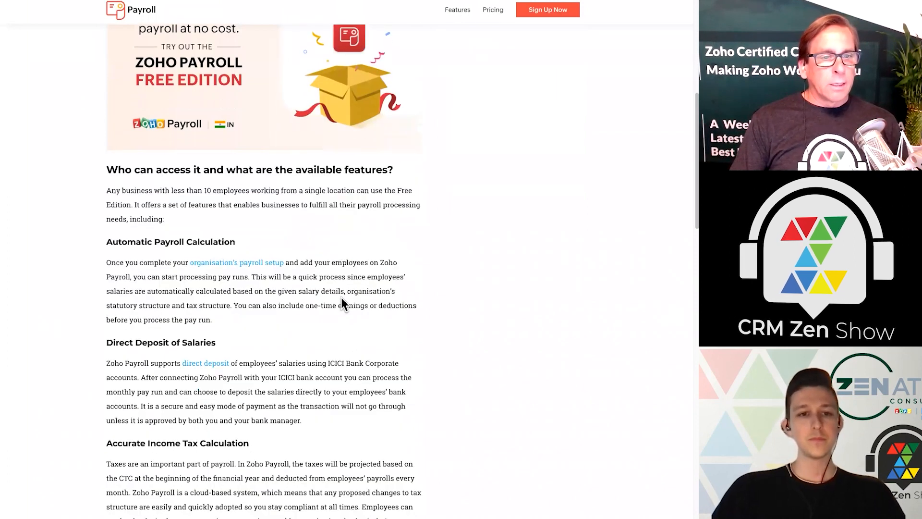
pyautogui.scroll(-3)
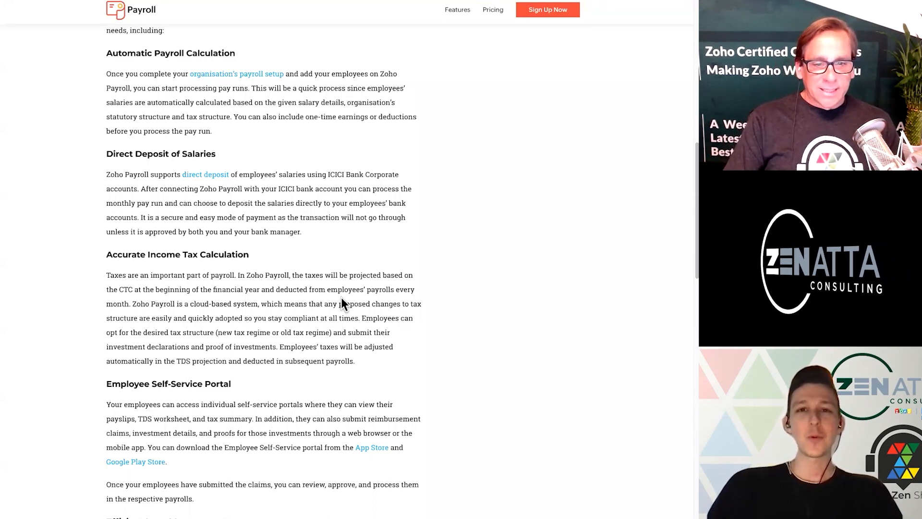
pyautogui.scroll(-3)
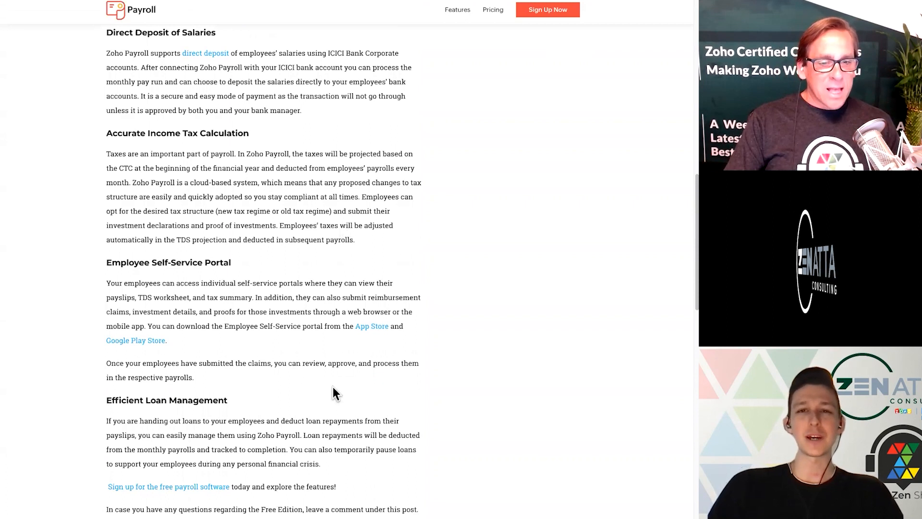
pyautogui.scroll(-3)
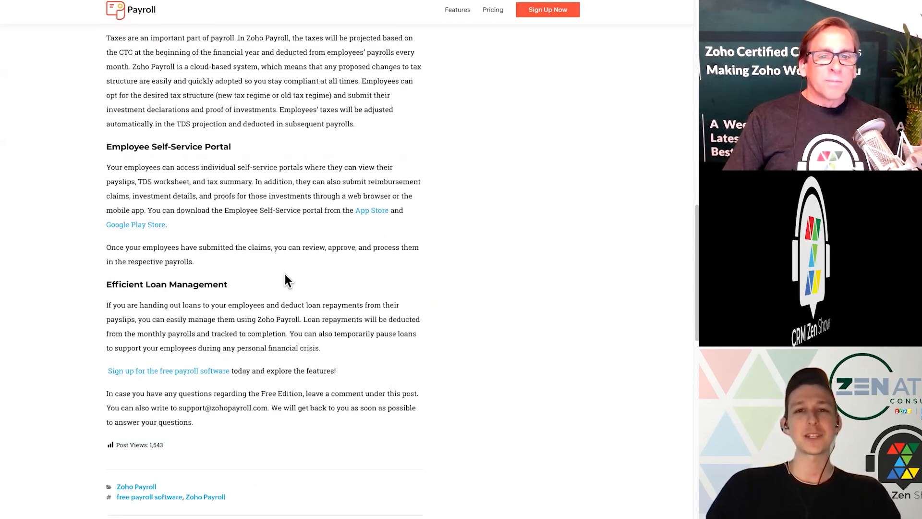
pyautogui.scroll(3)
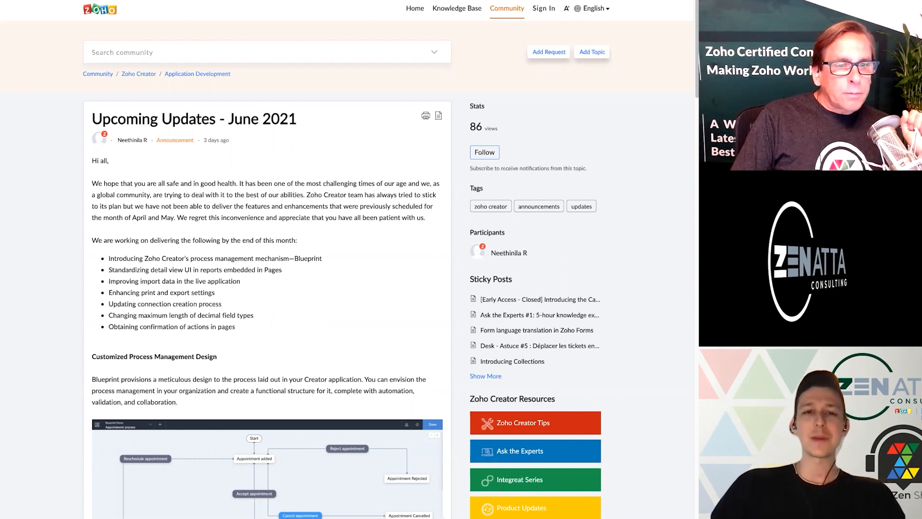
# Step: Read the Creator June 2021 planned features down to confirmation on actions
pyautogui.scroll(-3)
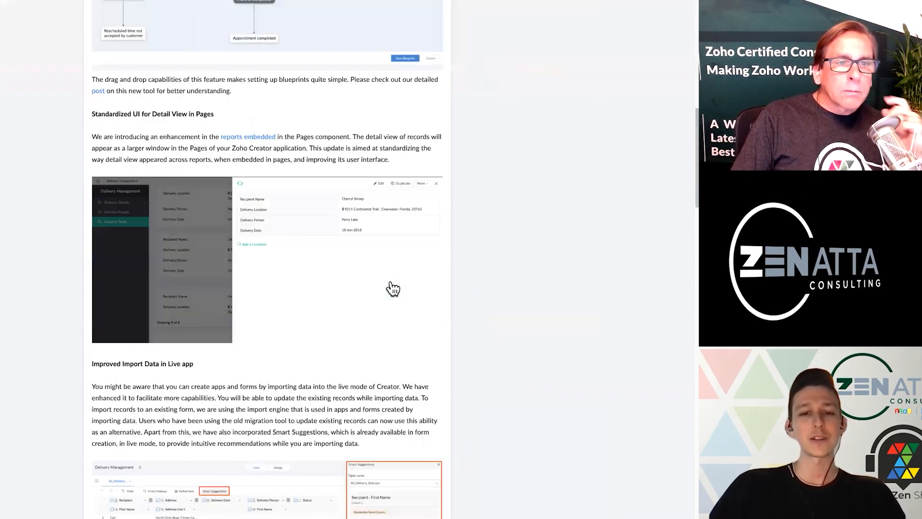
pyautogui.scroll(-3)
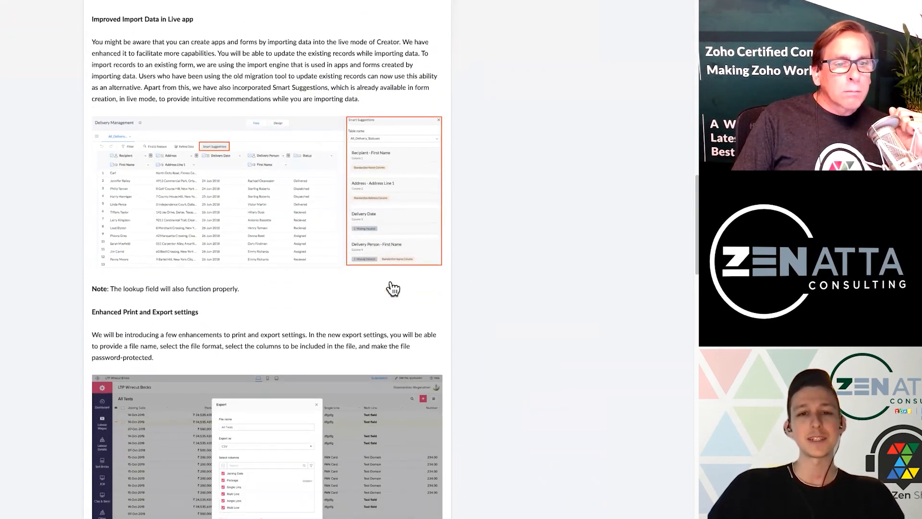
pyautogui.scroll(-3)
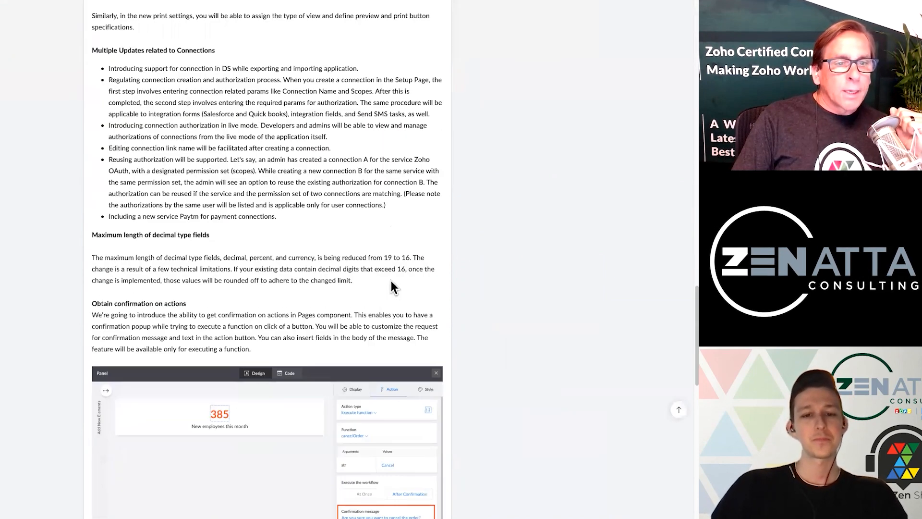
pyautogui.scroll(3)
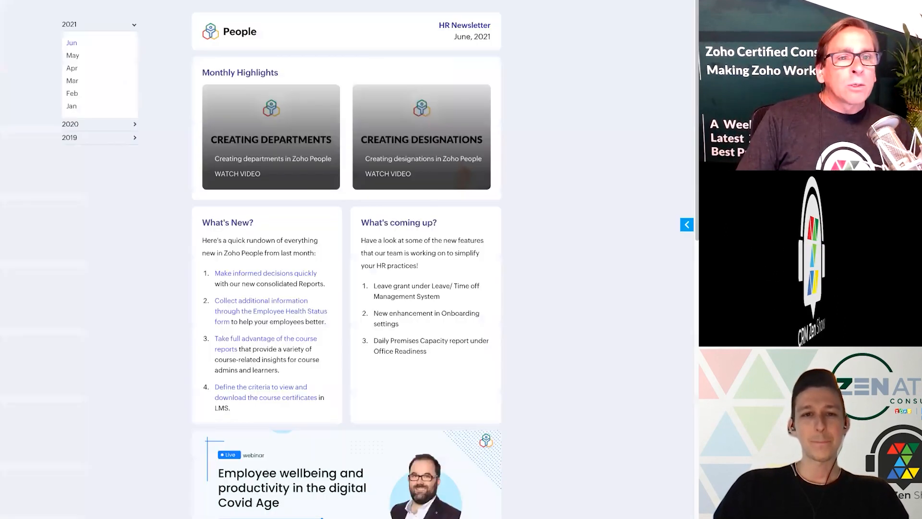
pyautogui.moveTo(531, 272)
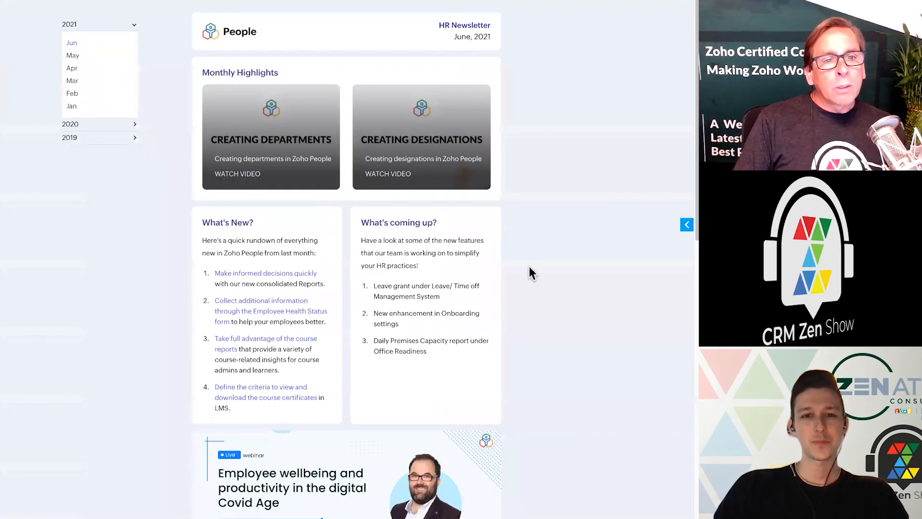
pyautogui.moveTo(524, 322)
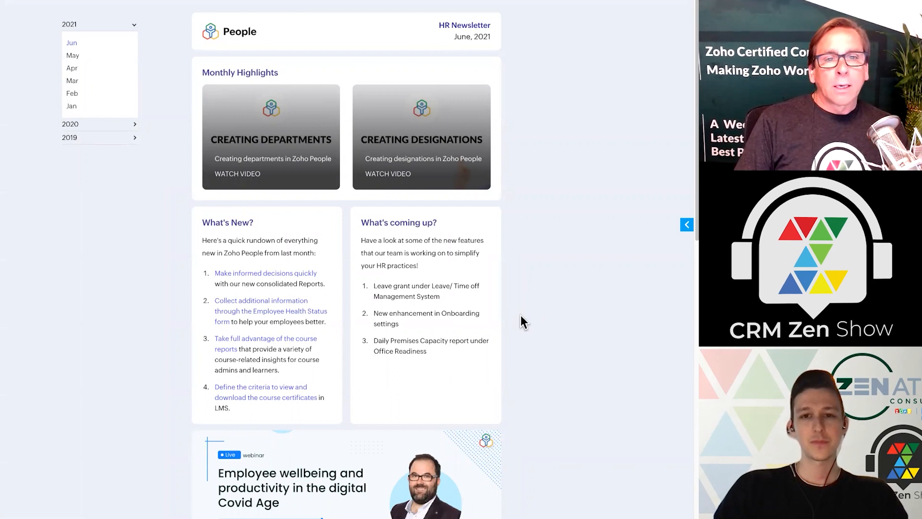
# Step: Scroll the June 2021 HR newsletter down to its webinar and articles sections
pyautogui.scroll(-3)
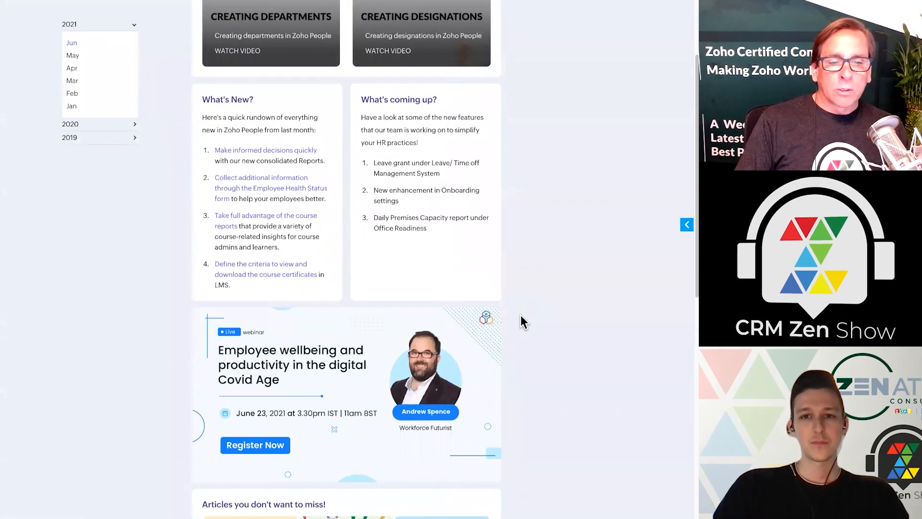
pyautogui.scroll(-3)
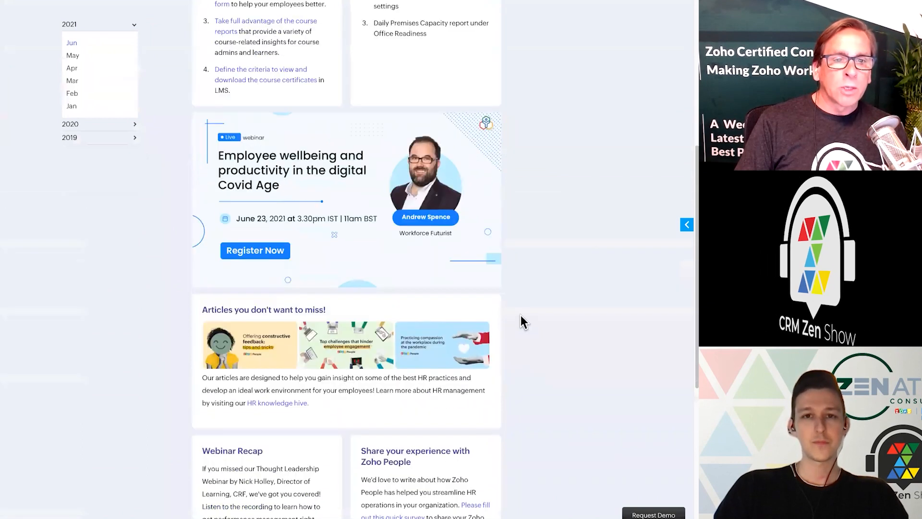
pyautogui.moveTo(558, 149)
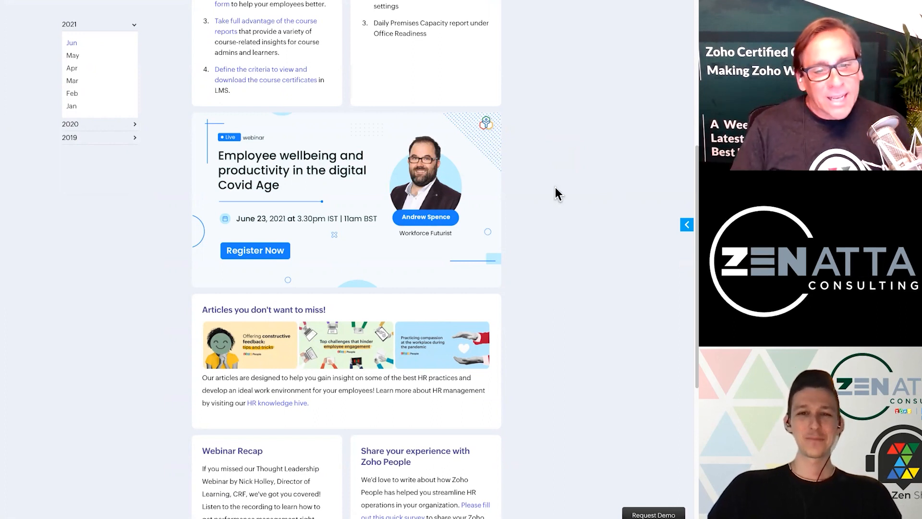
pyautogui.scroll(-3)
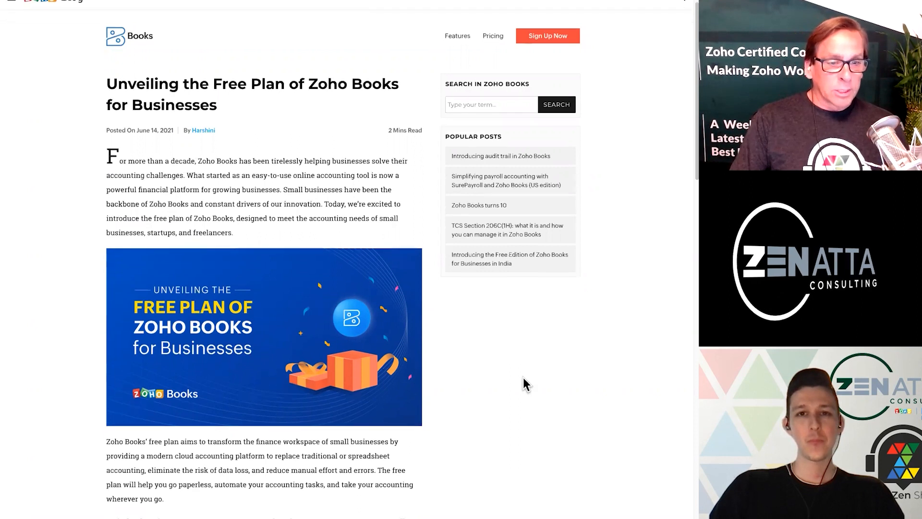
# Step: Read the Zoho Books free plan post to its end, then scroll back to the top
pyautogui.scroll(-3)
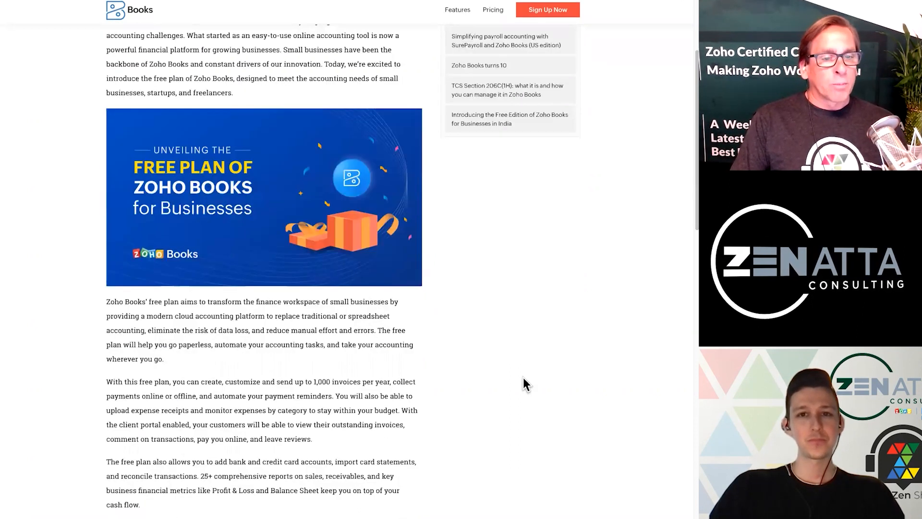
pyautogui.scroll(-3)
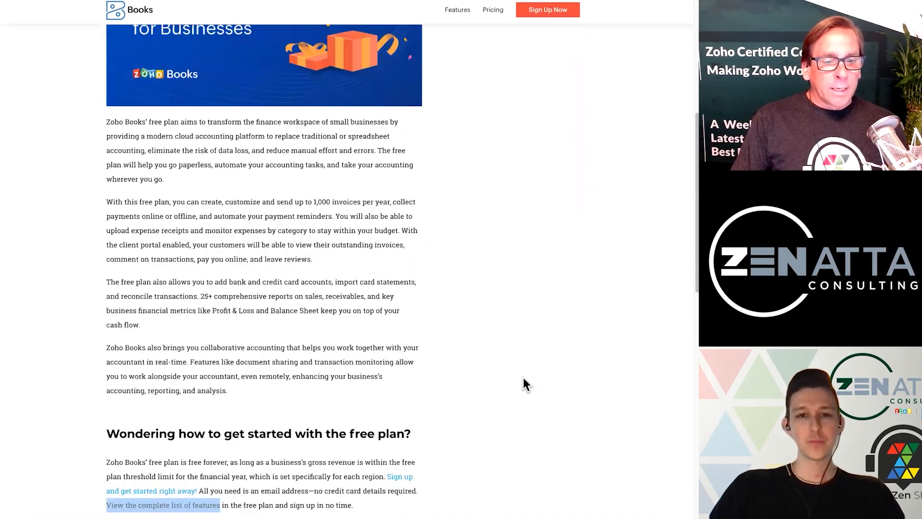
pyautogui.scroll(-3)
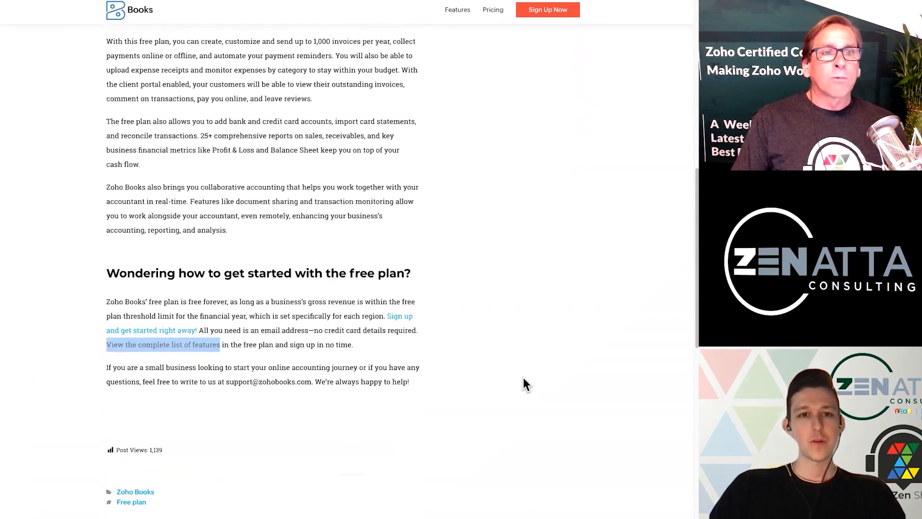
pyautogui.scroll(3)
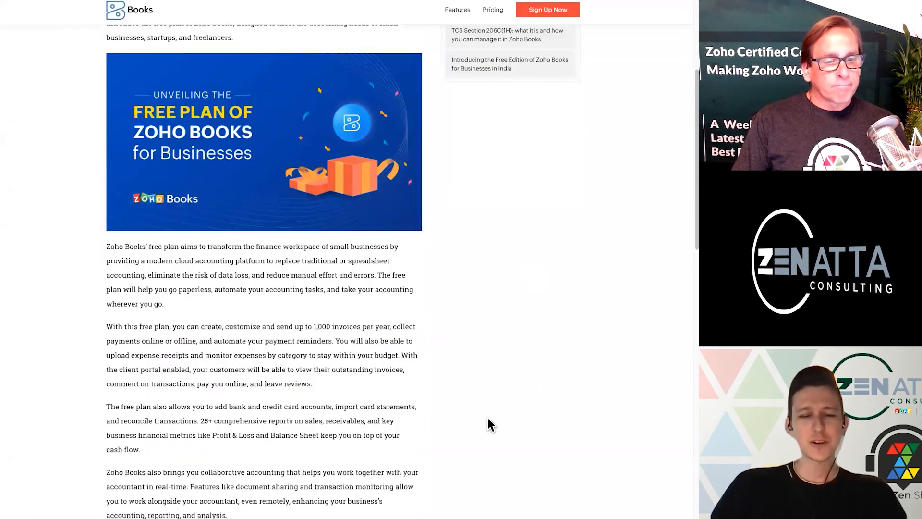
pyautogui.moveTo(667, 264)
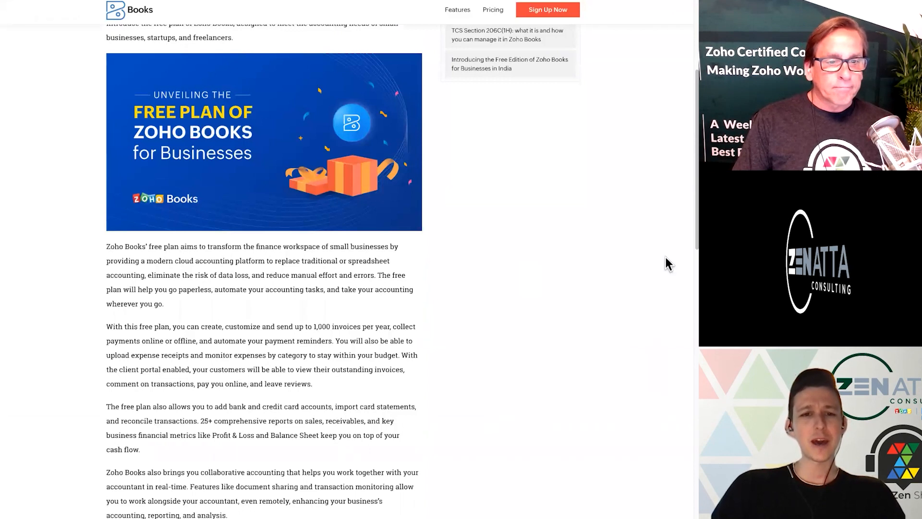
pyautogui.moveTo(647, 341)
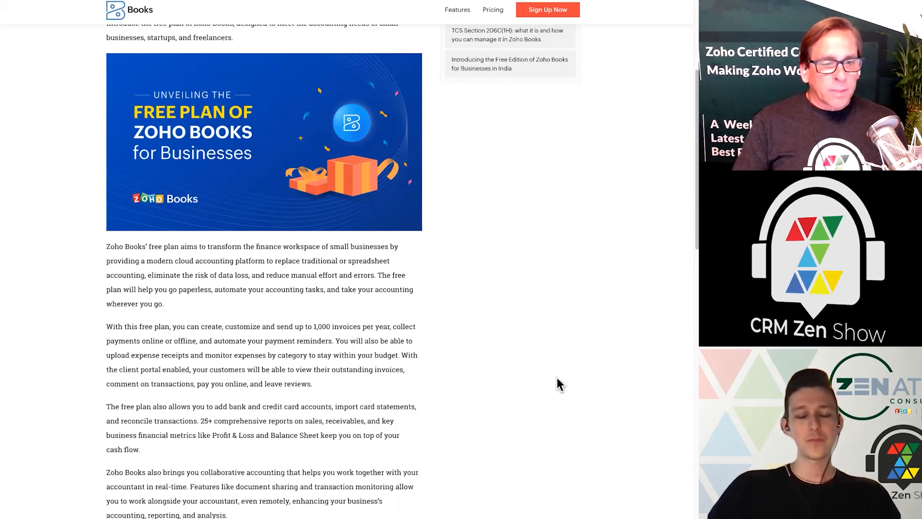
pyautogui.scroll(-3)
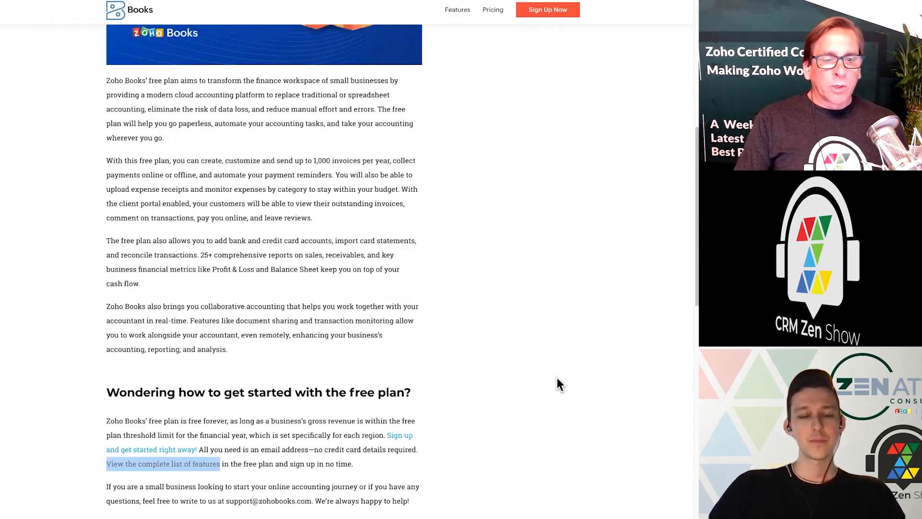
pyautogui.scroll(-3)
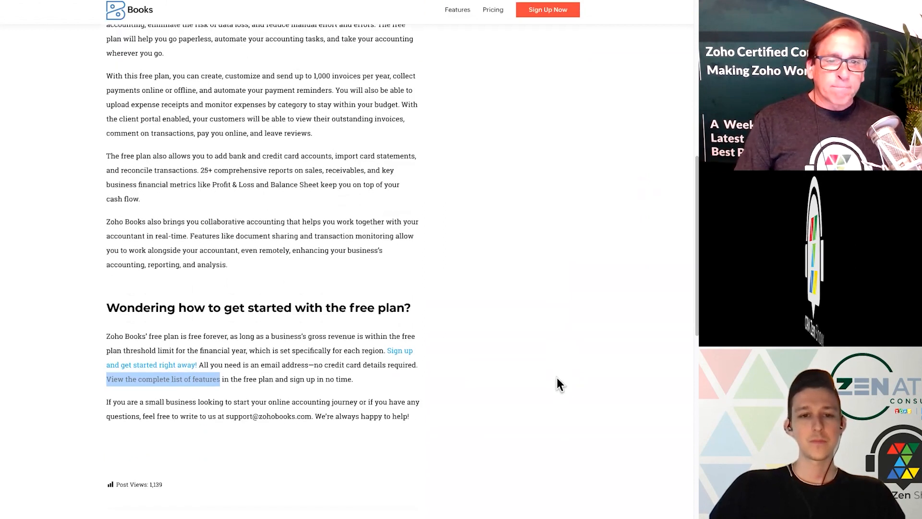
pyautogui.moveTo(253, 351)
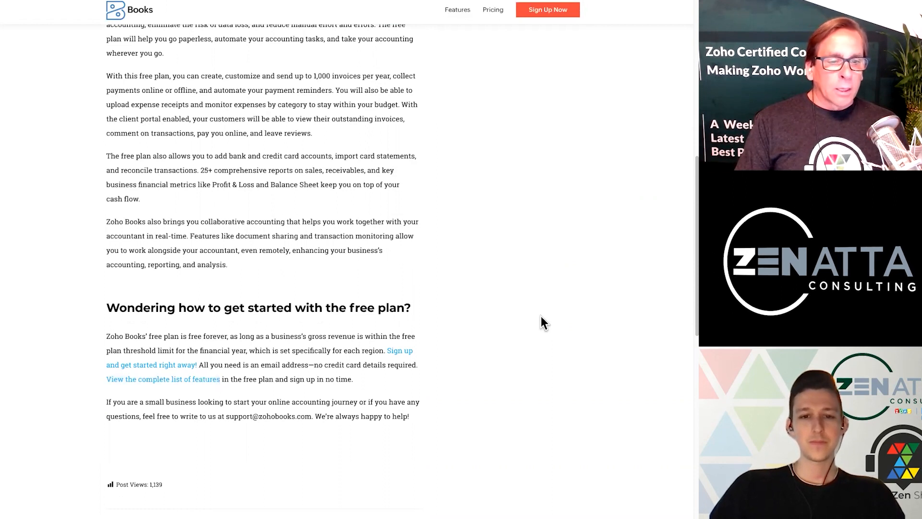
pyautogui.moveTo(421, 204)
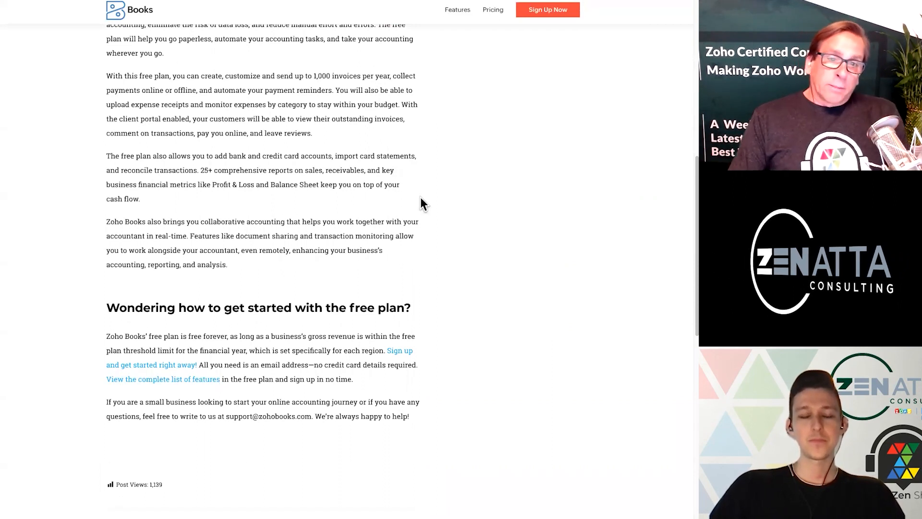
pyautogui.scroll(3)
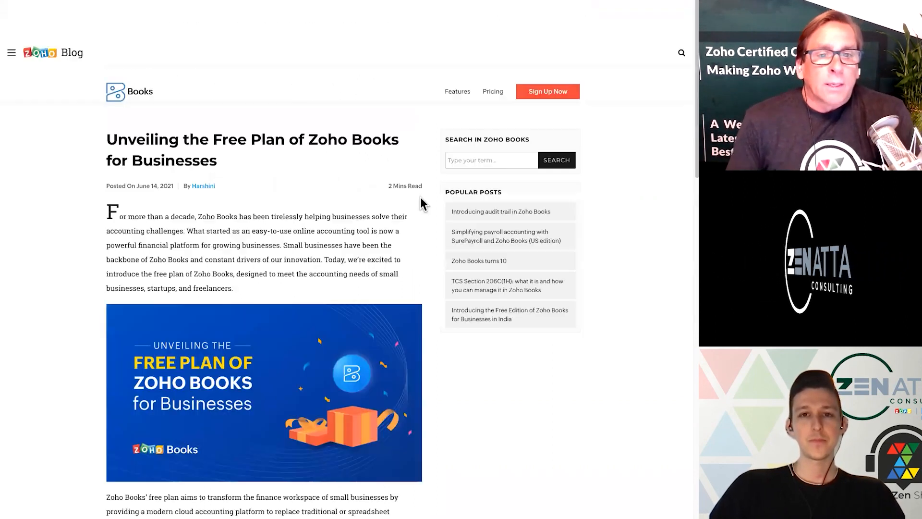
pyautogui.scroll(-3)
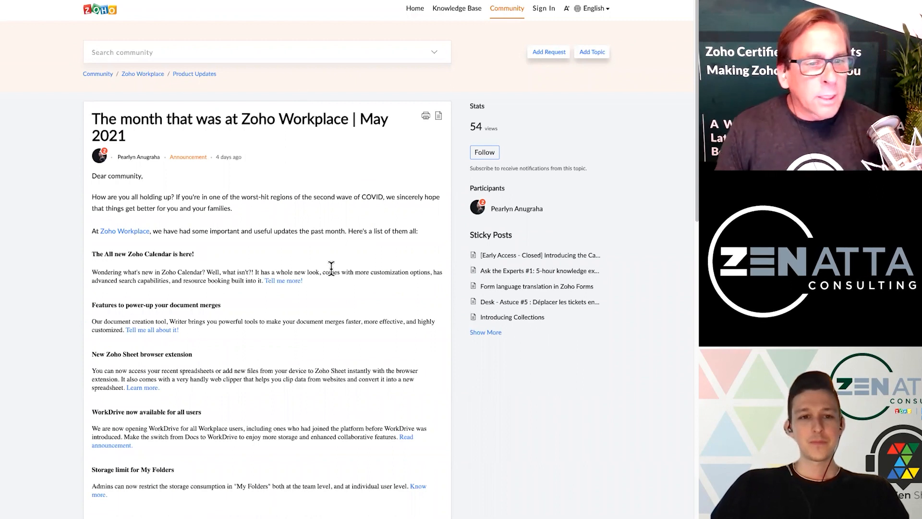
pyautogui.scroll(-3)
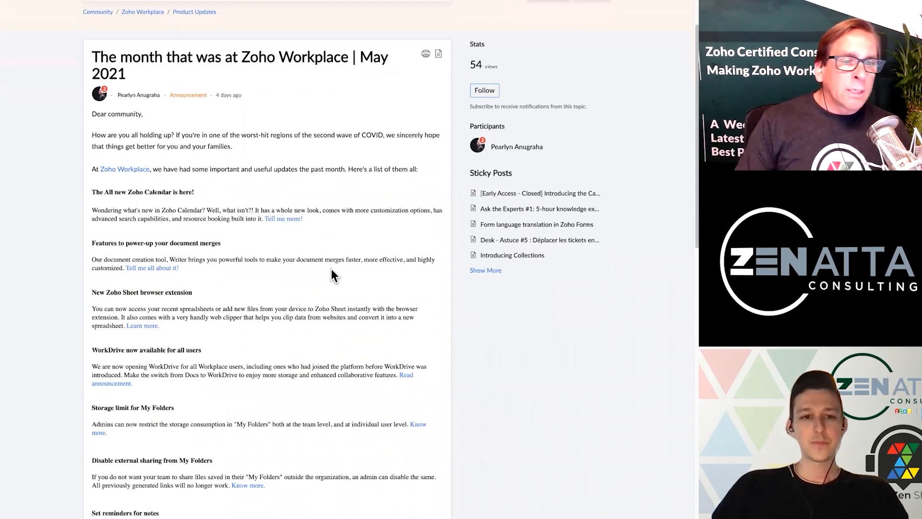
pyautogui.scroll(-3)
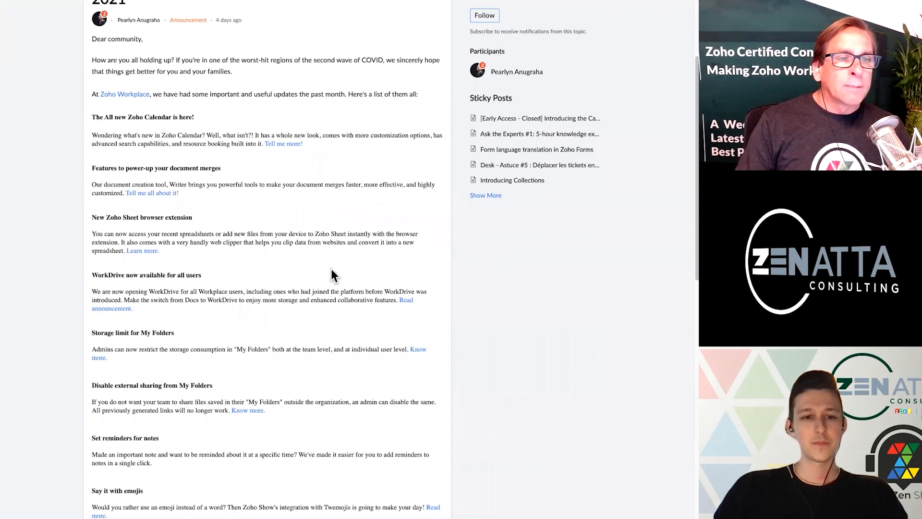
pyautogui.scroll(-3)
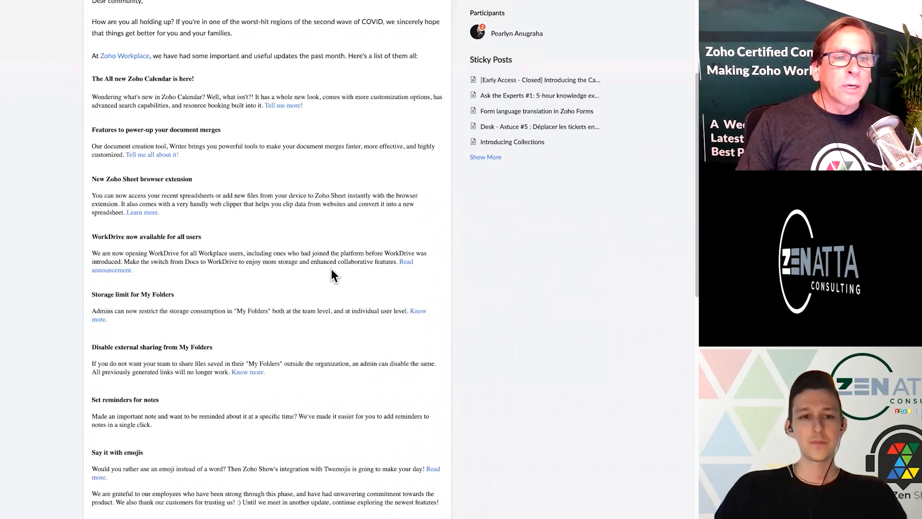
pyautogui.moveTo(427, 146)
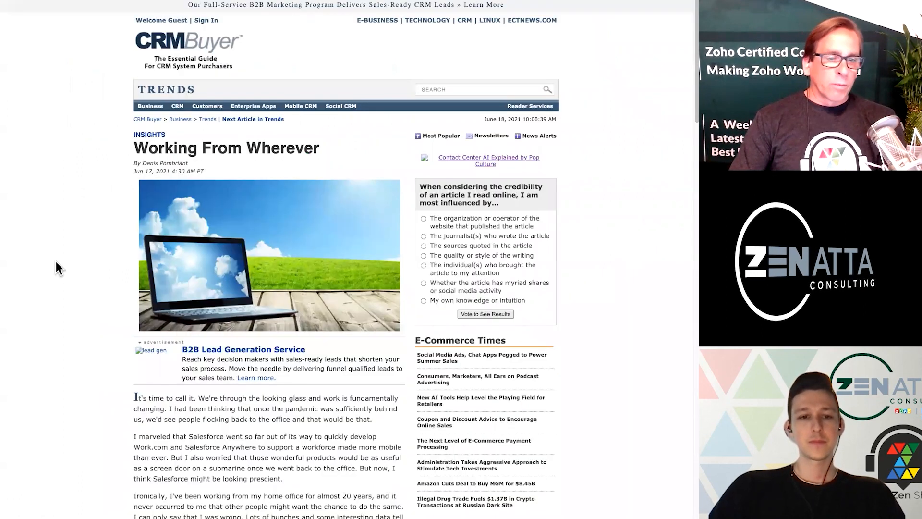
# Step: Read the Working From Wherever article down to the author bio, then scroll back up
pyautogui.scroll(-3)
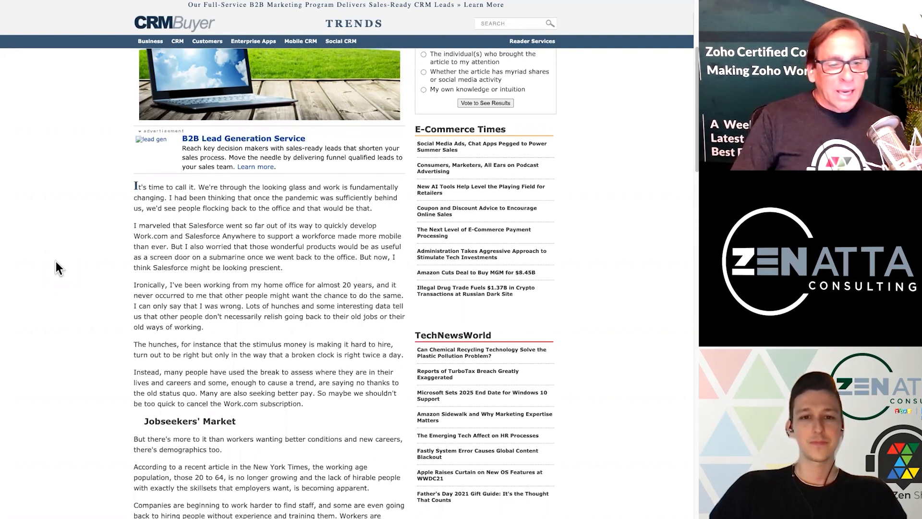
pyautogui.scroll(-3)
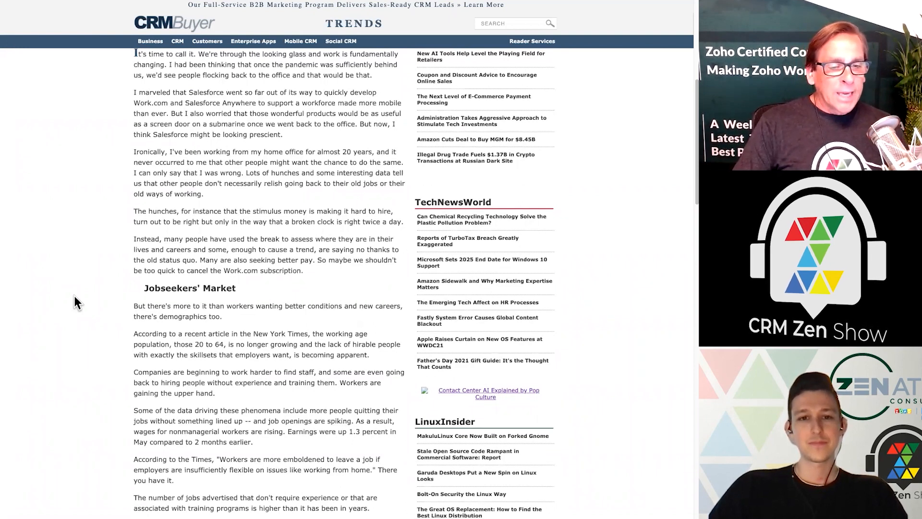
pyautogui.scroll(-3)
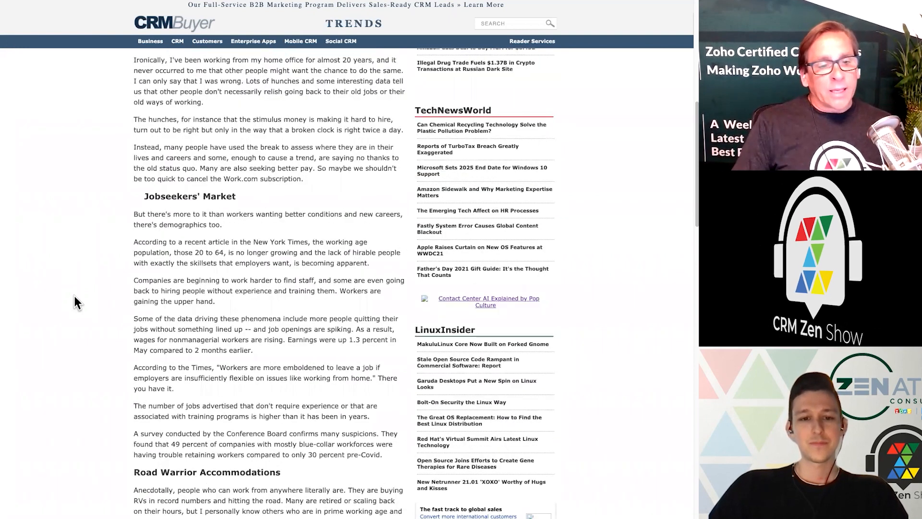
pyautogui.scroll(-3)
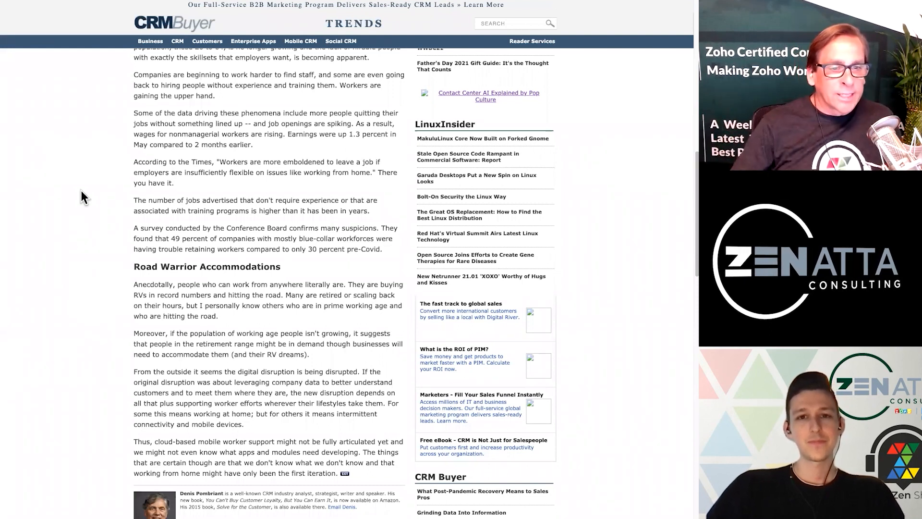
pyautogui.moveTo(91, 167)
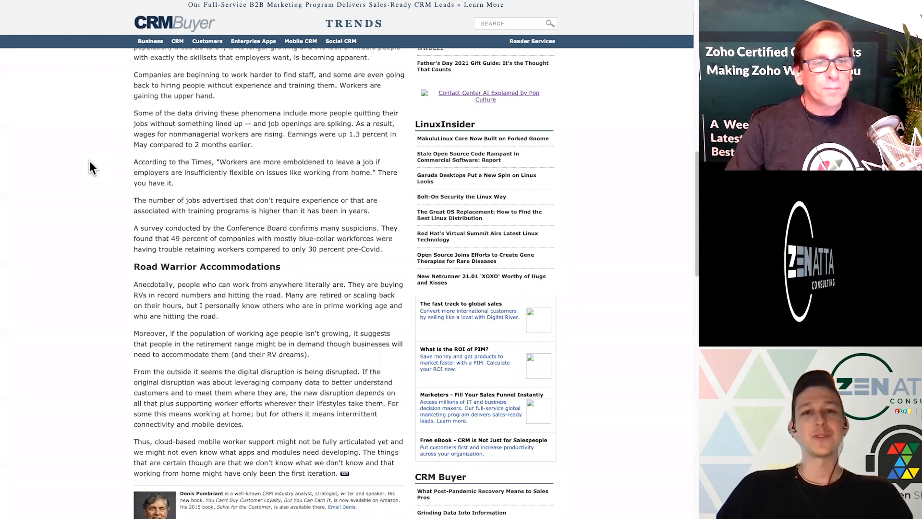
pyautogui.scroll(3)
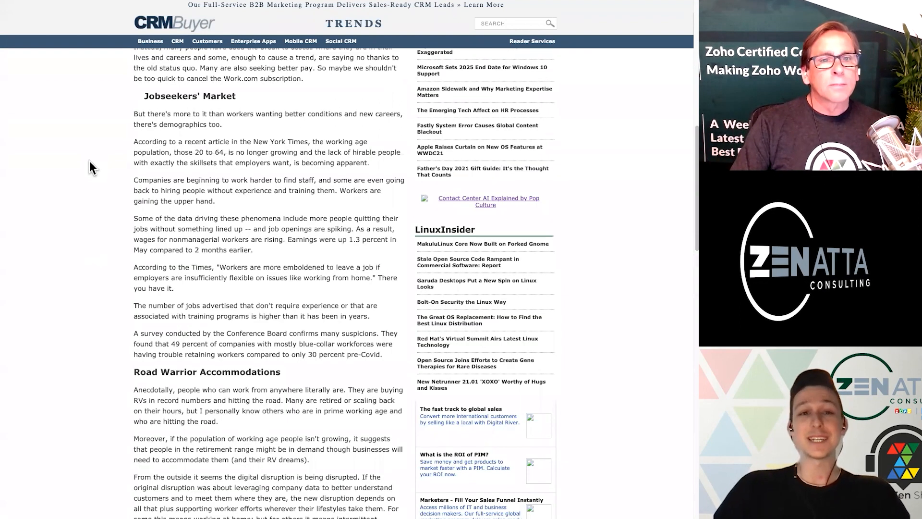
pyautogui.scroll(3)
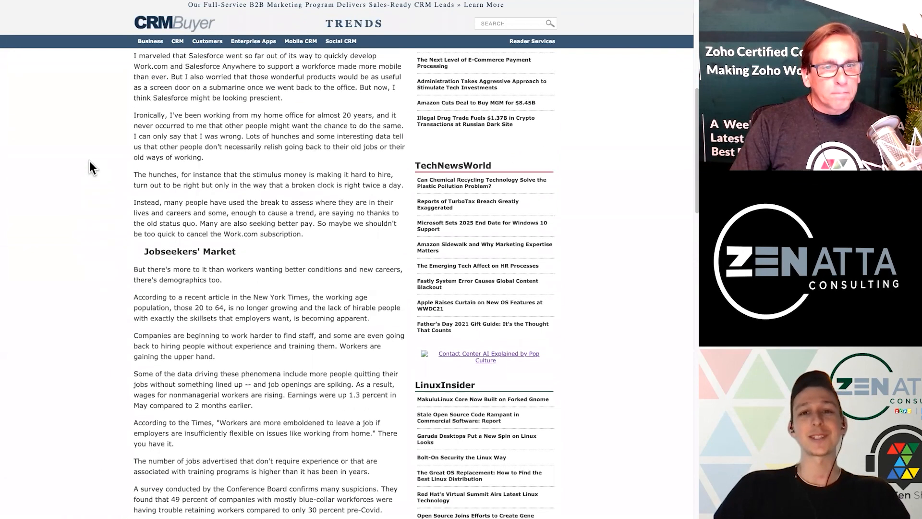
pyautogui.scroll(3)
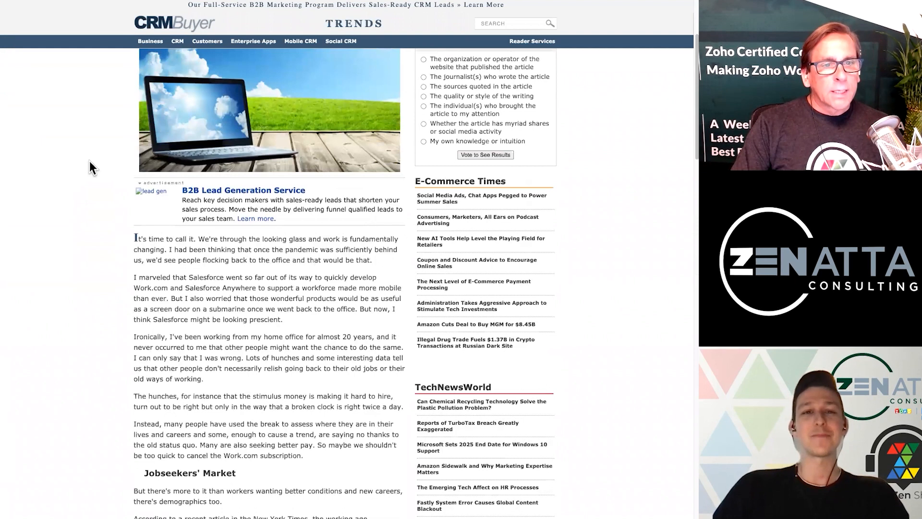
pyautogui.scroll(3)
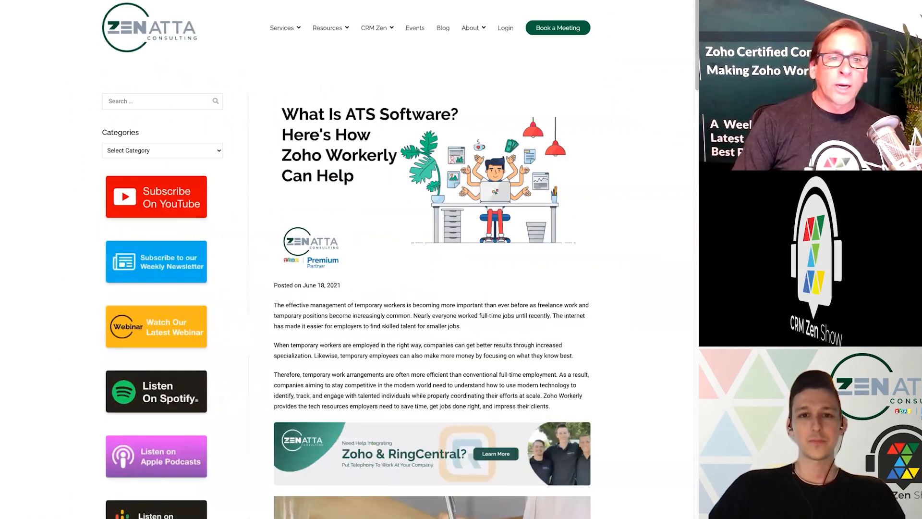
pyautogui.scroll(-3)
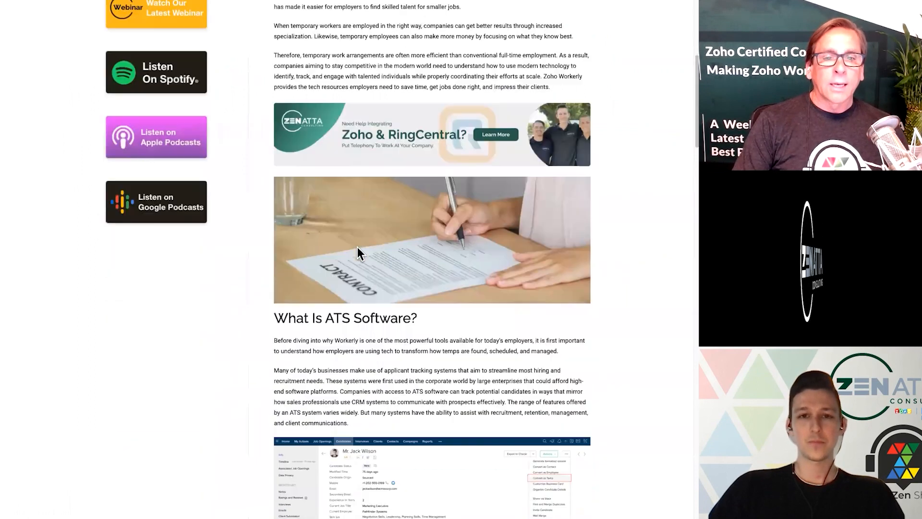
pyautogui.scroll(-3)
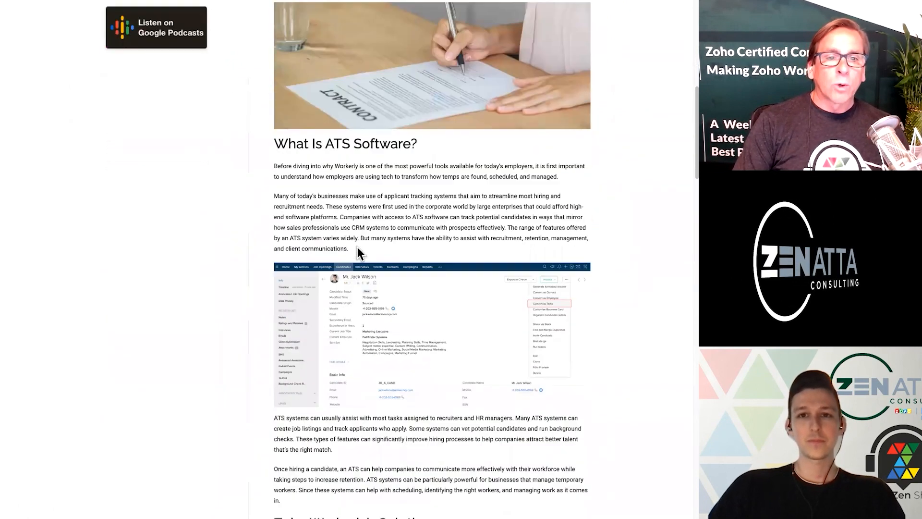
pyautogui.scroll(-3)
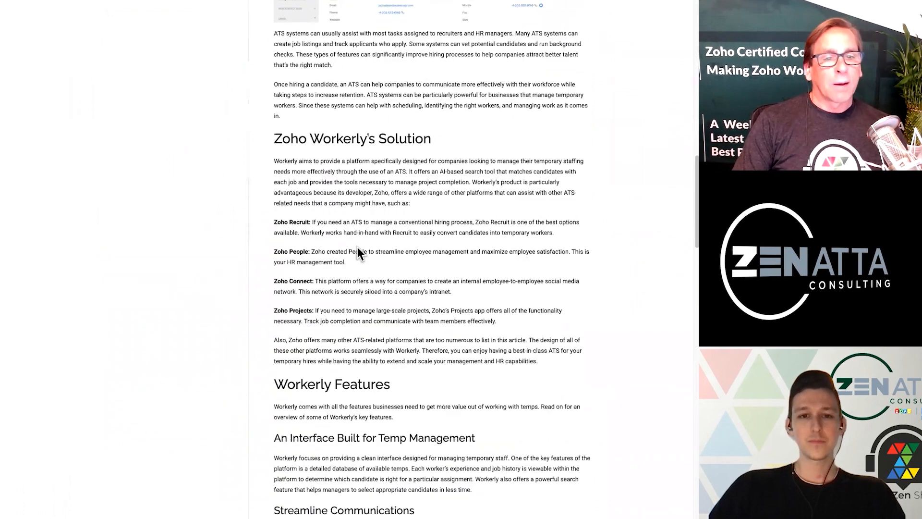
pyautogui.scroll(-3)
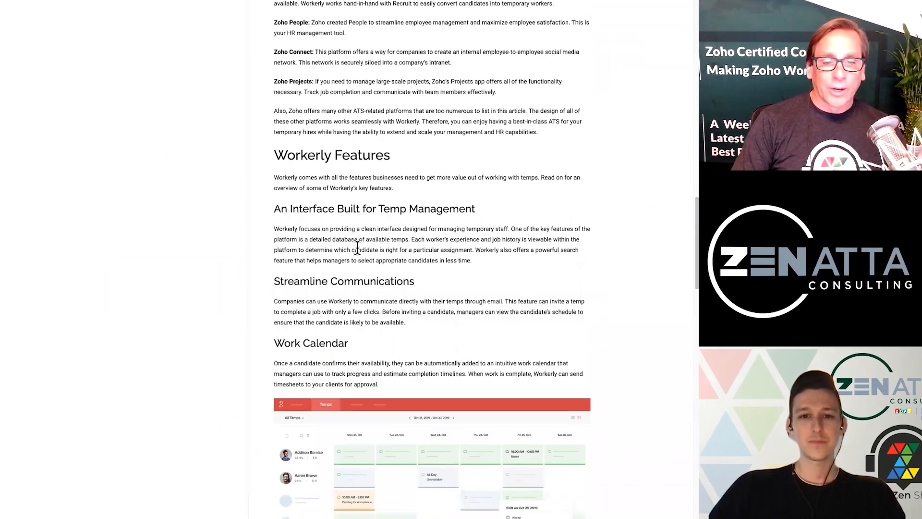
pyautogui.scroll(-3)
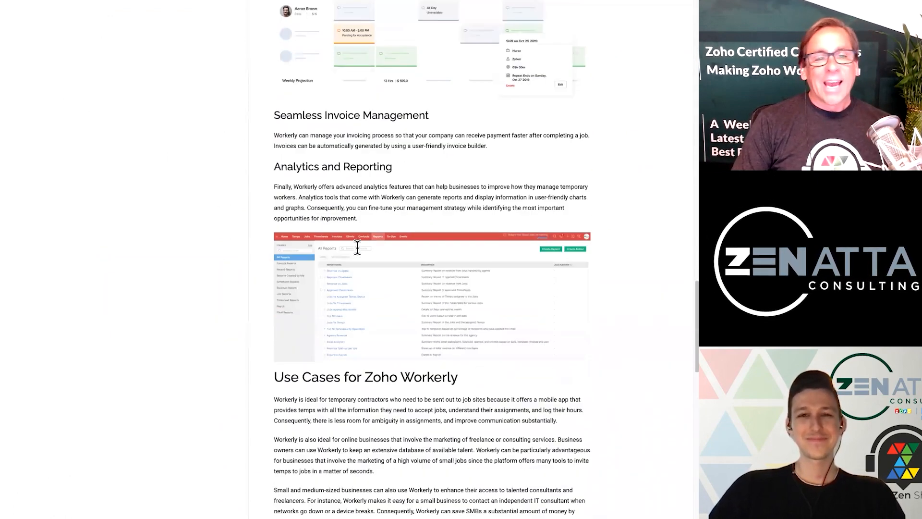
pyautogui.scroll(3)
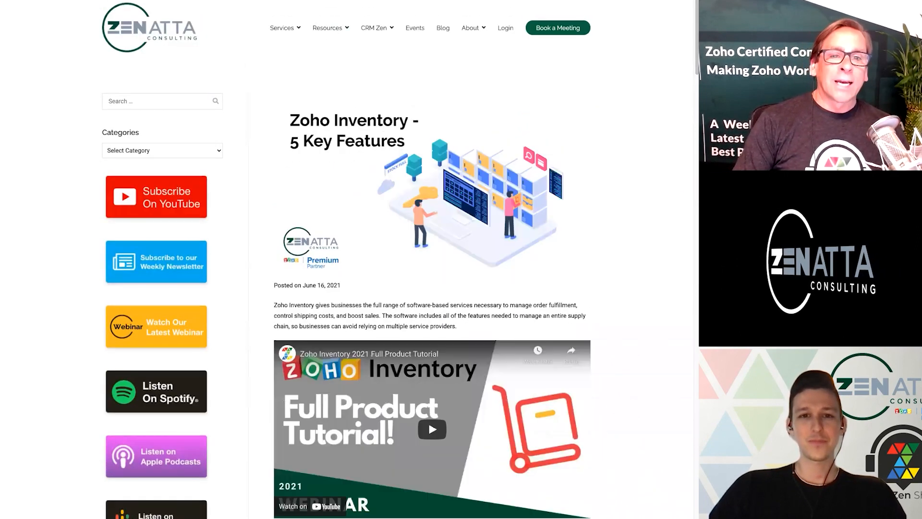
pyautogui.moveTo(516, 257)
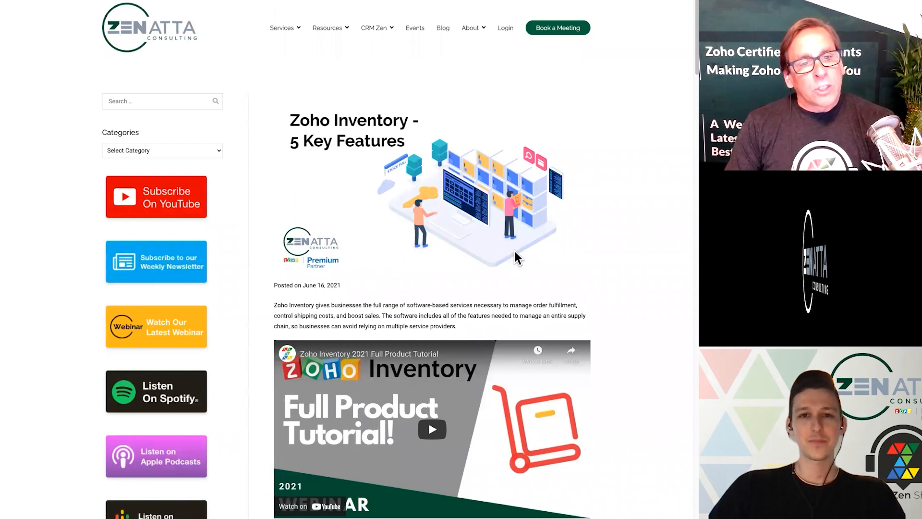
# Step: Skim the Zoho Inventory 5 Key Features post, then open the Zoho Creator Non-Profit's Guide post
pyautogui.scroll(-3)
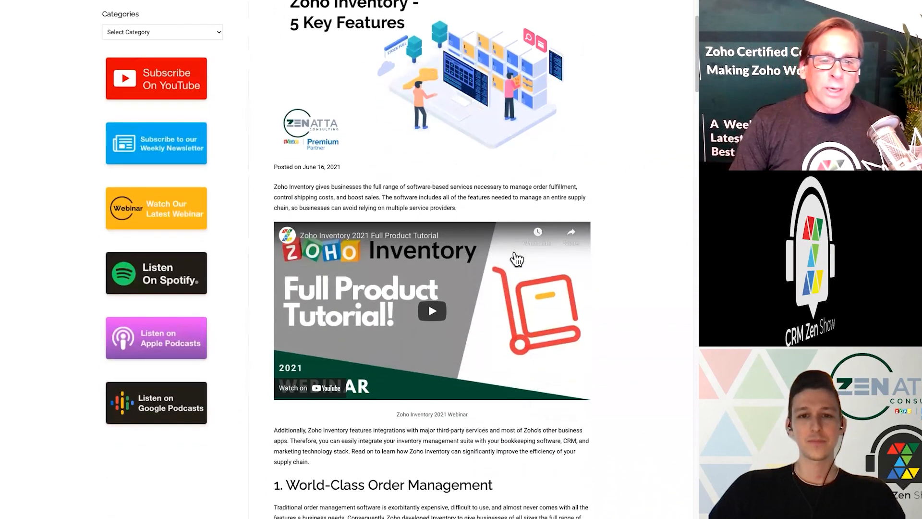
pyautogui.scroll(-3)
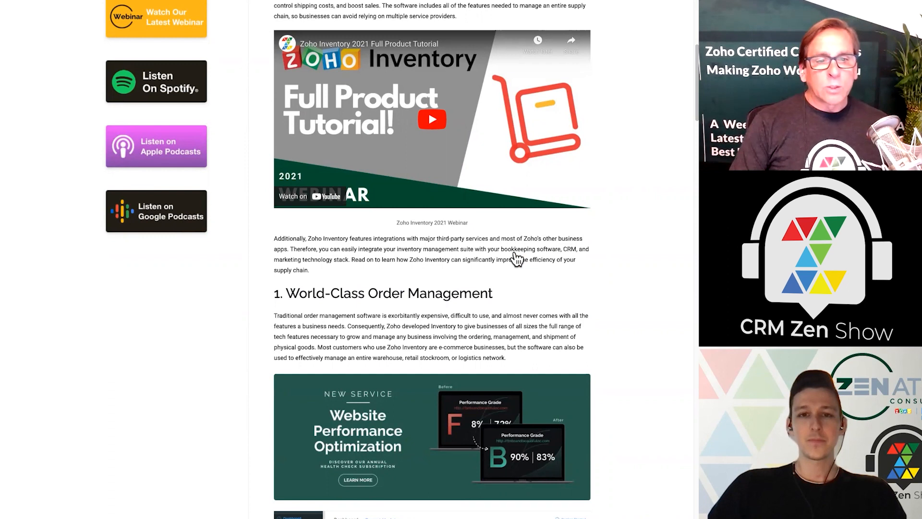
pyautogui.scroll(-3)
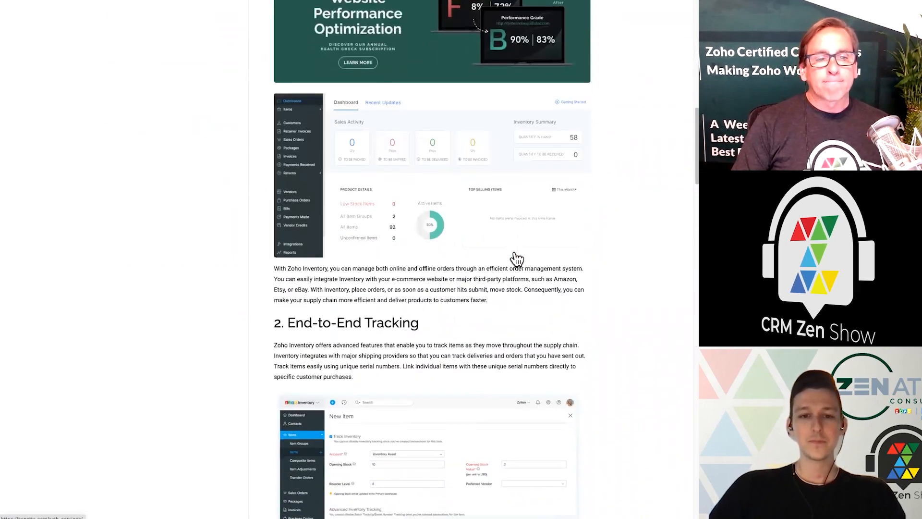
pyautogui.scroll(-3)
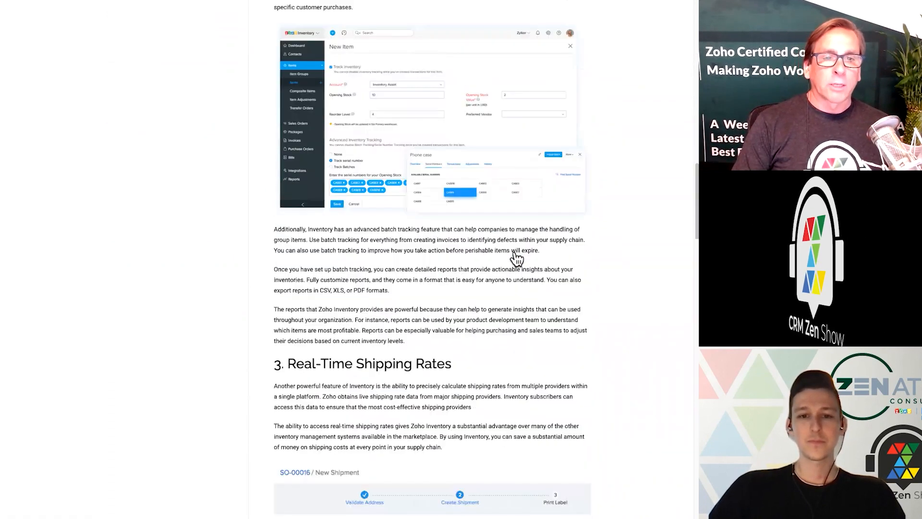
pyautogui.scroll(-3)
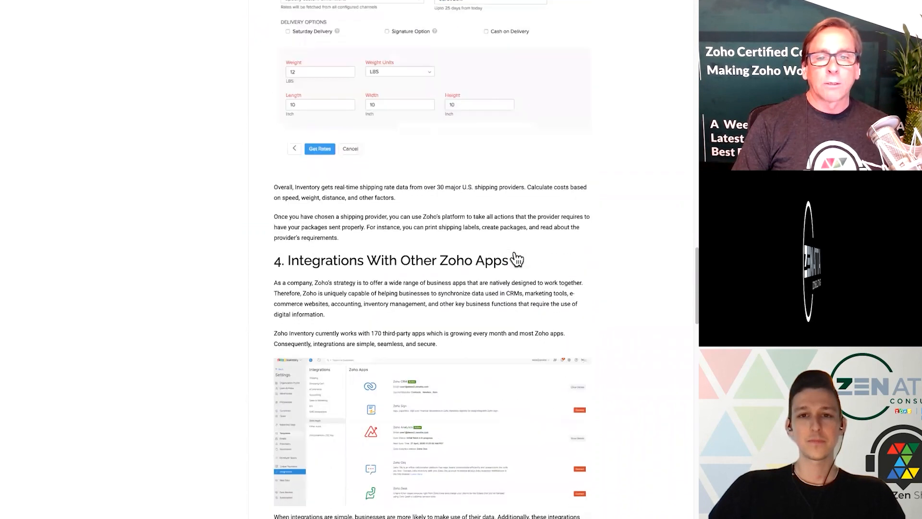
pyautogui.scroll(3)
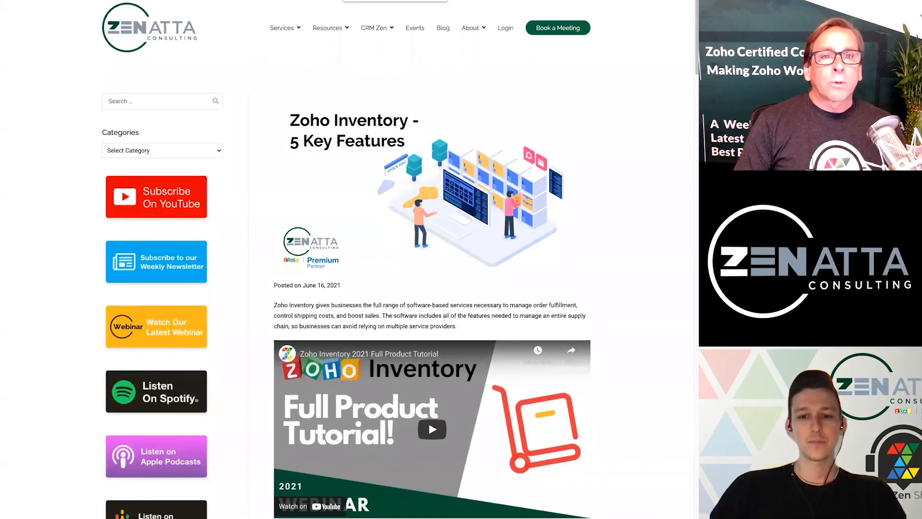
pyautogui.click(156, 196)
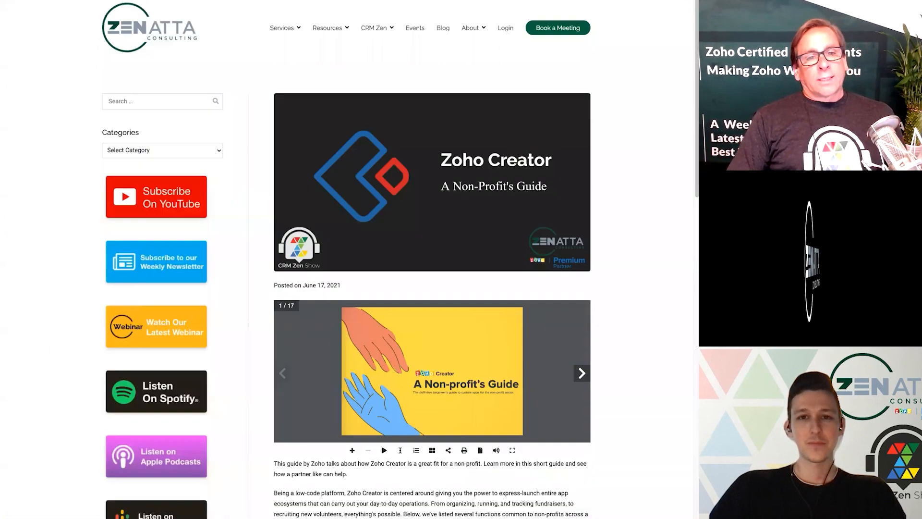
# Step: Scroll through the Non-Profit's Guide post to the embedded slideshow
pyautogui.scroll(-3)
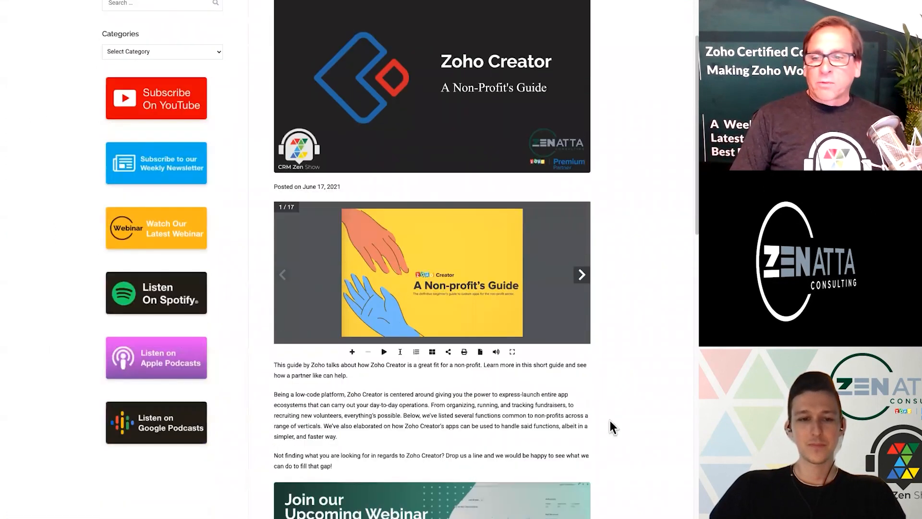
pyautogui.scroll(-3)
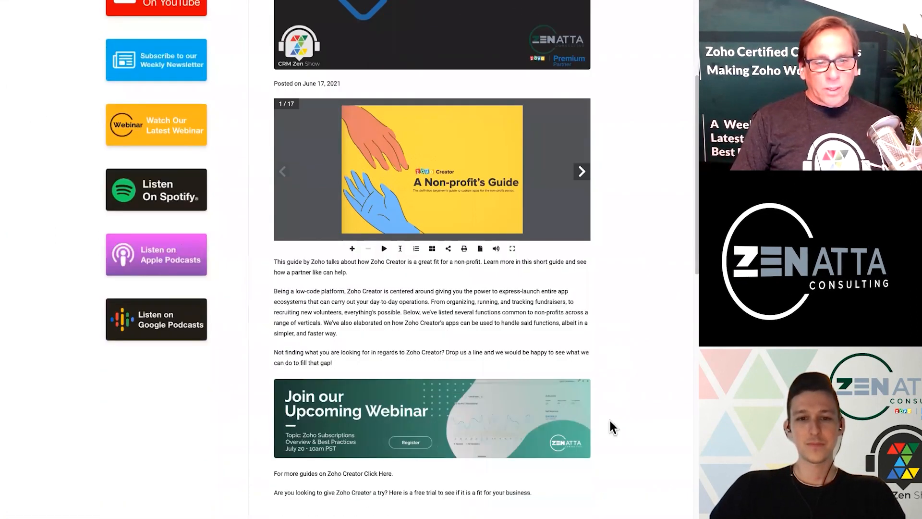
pyautogui.moveTo(581, 173)
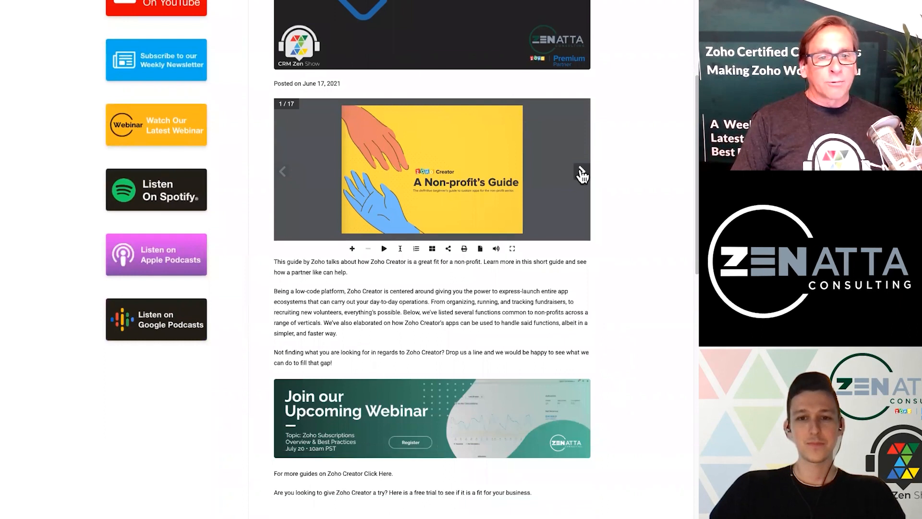
pyautogui.scroll(3)
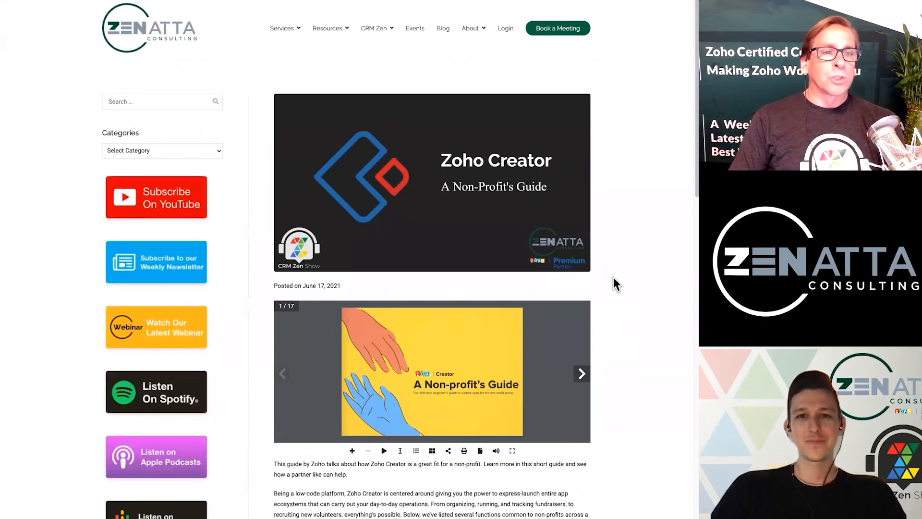
pyautogui.scroll(-3)
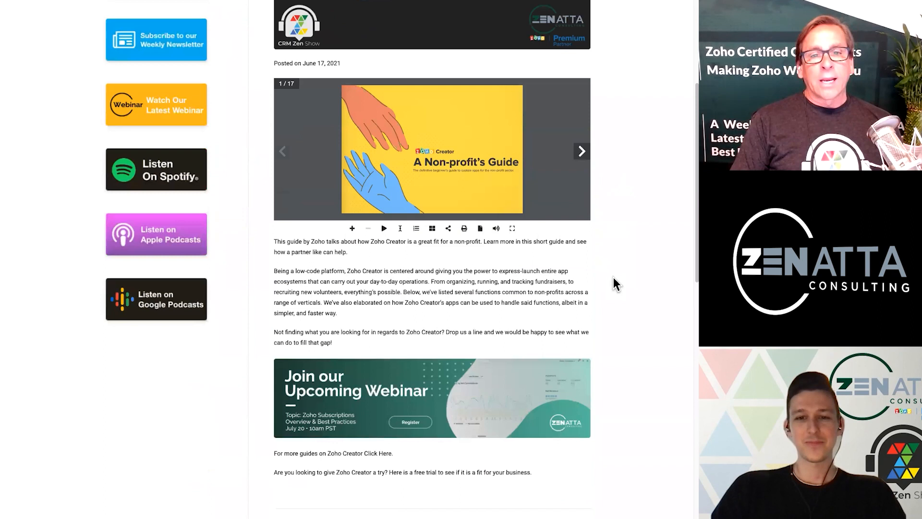
# Step: Advance the embedded guide three pages and read to the post's end
pyautogui.click(581, 151)
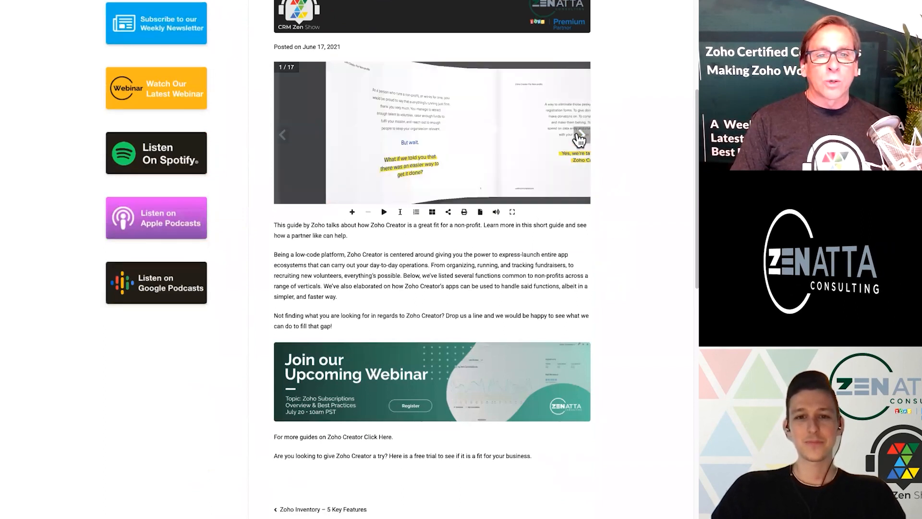
pyautogui.click(579, 134)
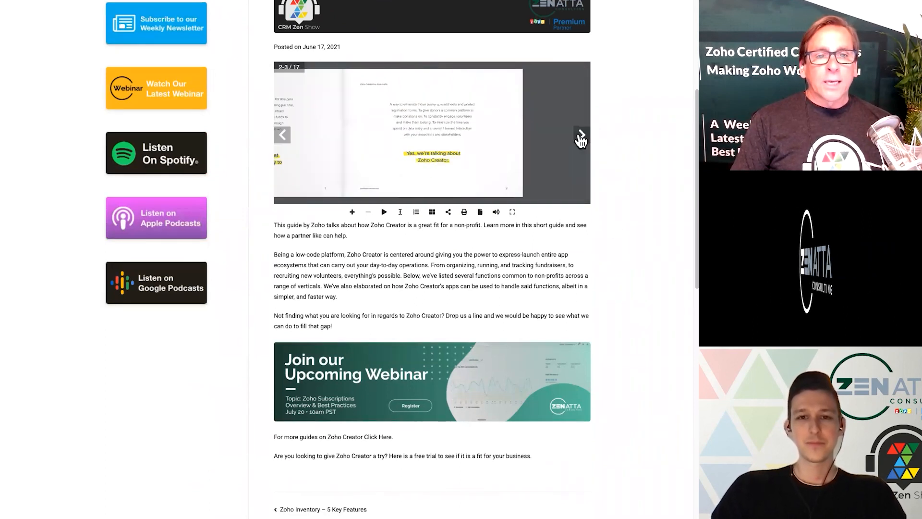
pyautogui.click(580, 134)
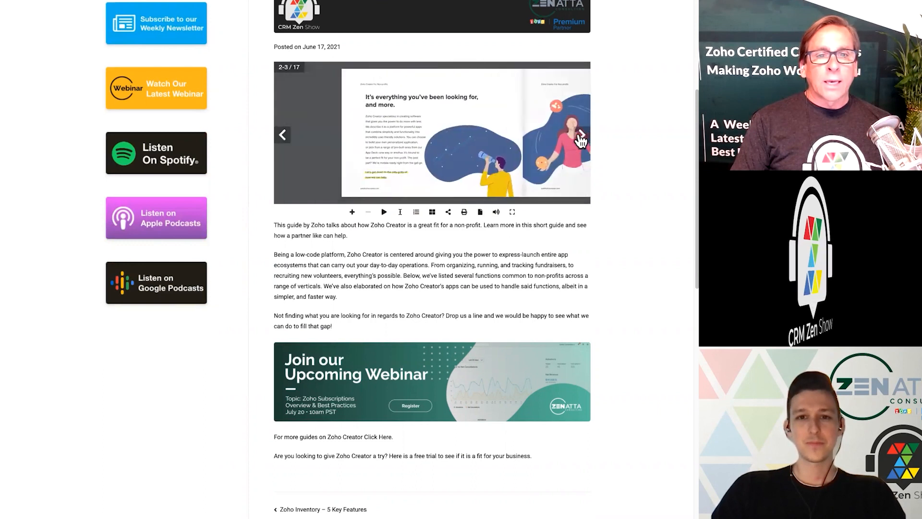
pyautogui.scroll(-3)
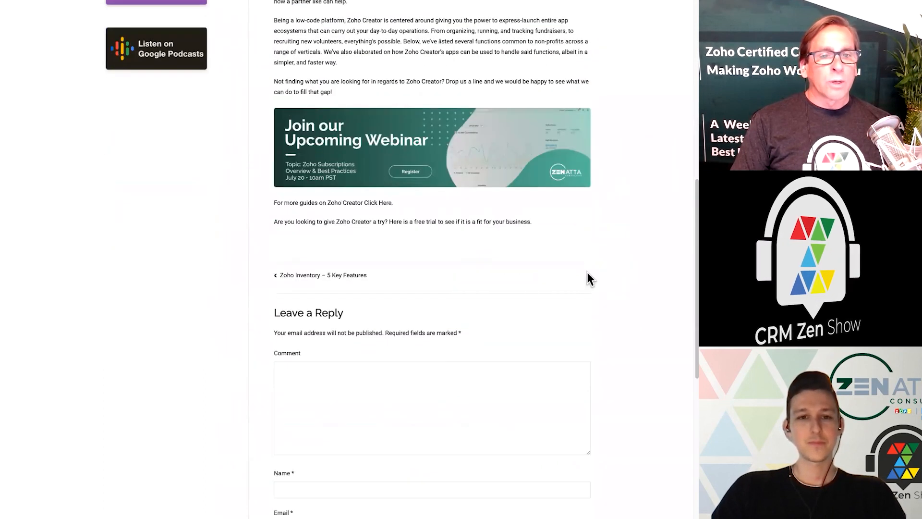
pyautogui.scroll(3)
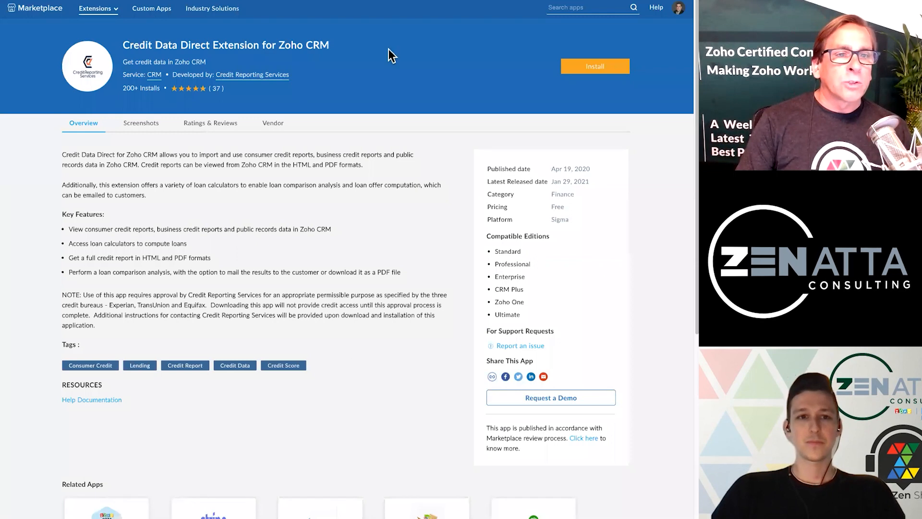
pyautogui.moveTo(206, 97)
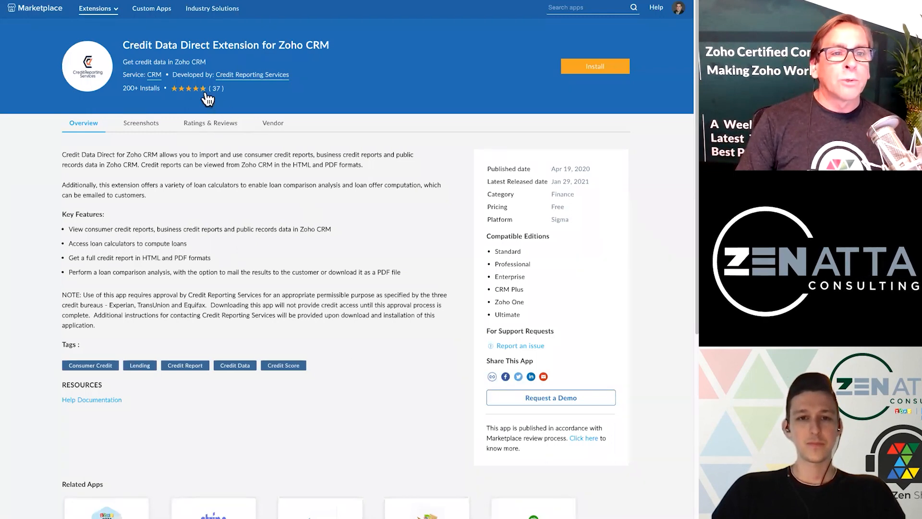
pyautogui.moveTo(377, 246)
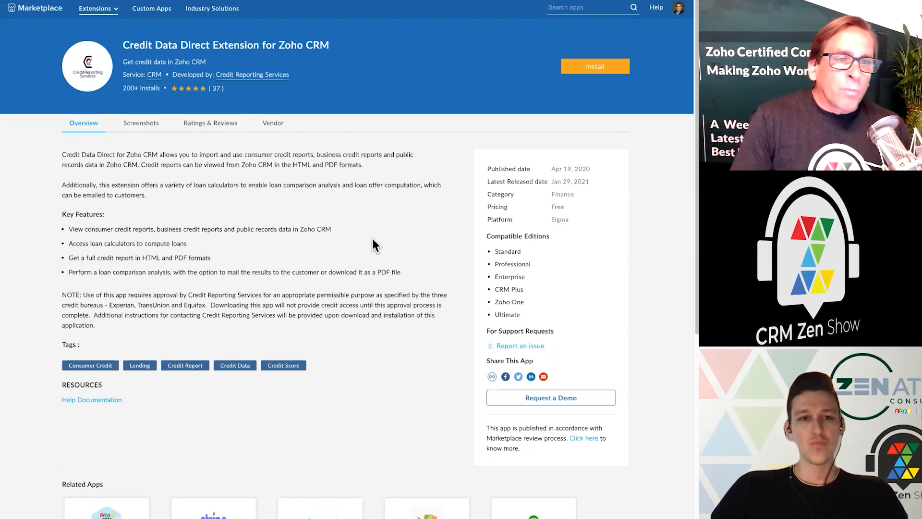
# Step: Show the Screenshots tab of the Credit Data Direct Extension for Zoho CRM
pyautogui.click(141, 122)
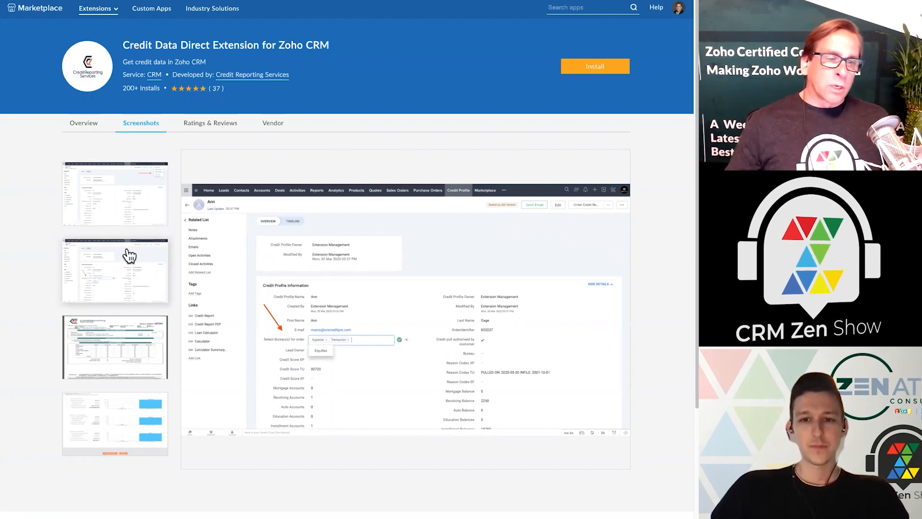
# Step: Enlarge the loan savings report screenshot, then the first credit profile screenshot
pyautogui.click(115, 346)
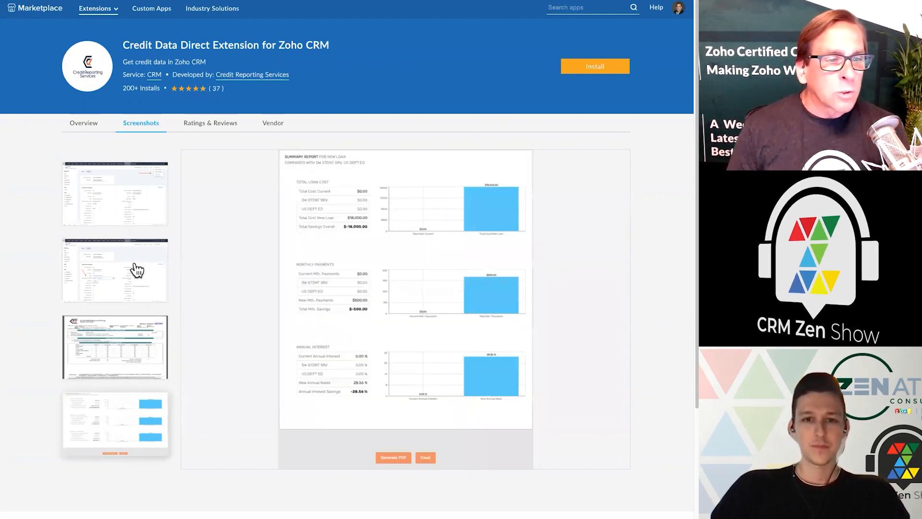
pyautogui.click(115, 193)
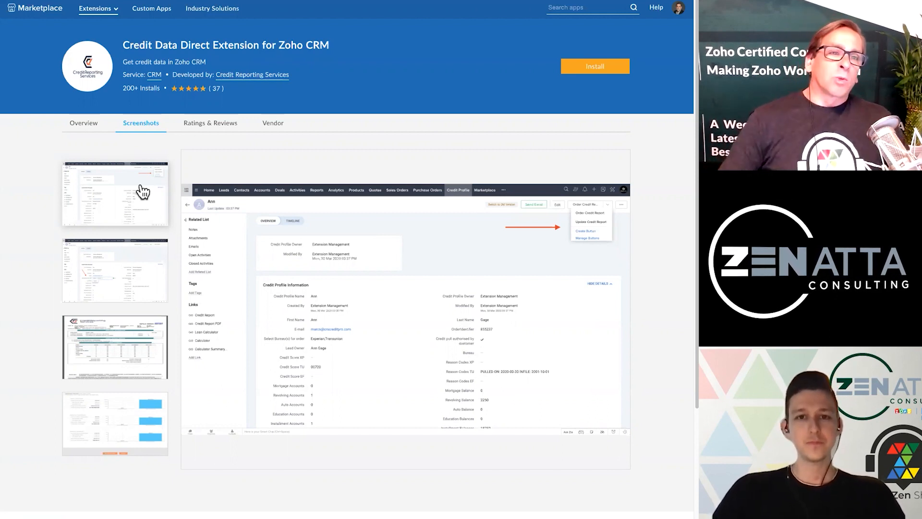
pyautogui.moveTo(366, 152)
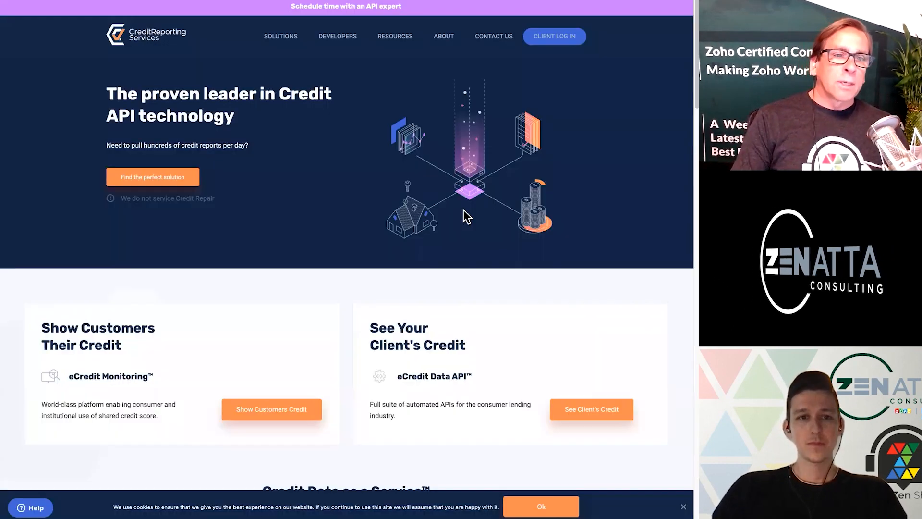
pyautogui.moveTo(311, 327)
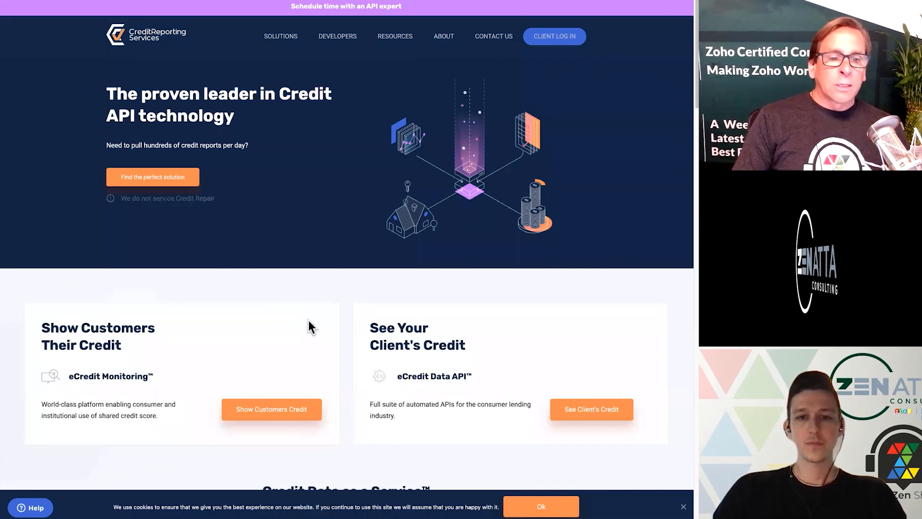
# Step: Return from the Credit Reporting Services site to the extension's credit profile screenshot
pyautogui.scroll(-3)
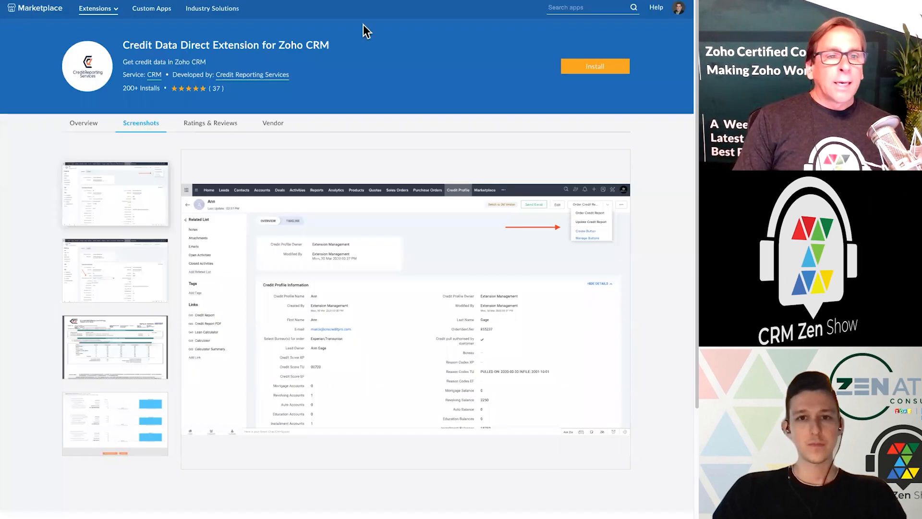
# Step: Read through the Credit Data Direct ratings and reviews (4.9 from 37), then return to the top
pyautogui.click(210, 123)
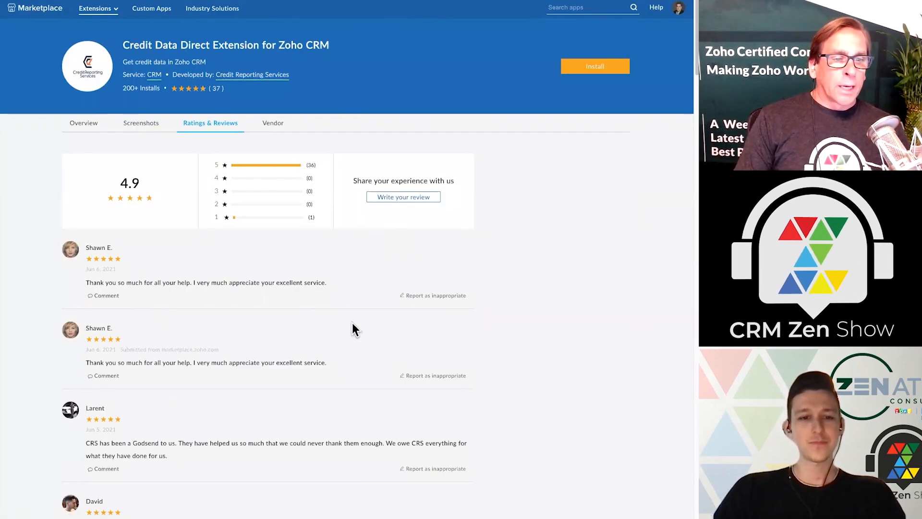
pyautogui.scroll(-3)
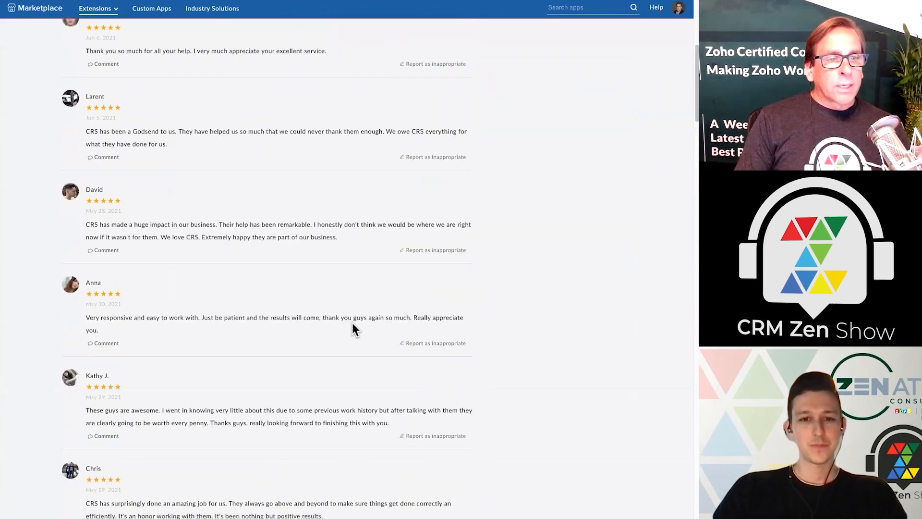
pyautogui.scroll(-3)
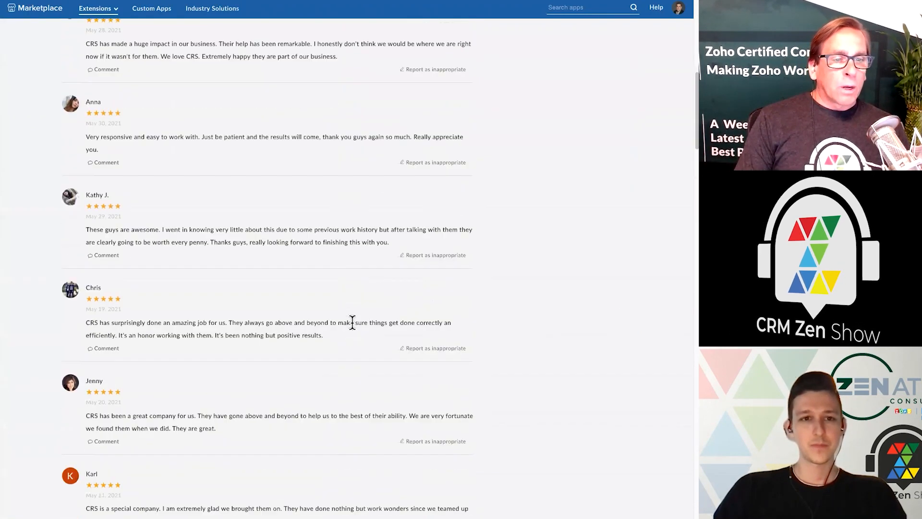
pyautogui.scroll(-3)
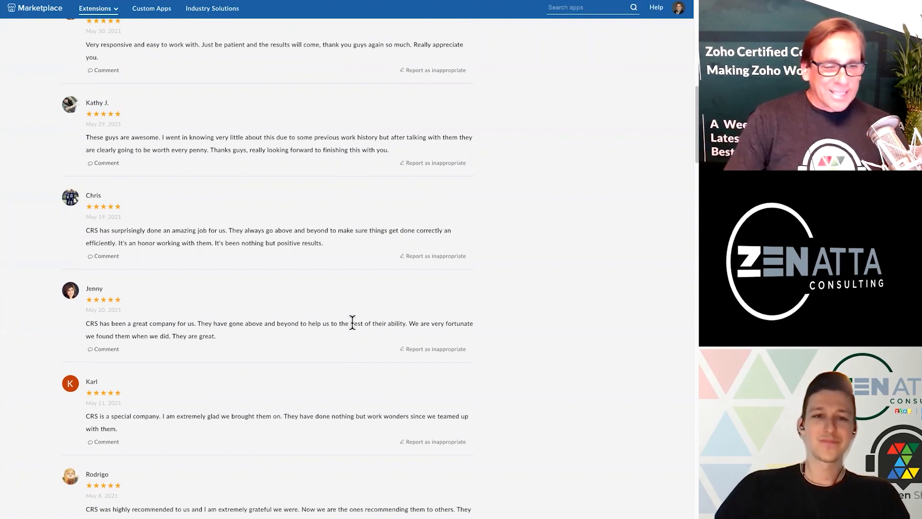
pyautogui.scroll(3)
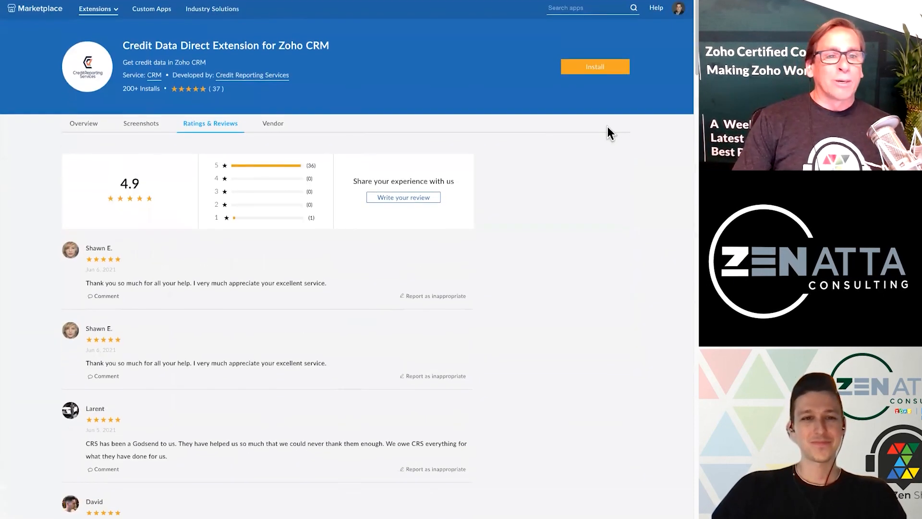
pyautogui.moveTo(417, 40)
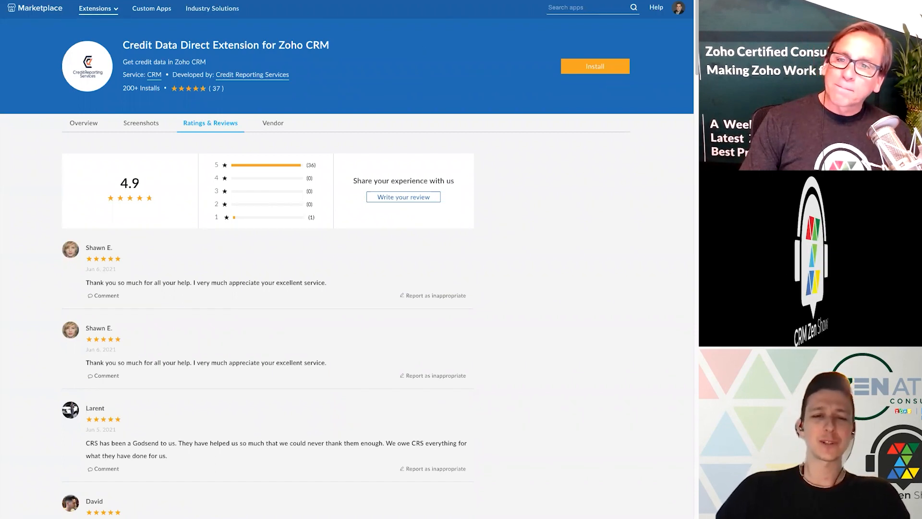
pyautogui.moveTo(493, 340)
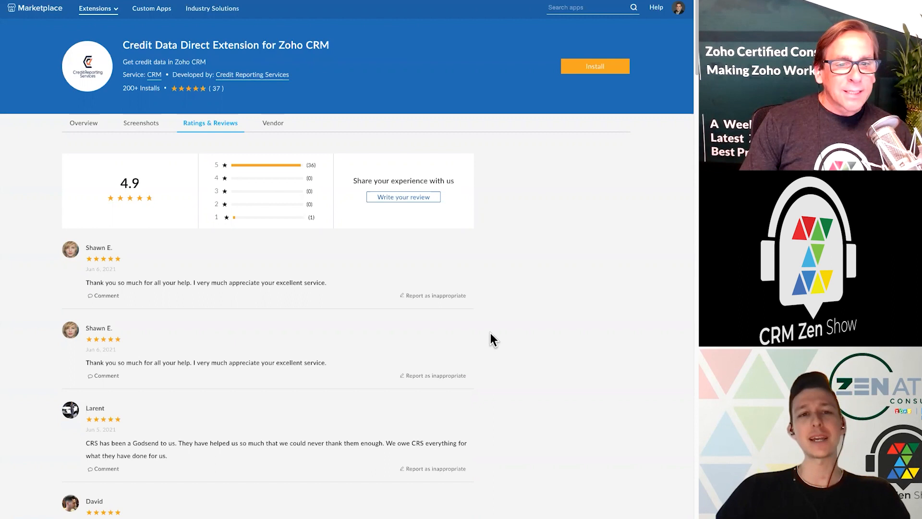
pyautogui.scroll(-3)
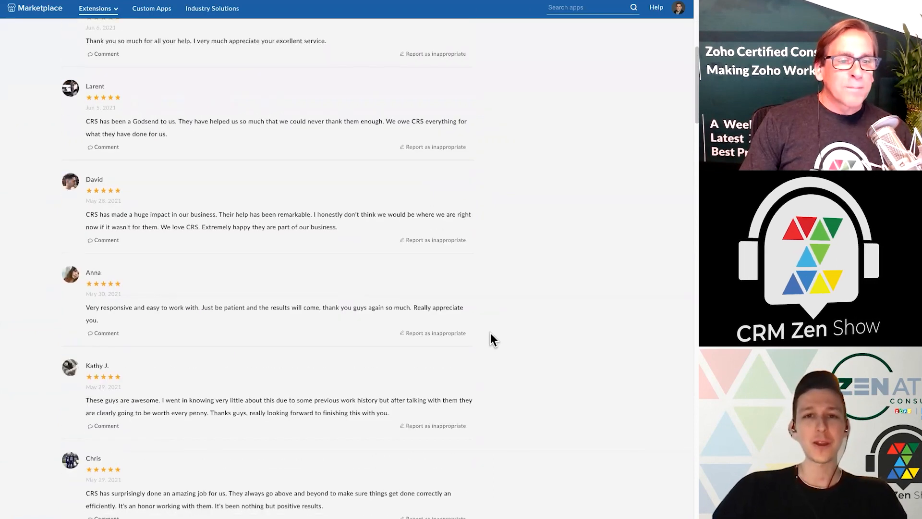
pyautogui.scroll(-3)
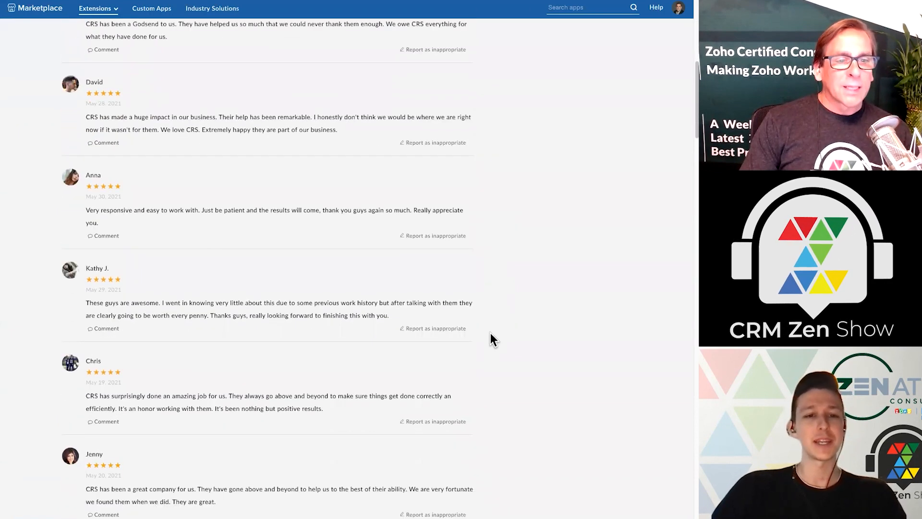
pyautogui.scroll(-3)
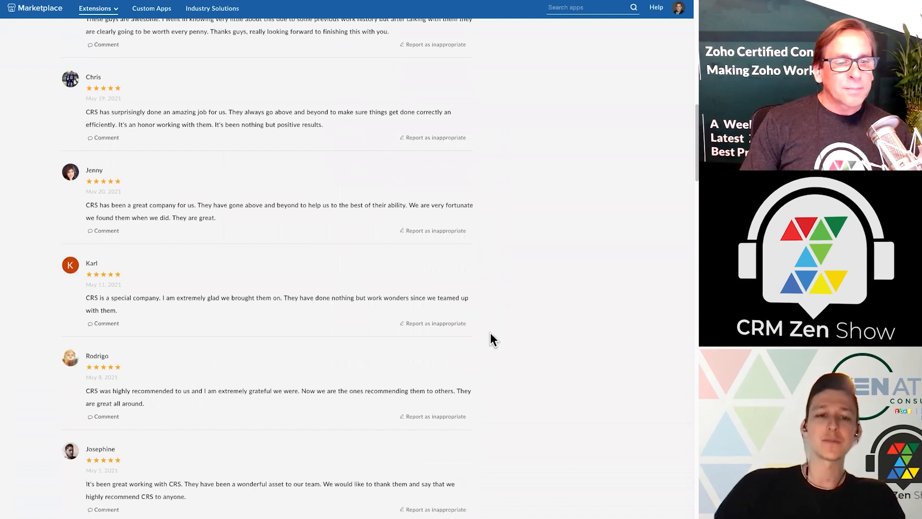
pyautogui.scroll(-3)
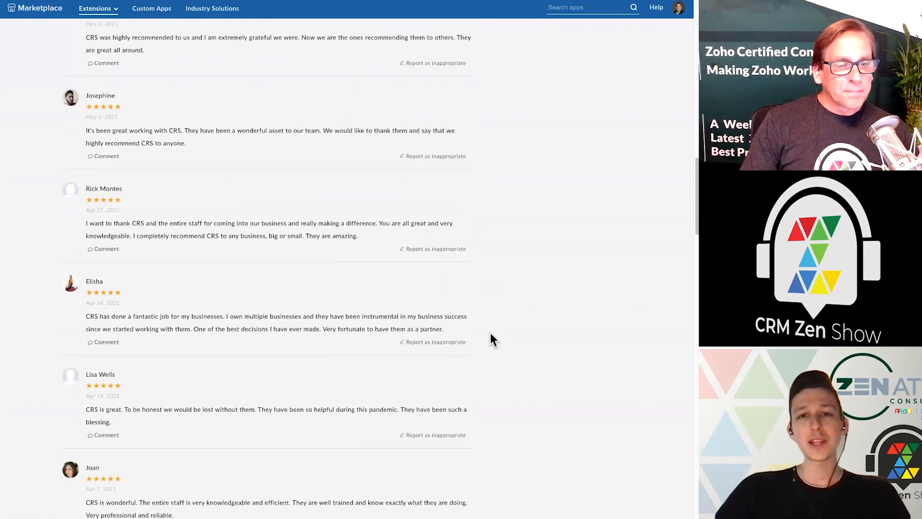
pyautogui.scroll(-3)
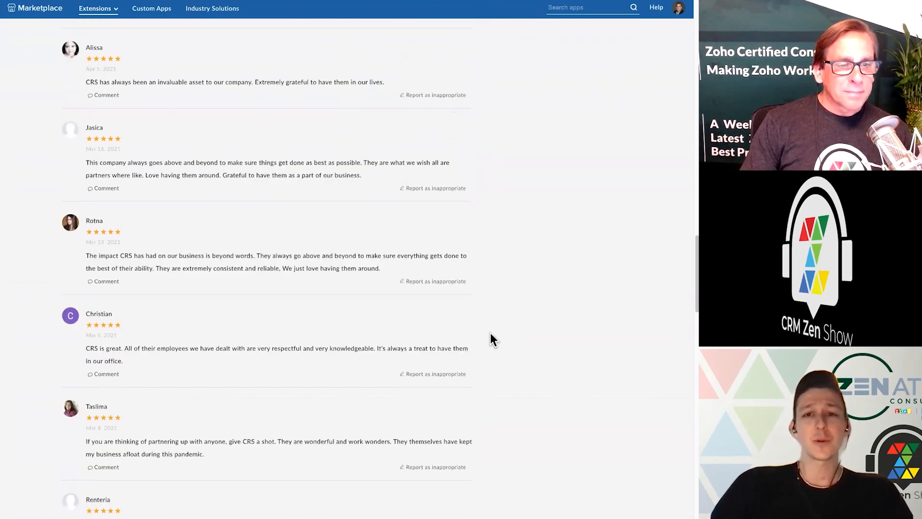
pyautogui.scroll(-3)
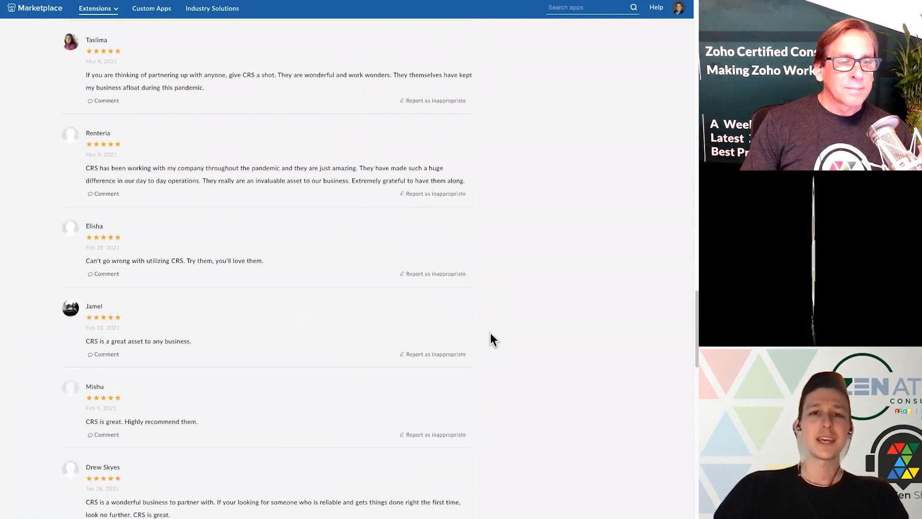
pyautogui.scroll(-3)
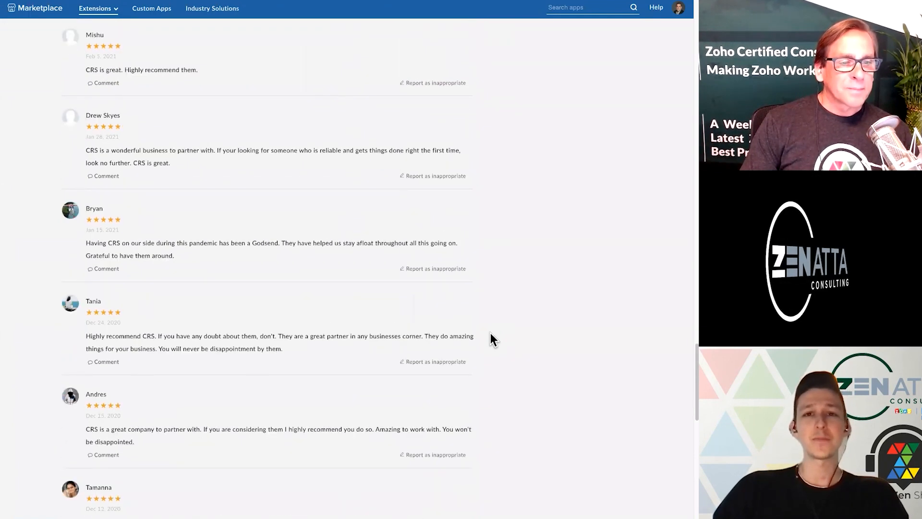
pyautogui.scroll(-3)
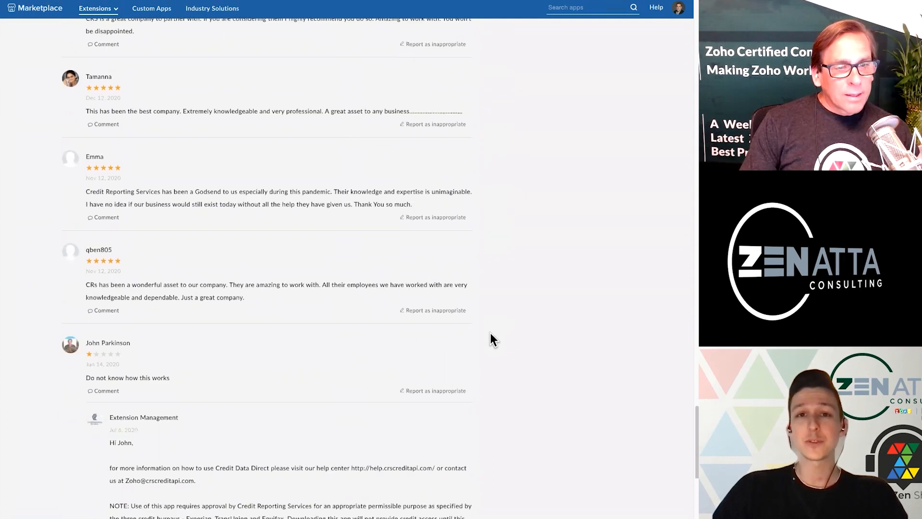
pyautogui.scroll(-3)
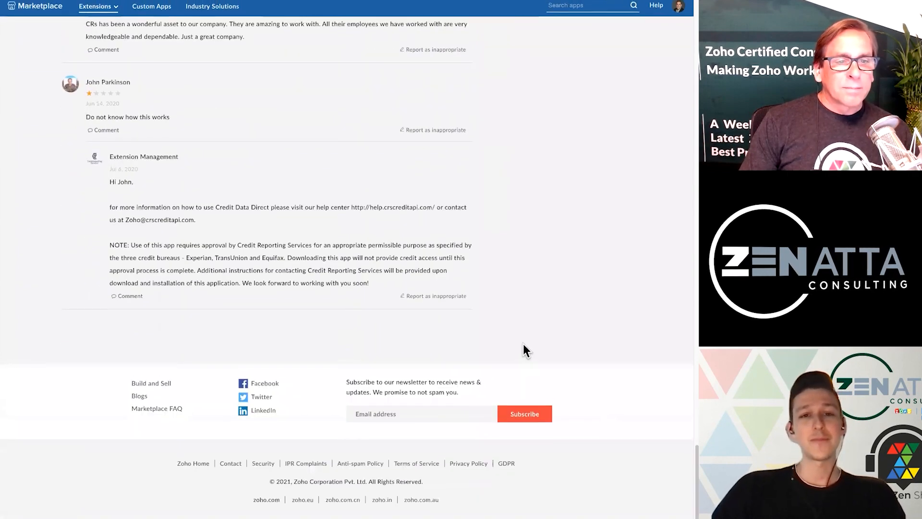
pyautogui.scroll(3)
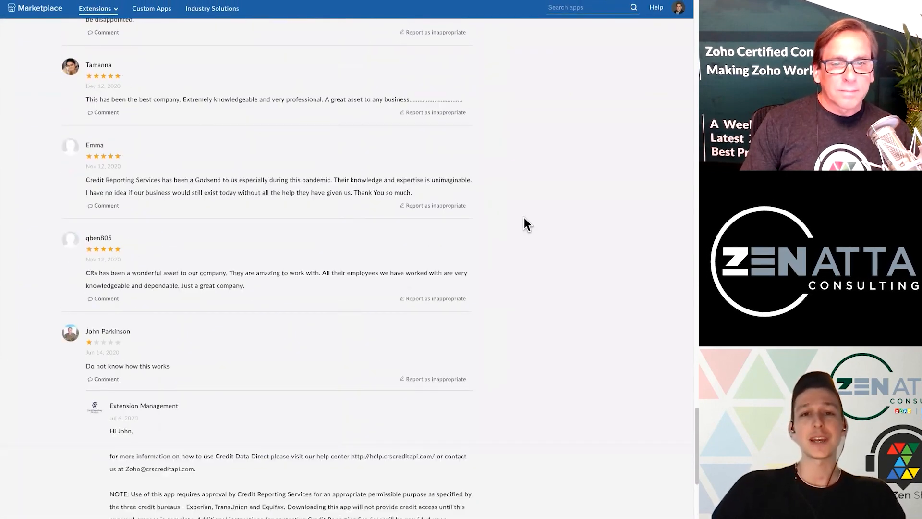
pyautogui.scroll(3)
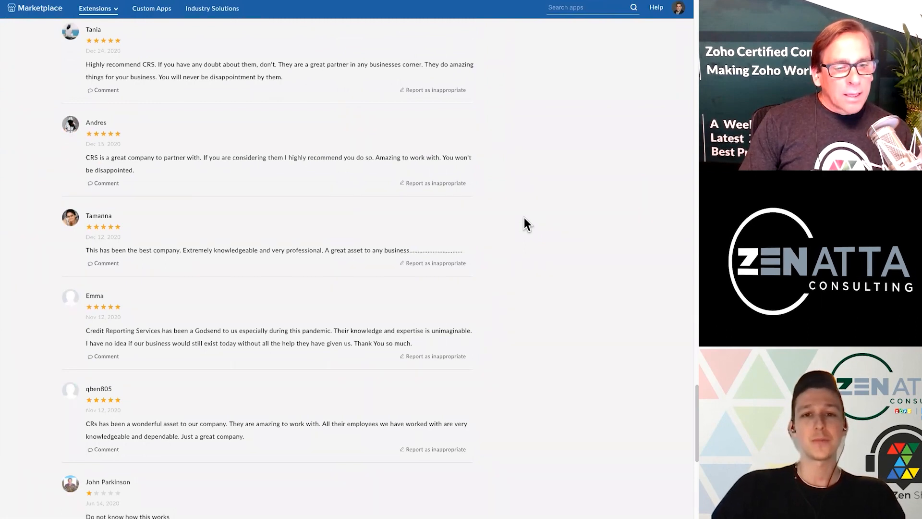
pyautogui.scroll(-3)
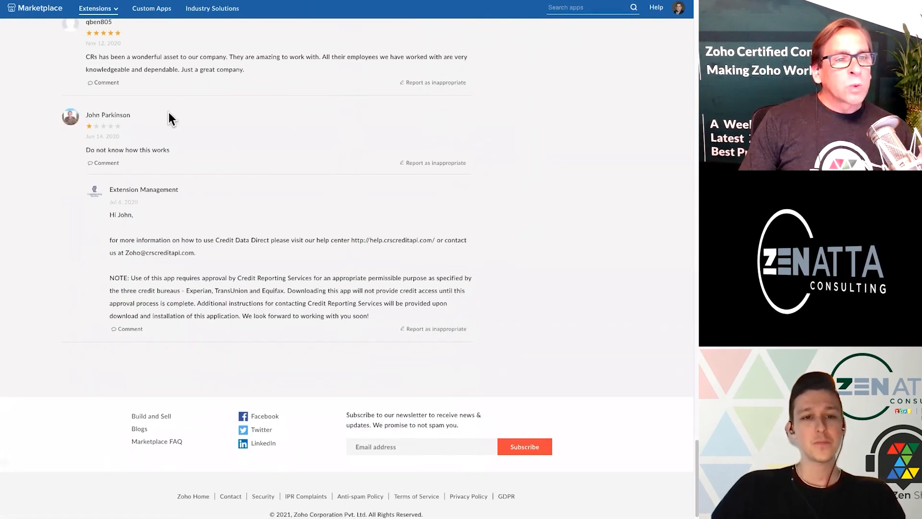
pyautogui.moveTo(235, 145)
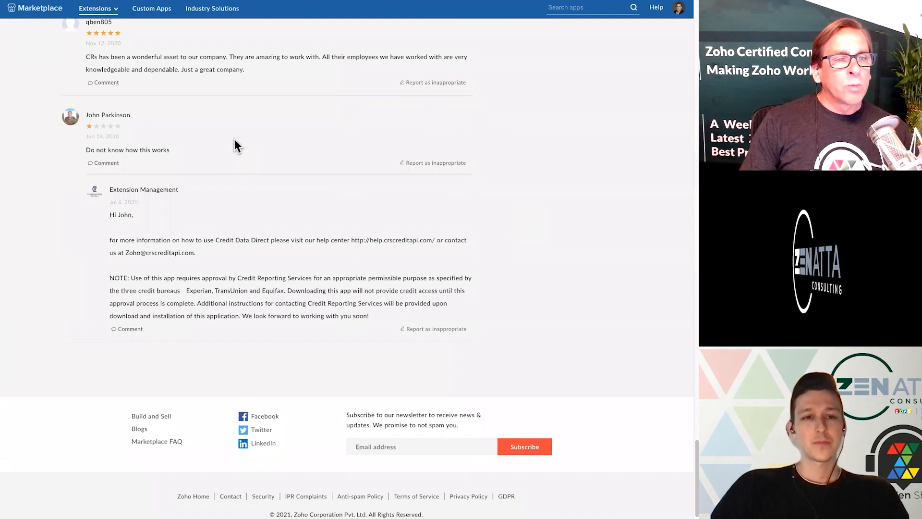
pyautogui.moveTo(233, 174)
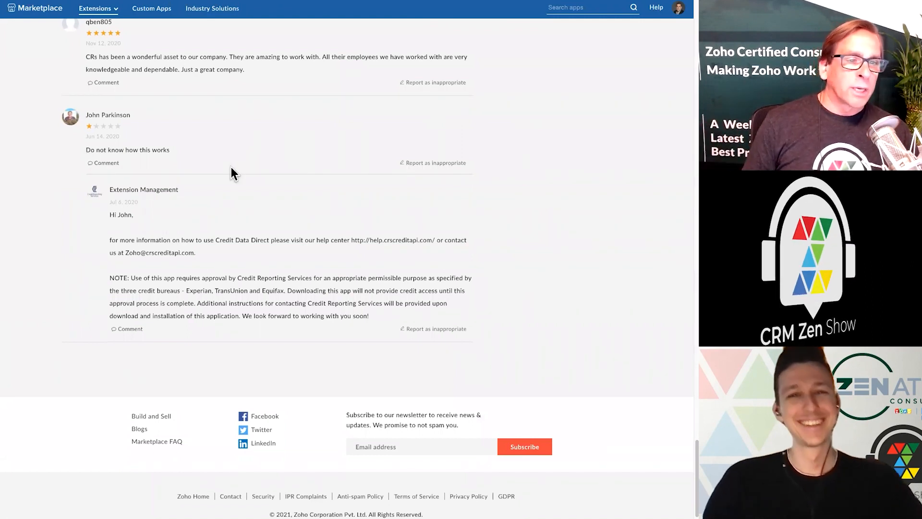
pyautogui.scroll(3)
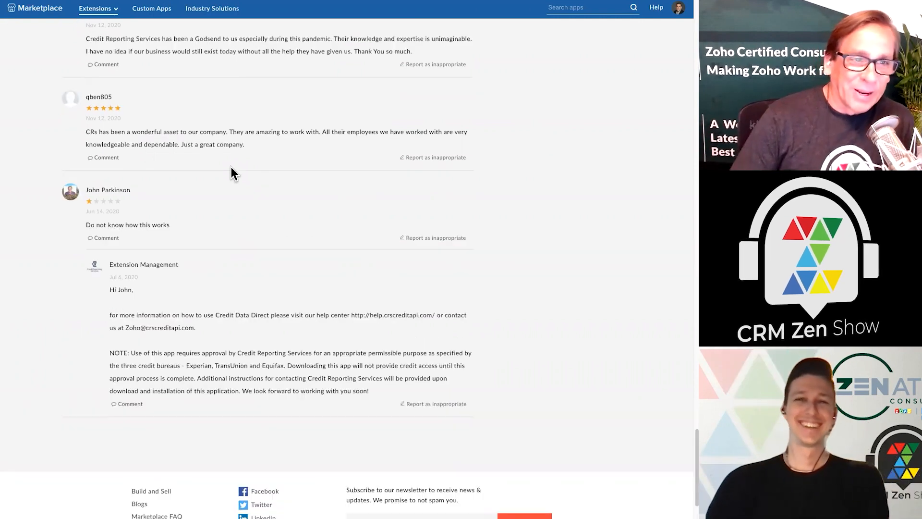
pyautogui.scroll(3)
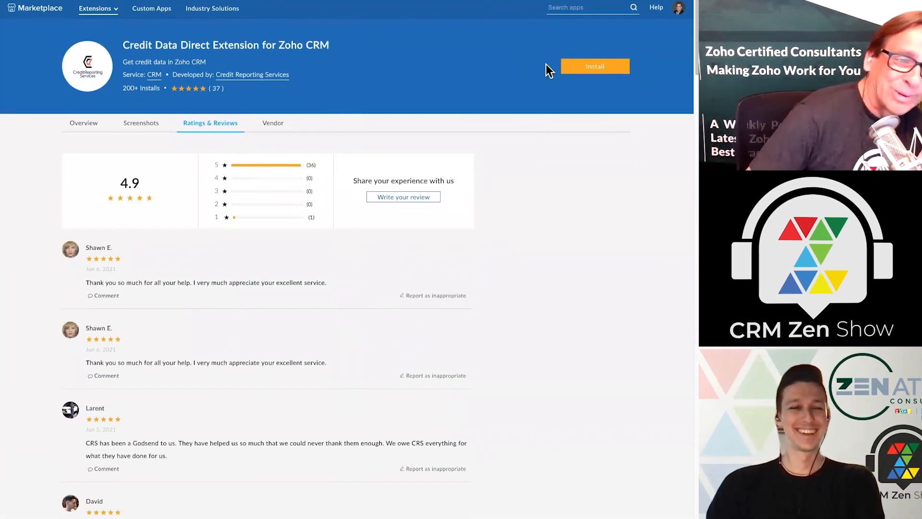